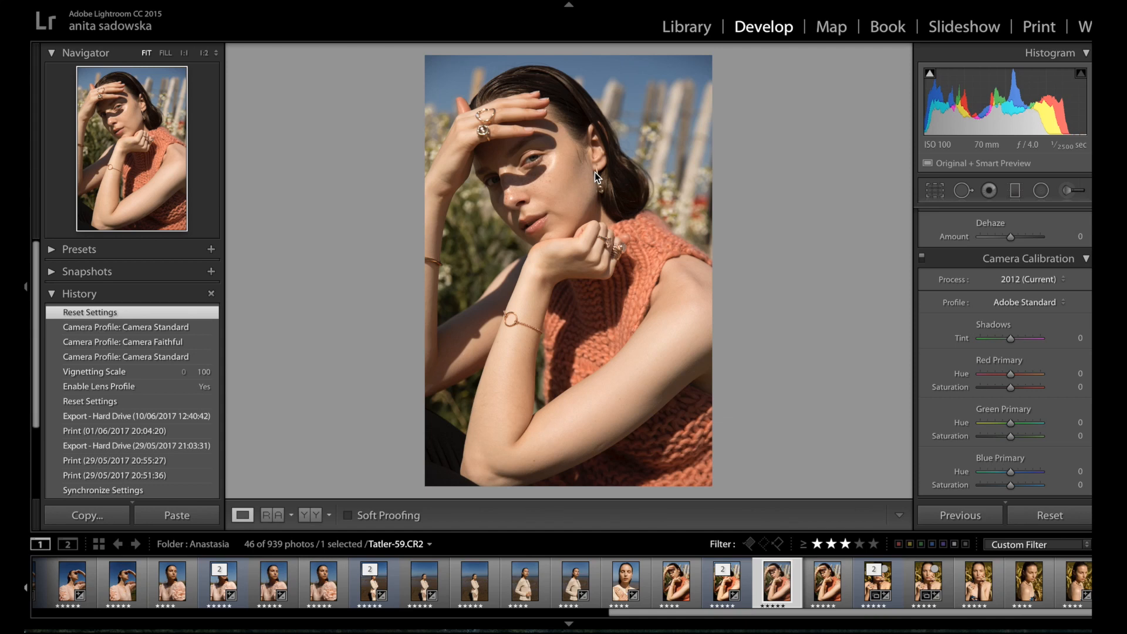
mouse_move(444, 149)
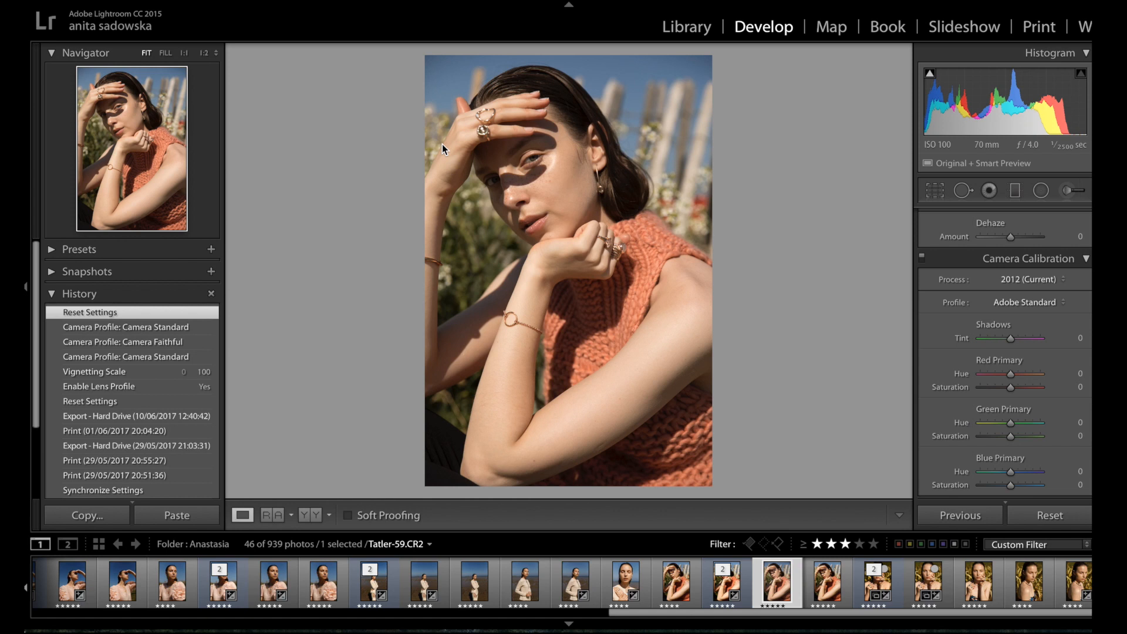
mouse_move(535, 291)
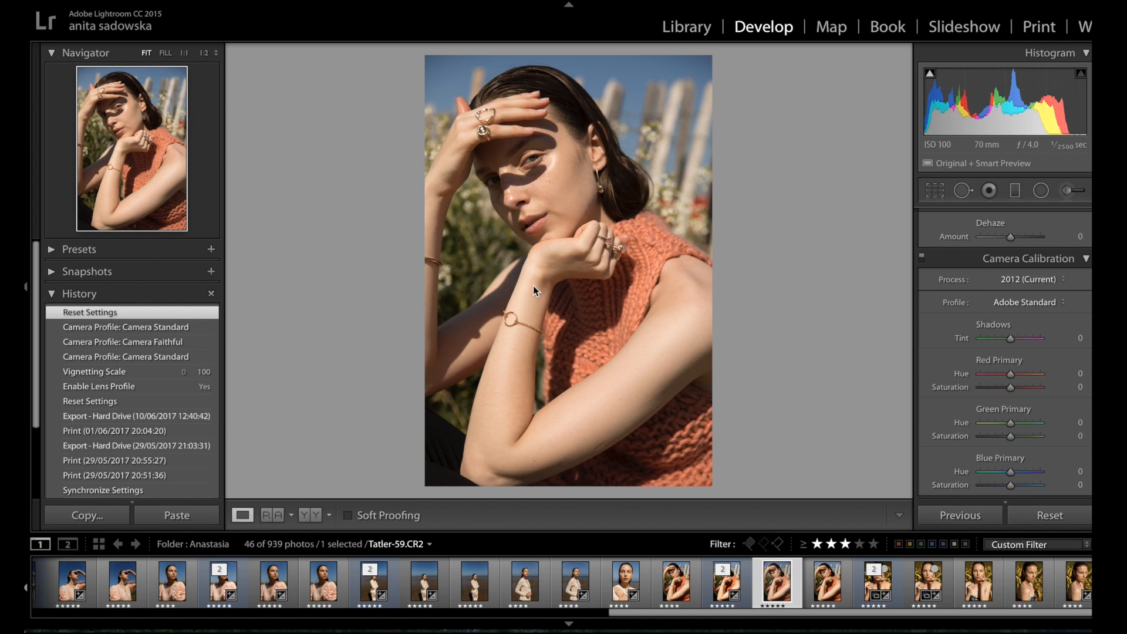
mouse_move(513, 160)
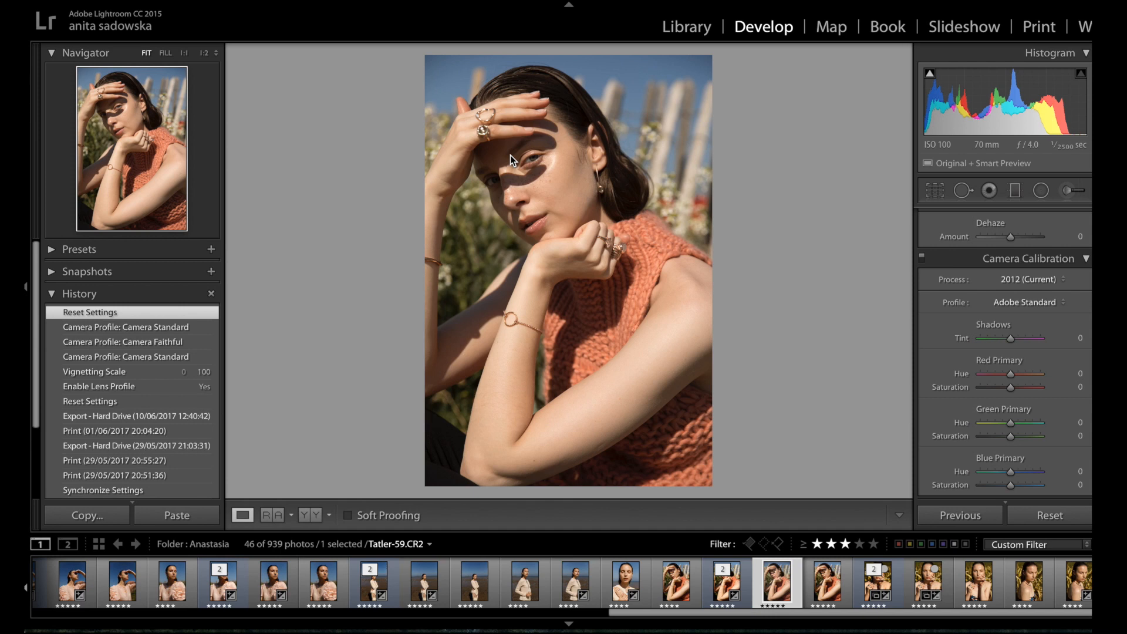
mouse_move(539, 167)
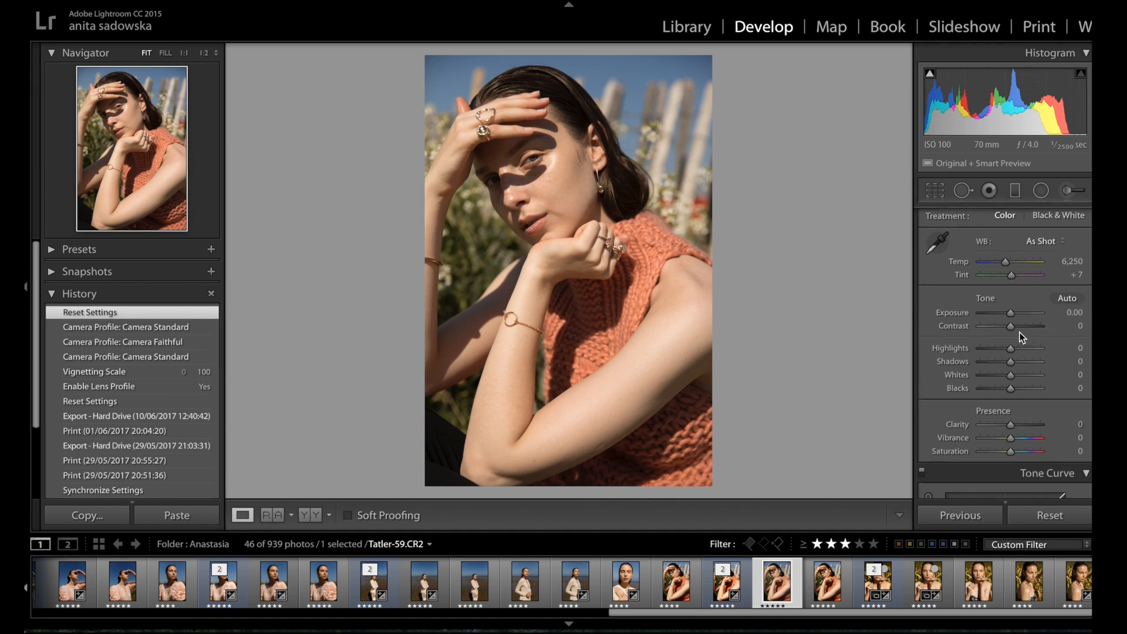
Enable lens profile corrections for the Canon EF 24-70mm, toggling off and on to compare.
scroll("down", 3)
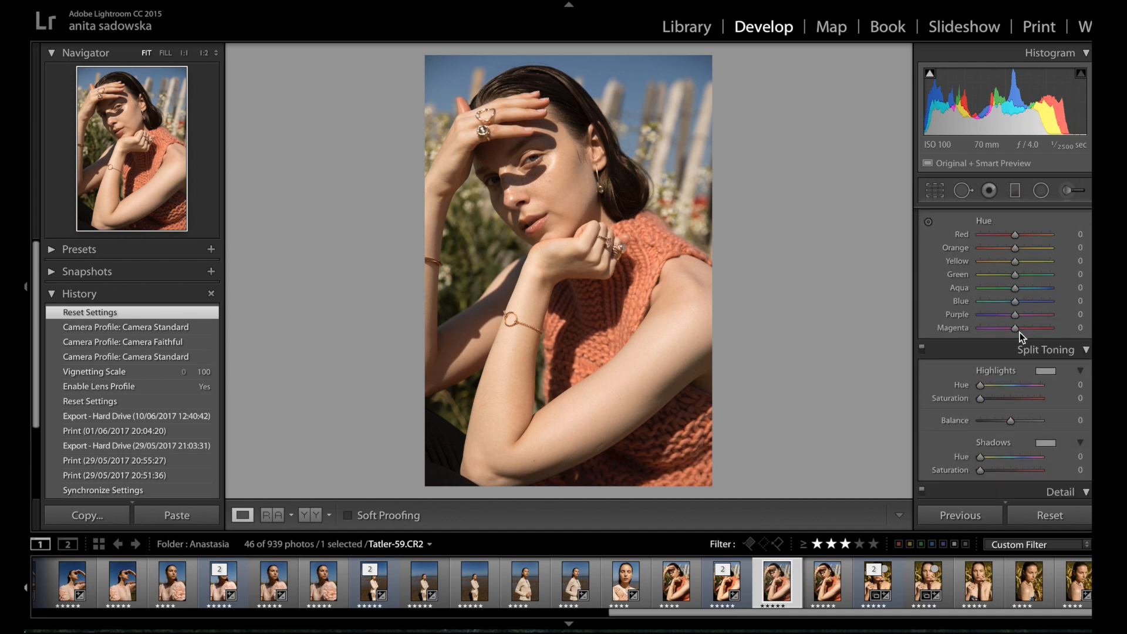
scroll("down", 3)
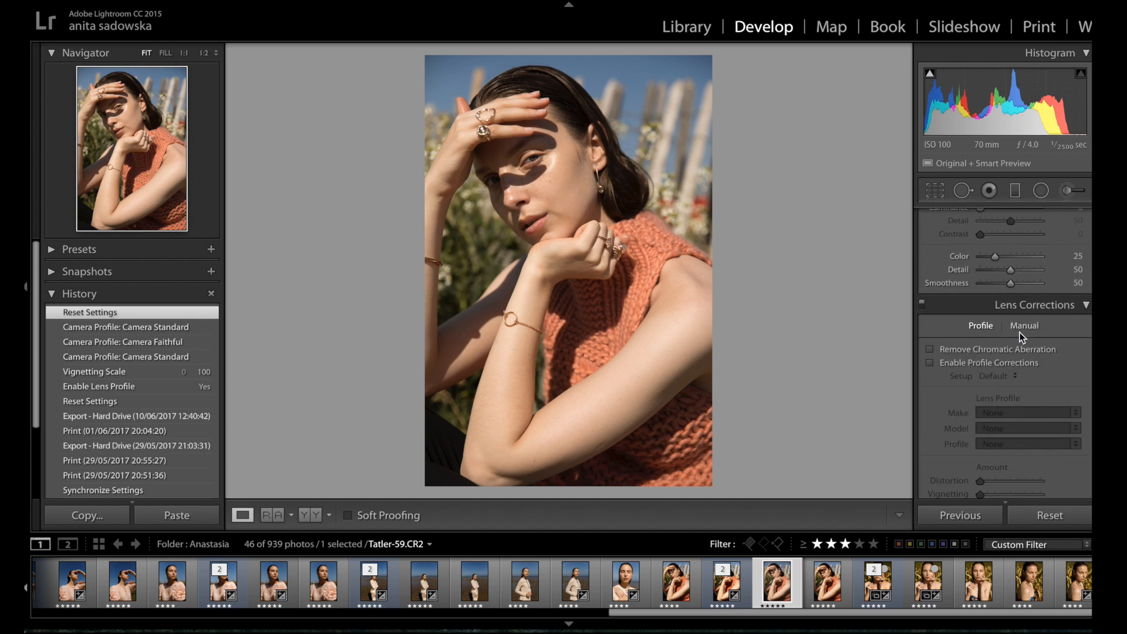
left_click(930, 361)
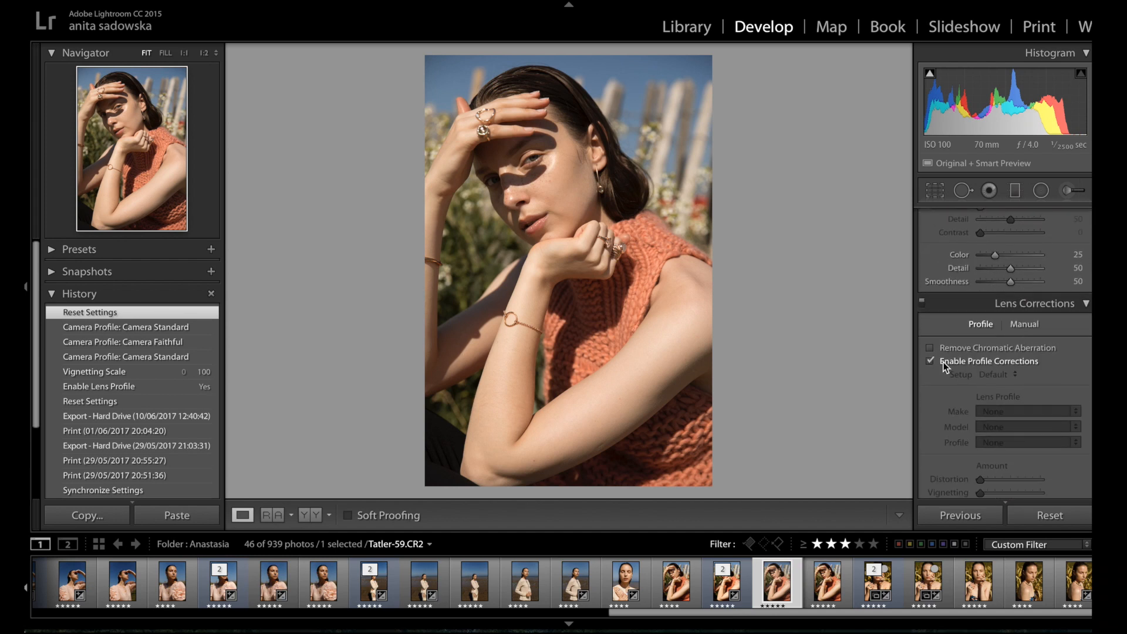
left_click(930, 360)
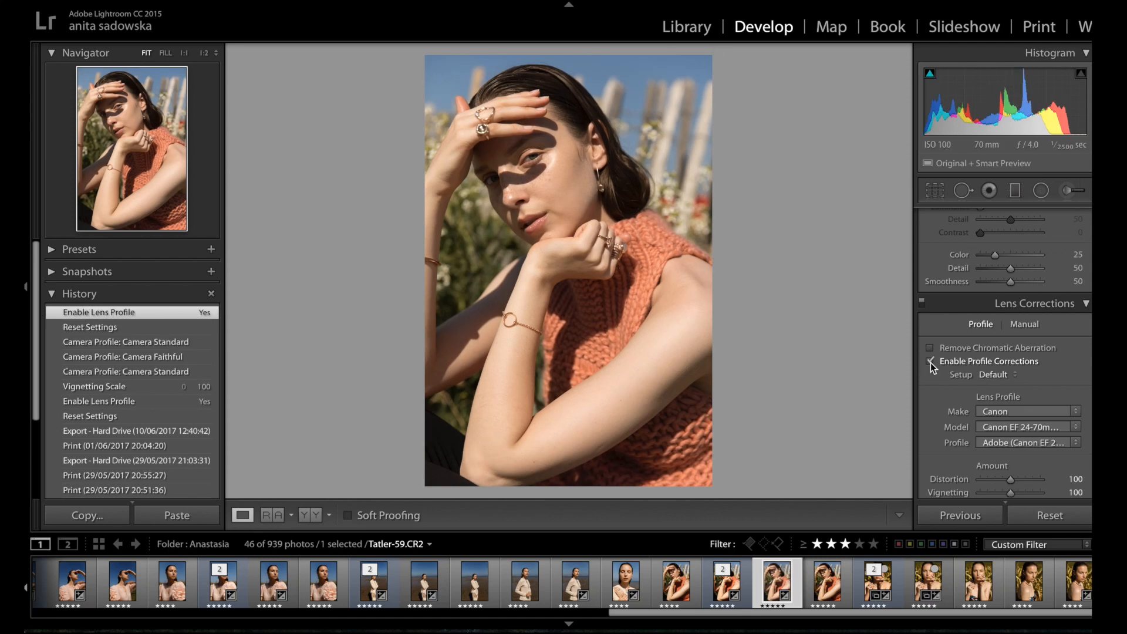
left_click(930, 360)
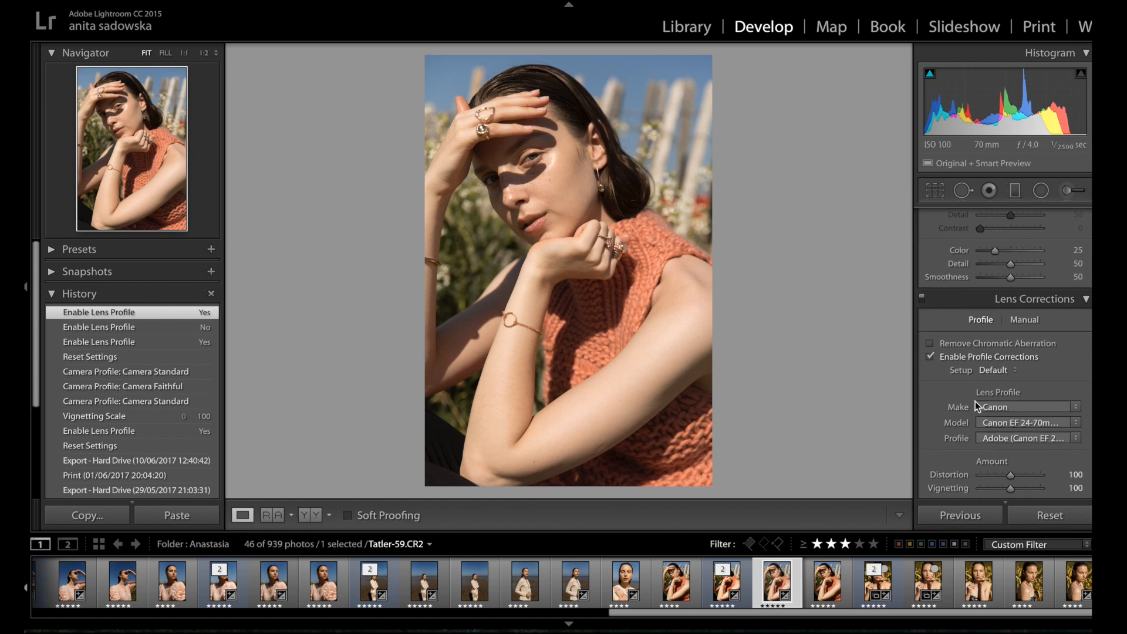
scroll("down", 3)
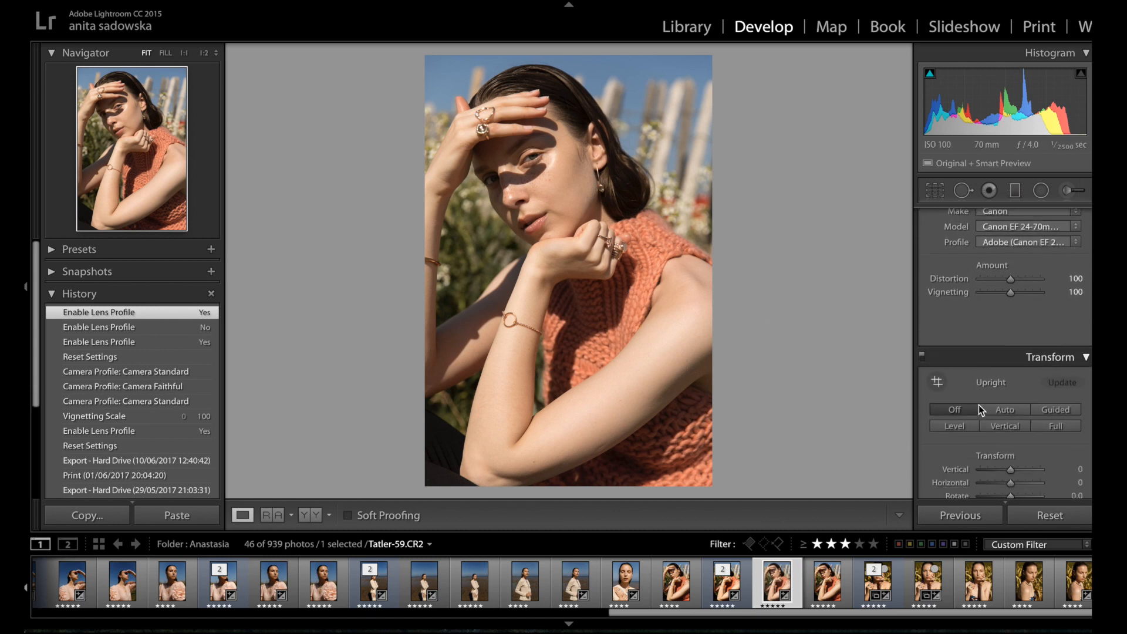
scroll("down", 3)
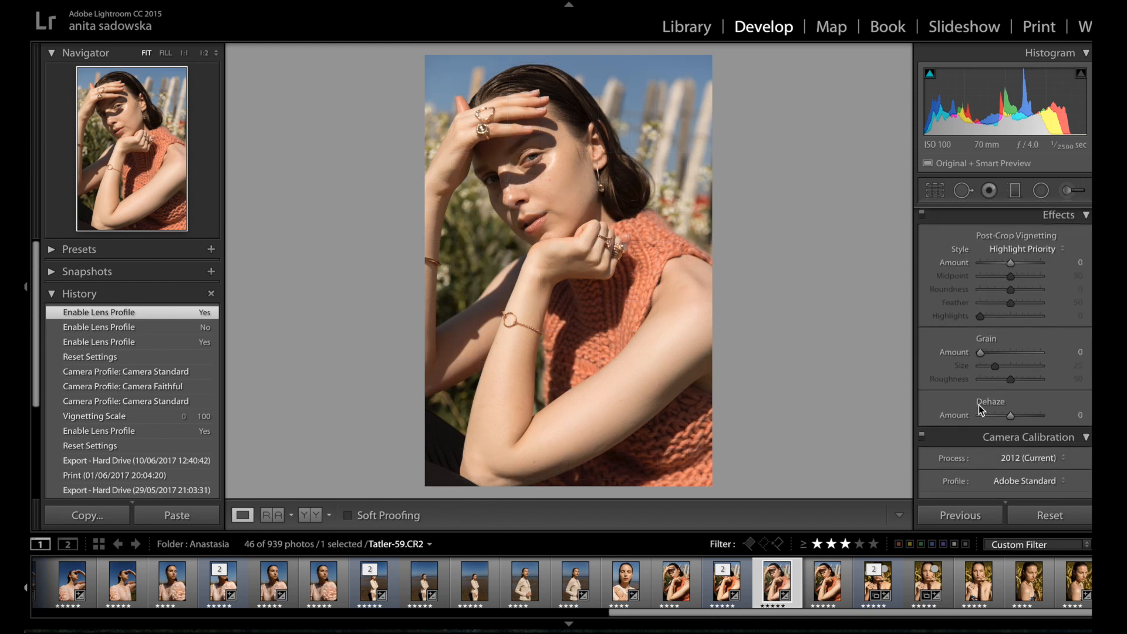
scroll("down", 3)
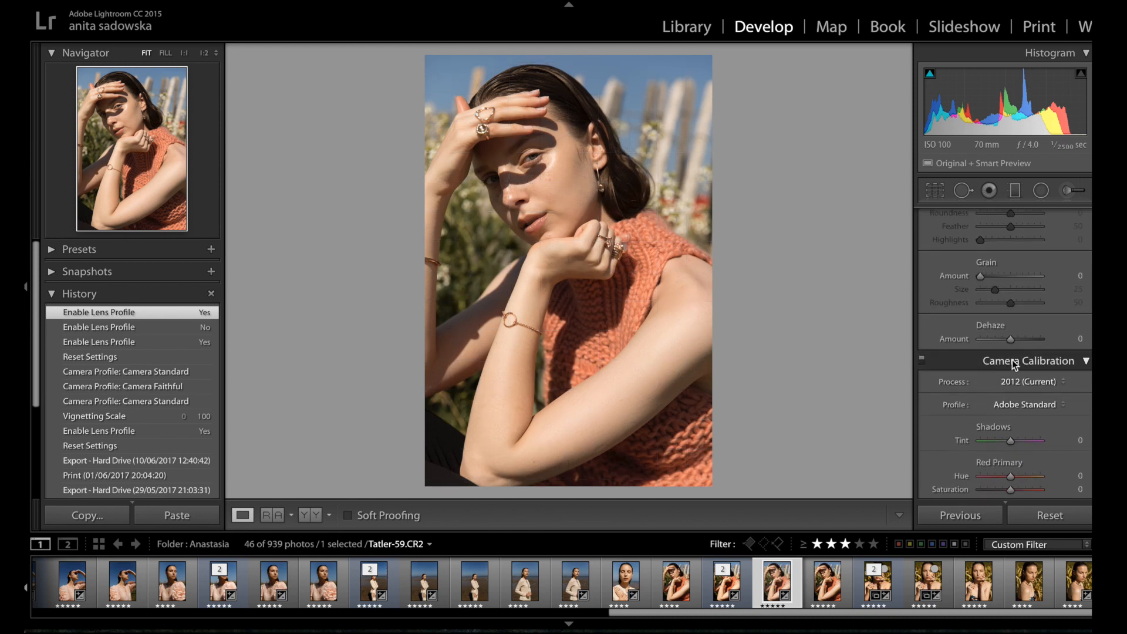
Set the calibration profile to Camera Standard, briefly trying Camera Faithful in between.
scroll("down", 3)
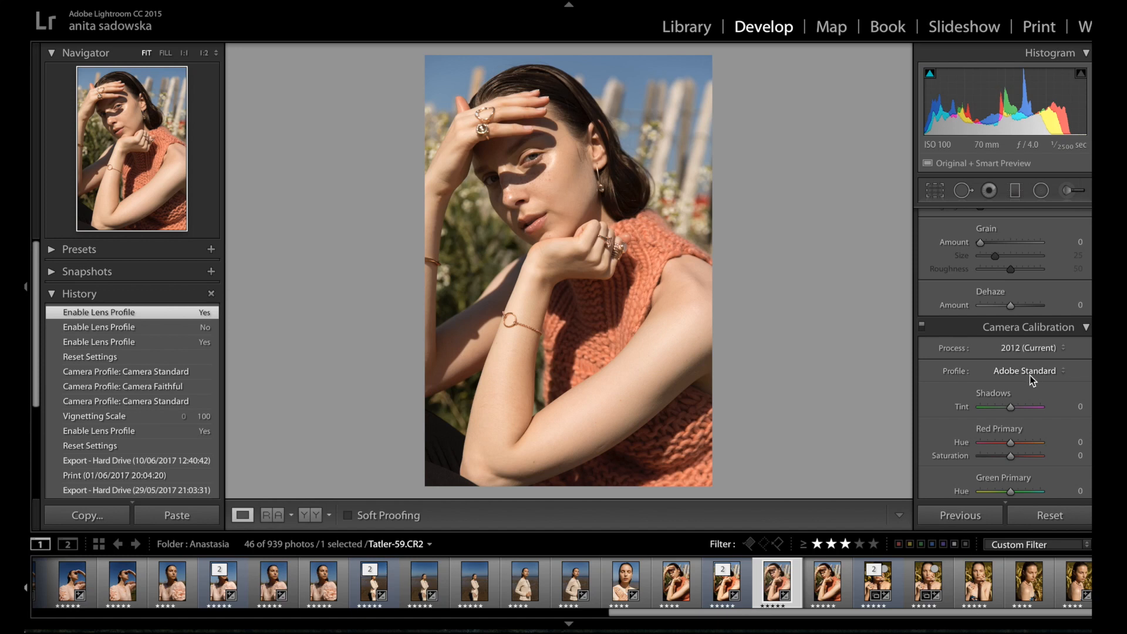
mouse_move(988, 377)
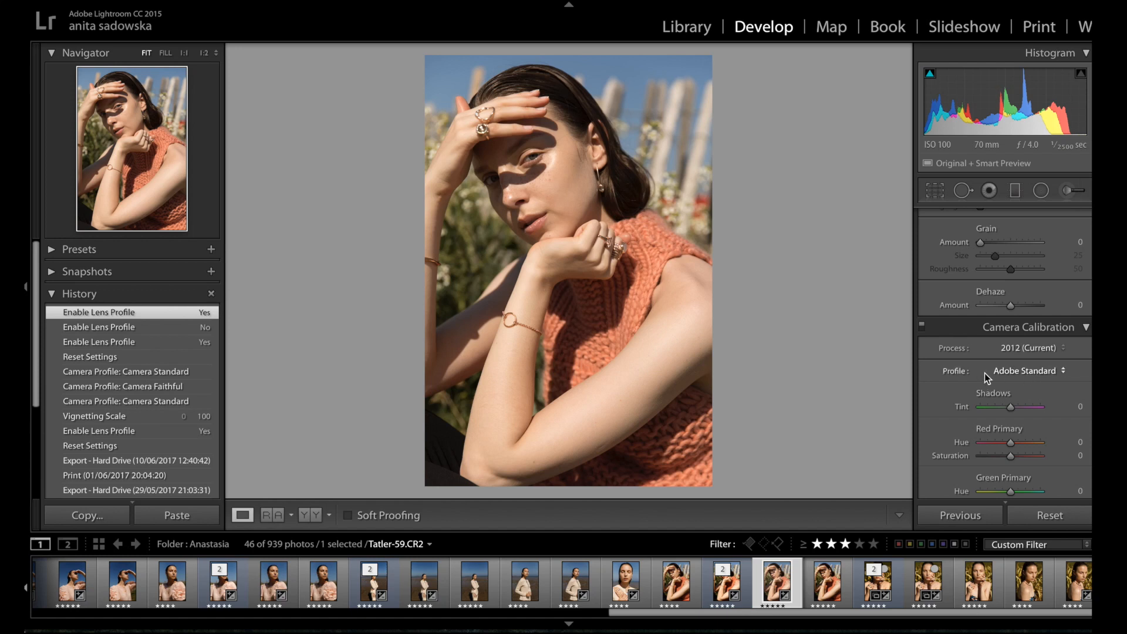
mouse_move(1077, 380)
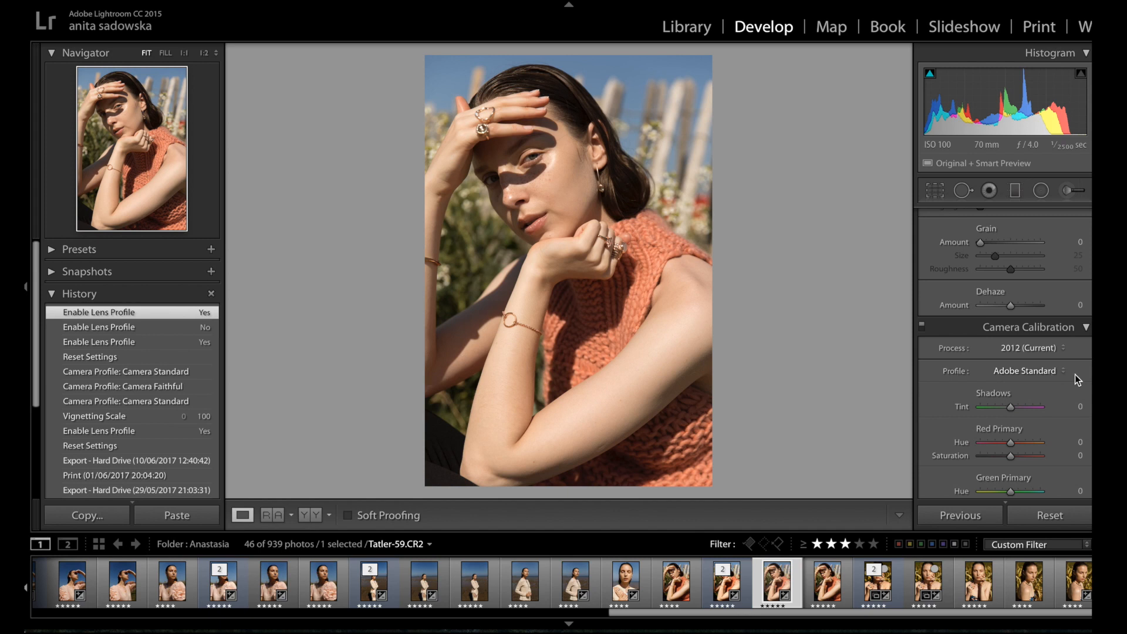
left_click(1026, 370)
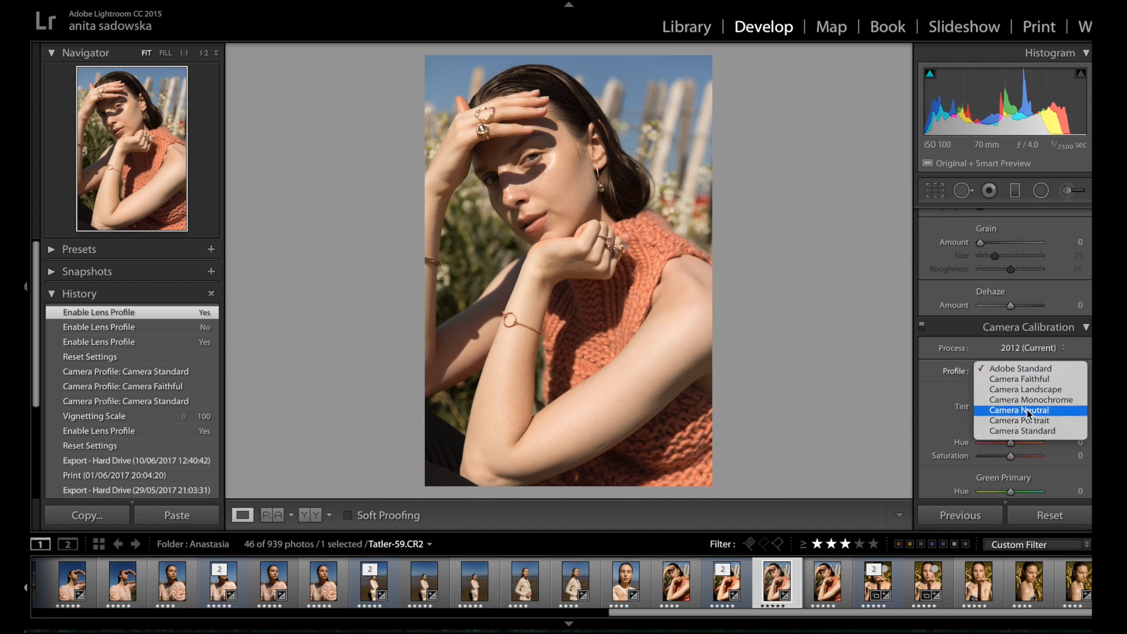
left_click(1020, 369)
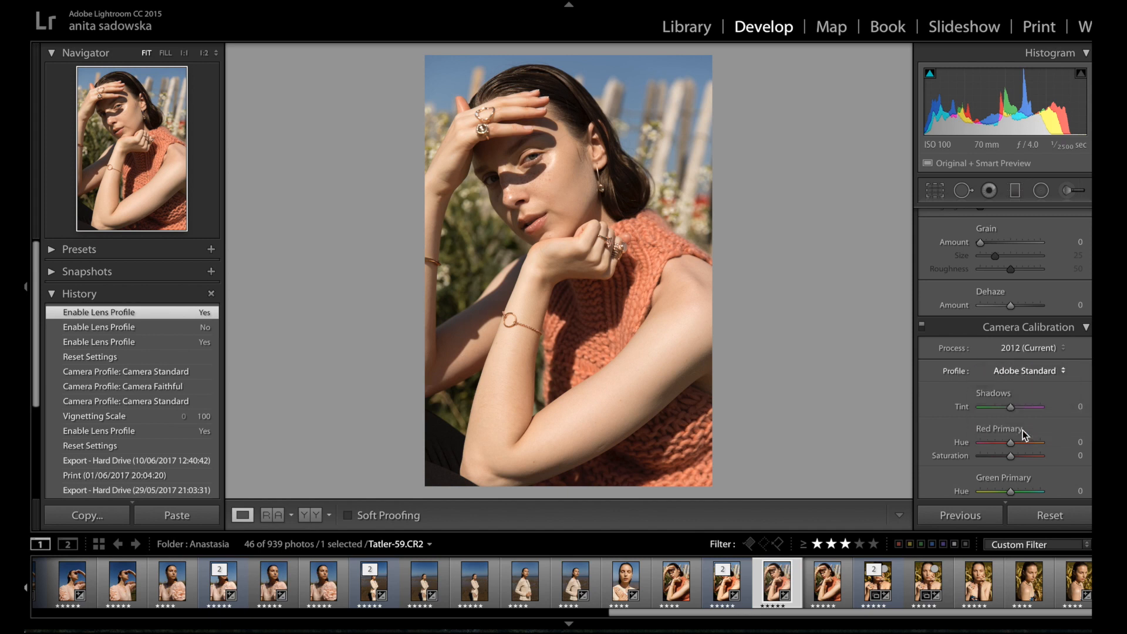
left_click(1028, 369)
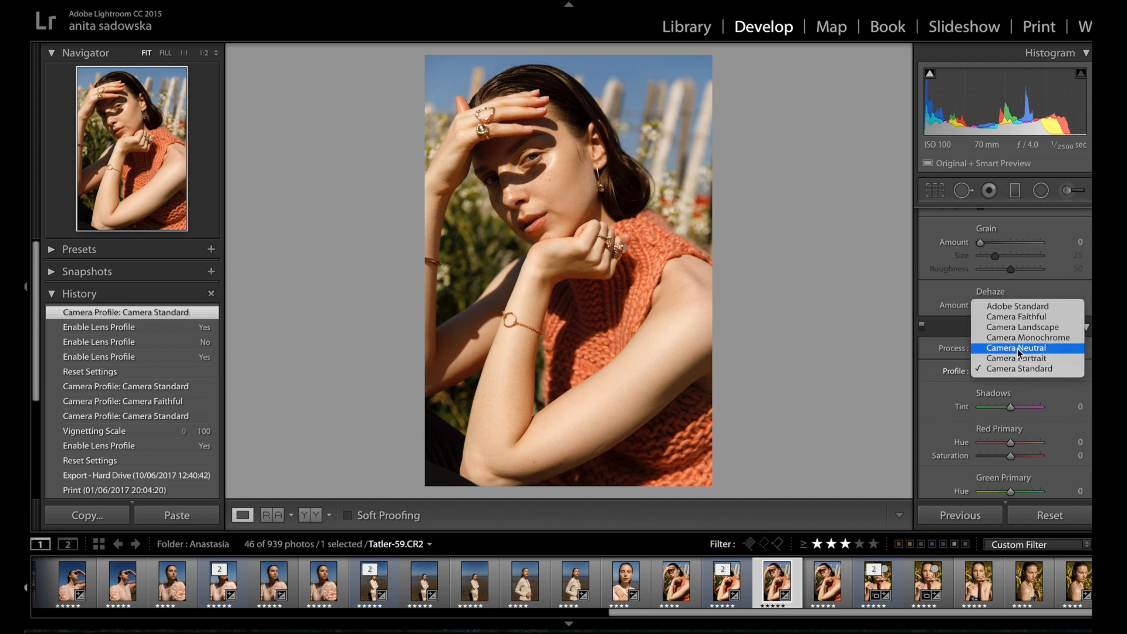
left_click(1018, 317)
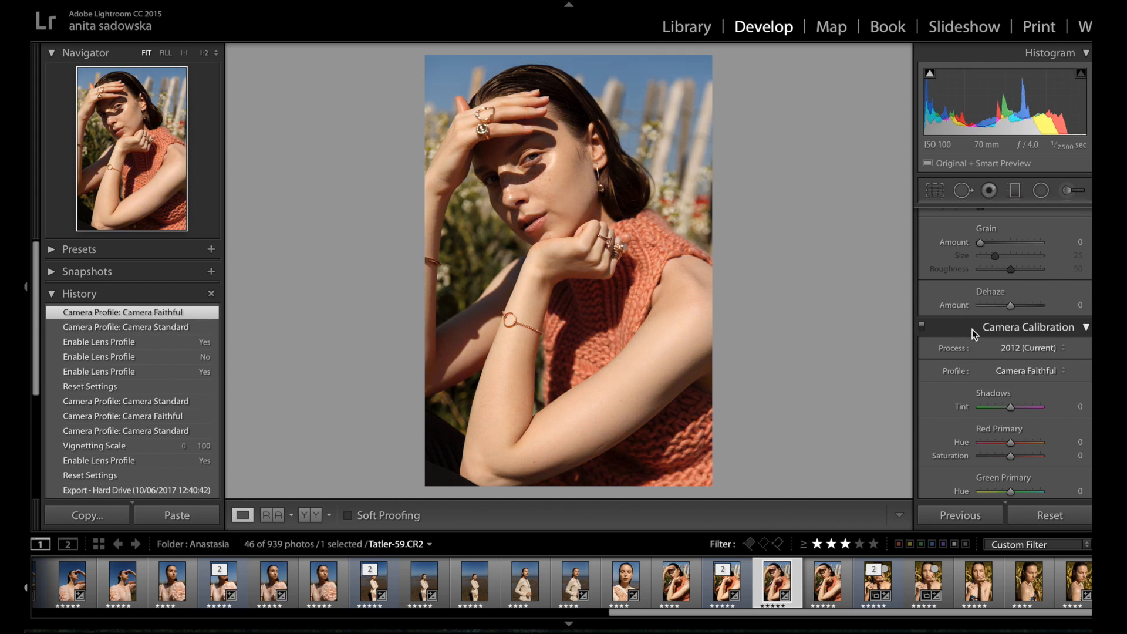
left_click(1030, 370)
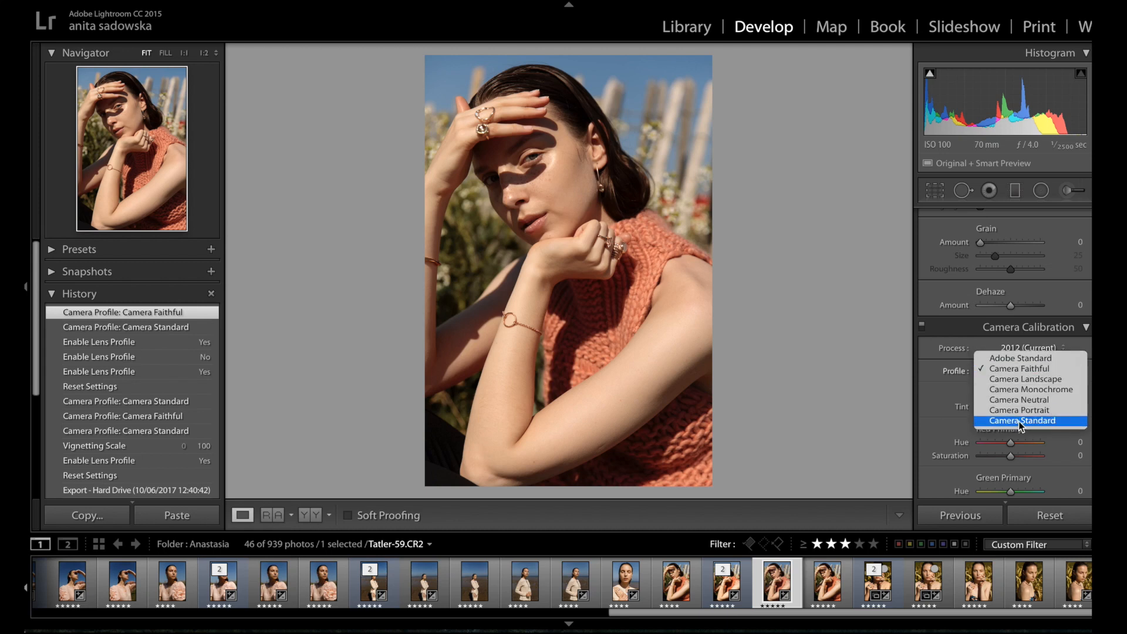
left_click(1022, 420)
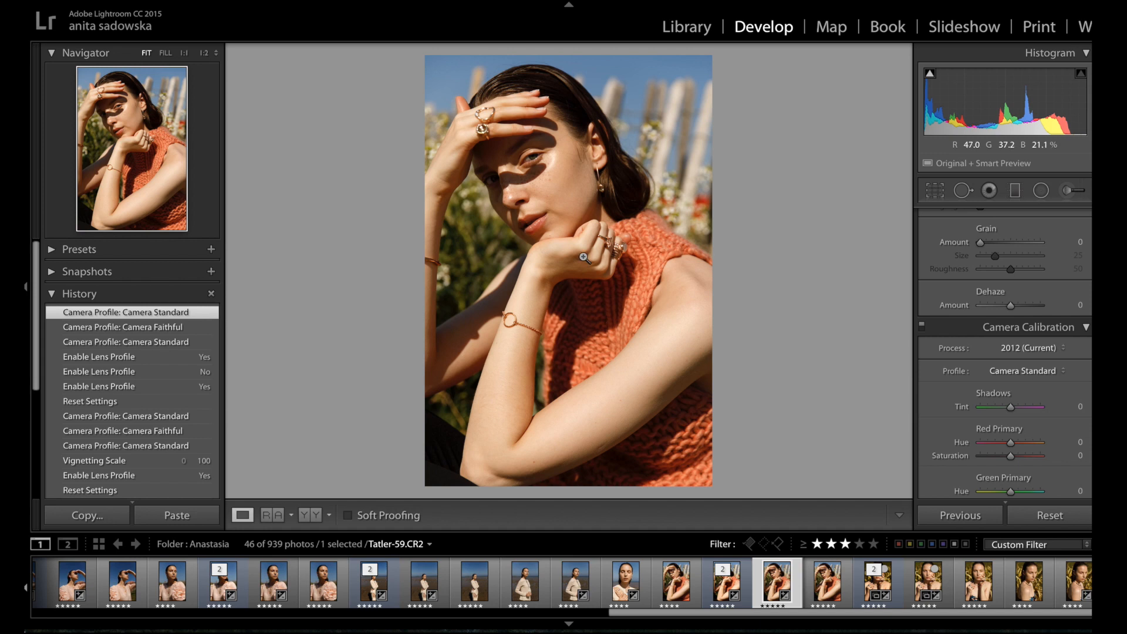
Send the portrait from Lightroom to Photoshop CC 2017 via Edit In.
right_click(569, 273)
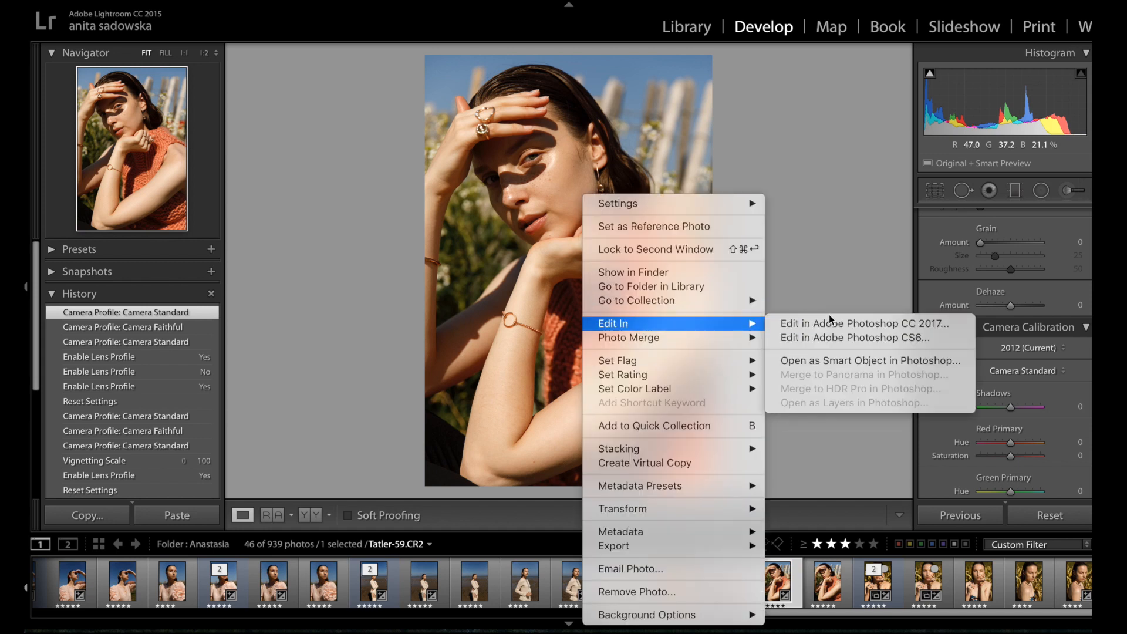
left_click(860, 324)
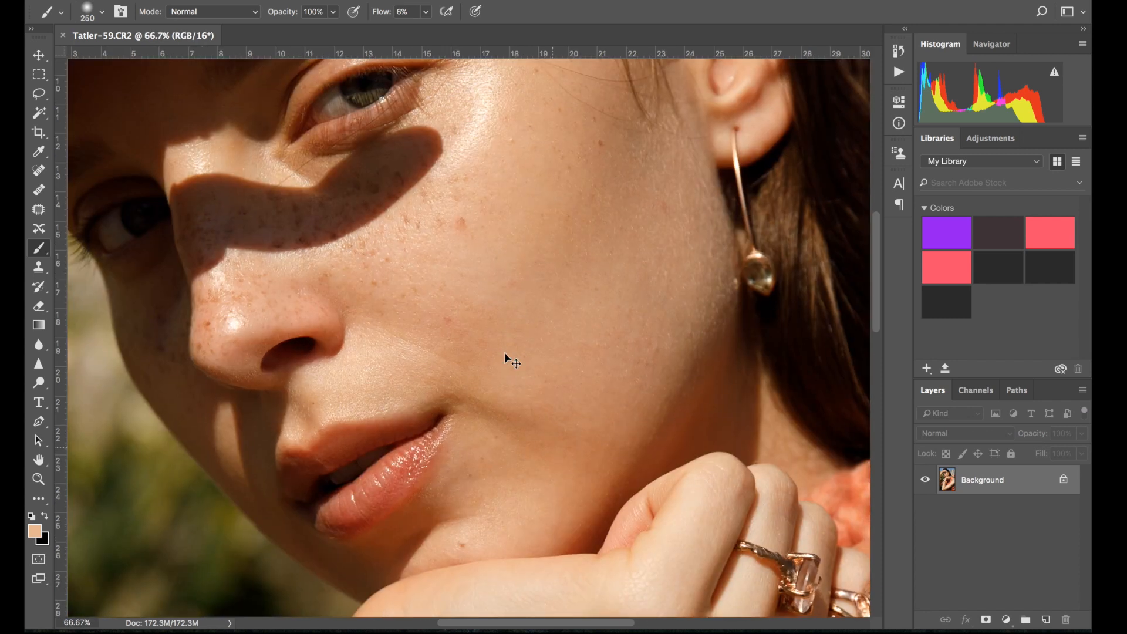
Switch to the Patch tool to remove small blemishes on the cheek and chin.
left_click(39, 209)
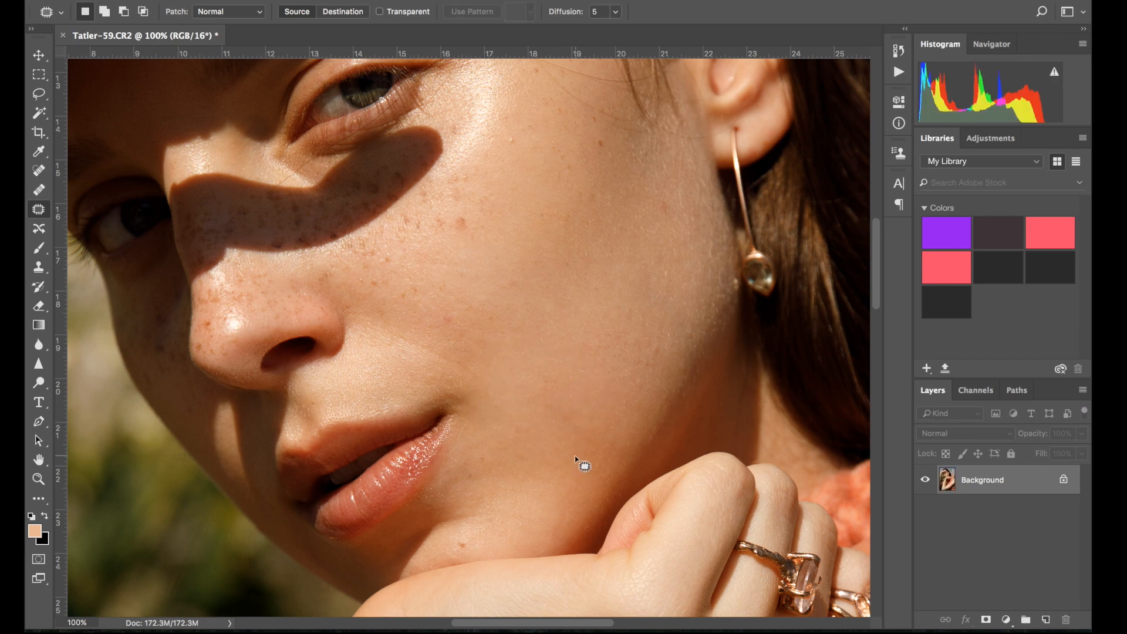
mouse_move(535, 395)
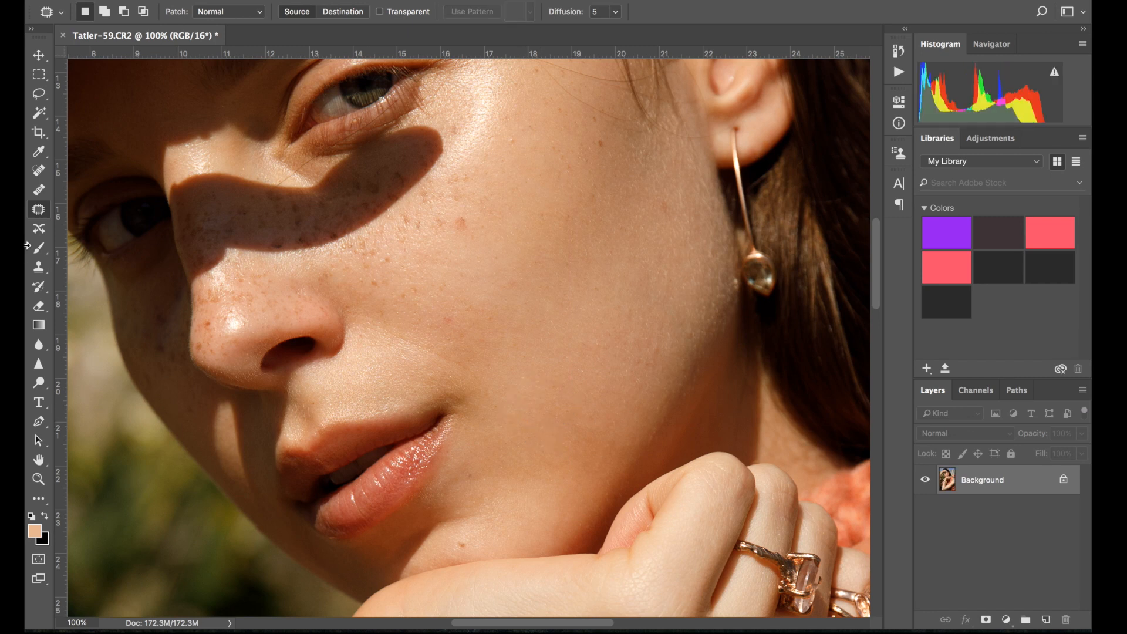
Switch to the soft Brush and select its flow value to lower it to 2%.
left_click(39, 247)
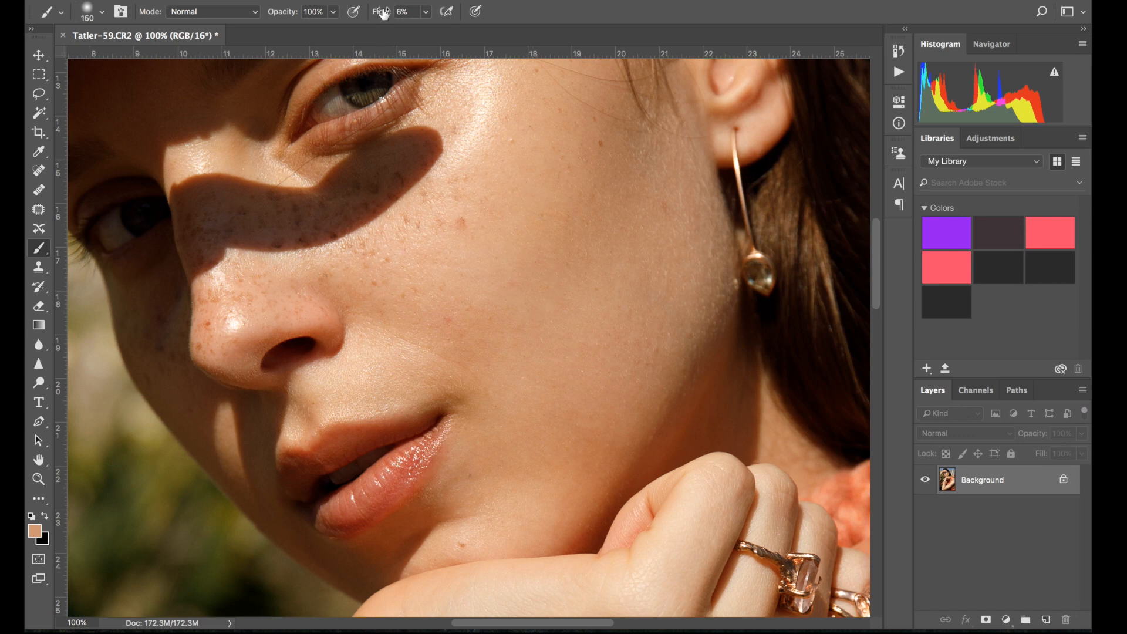
triple_click(405, 12)
type("2")
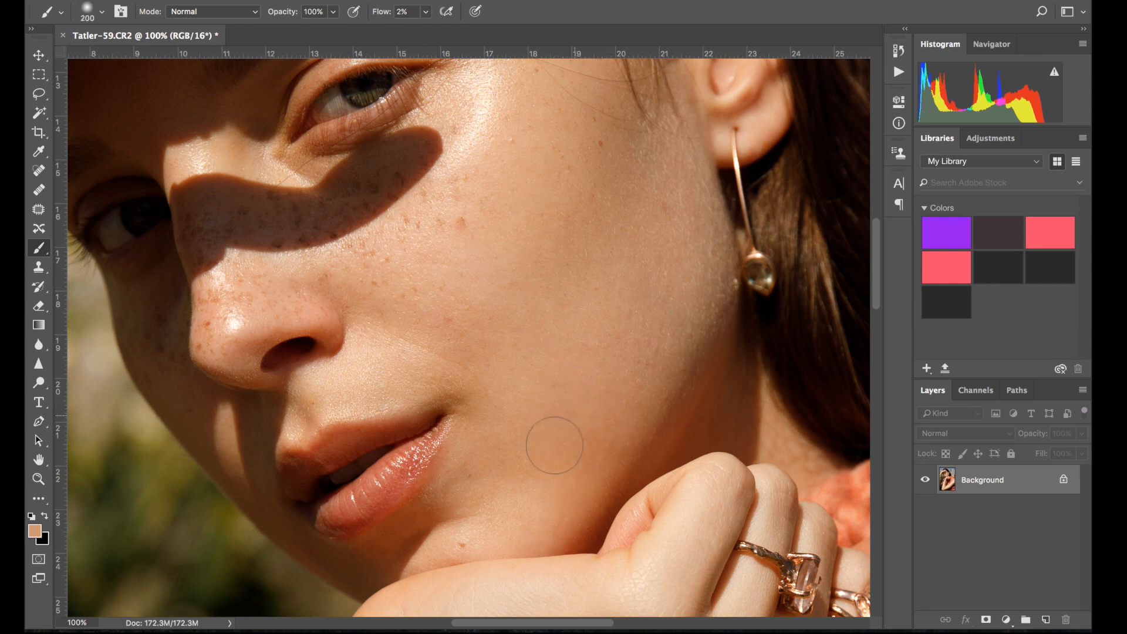
mouse_move(464, 468)
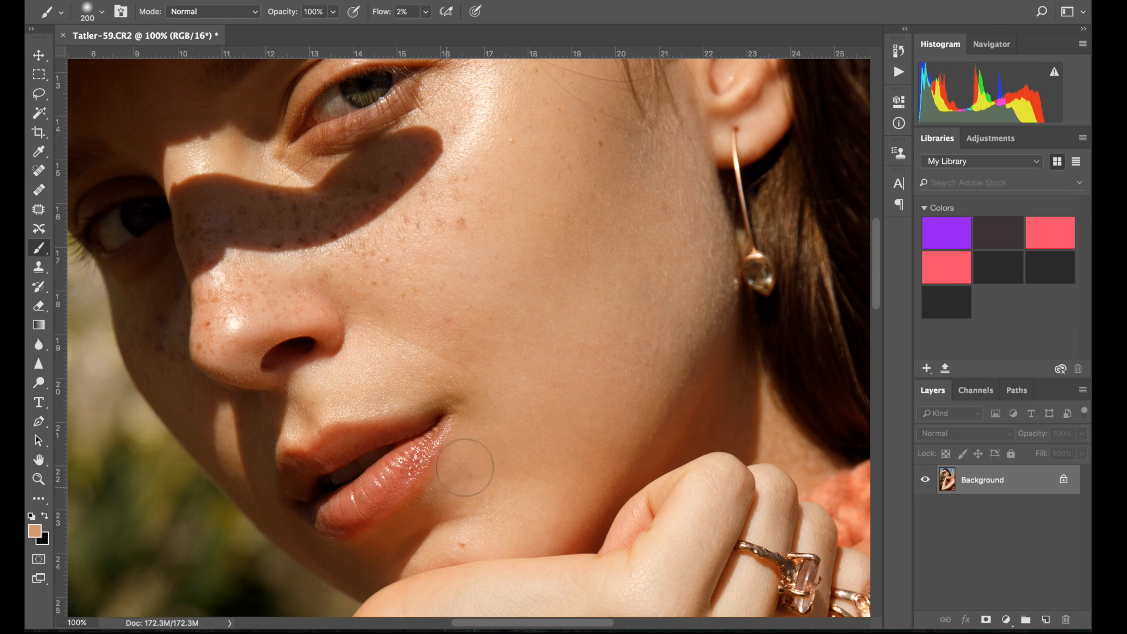
mouse_move(474, 335)
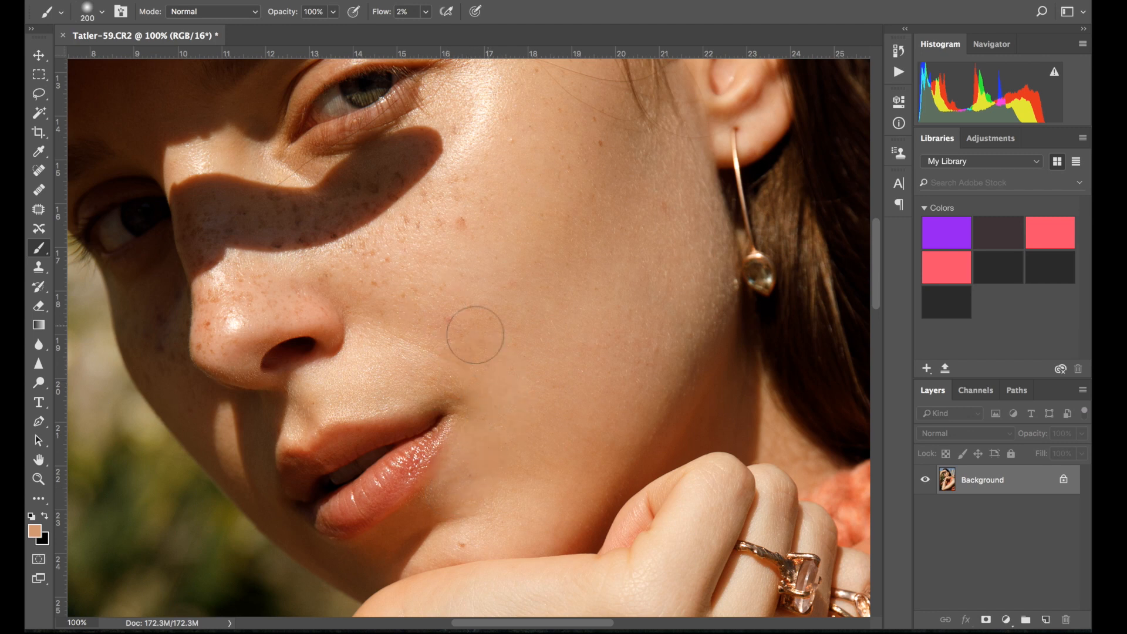
mouse_move(505, 468)
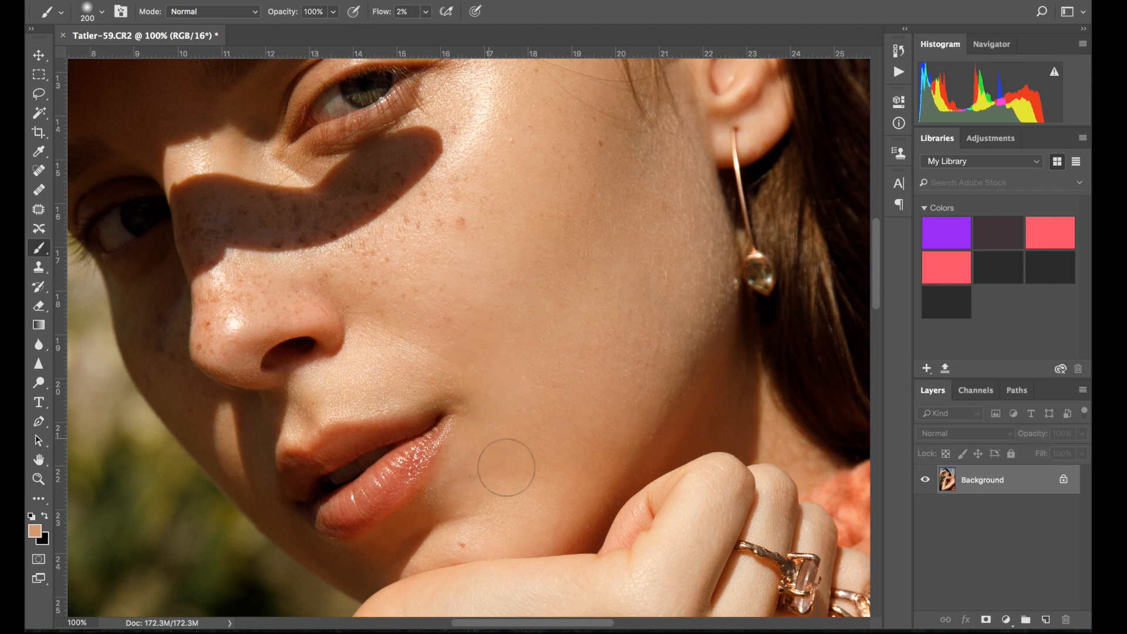
mouse_move(614, 410)
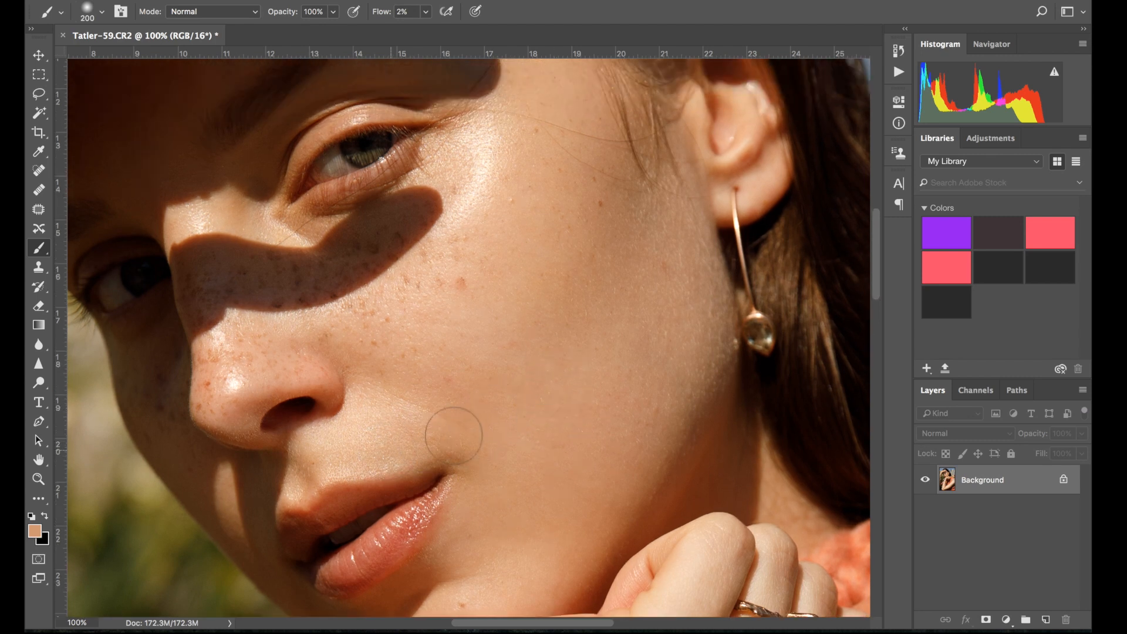
mouse_move(480, 403)
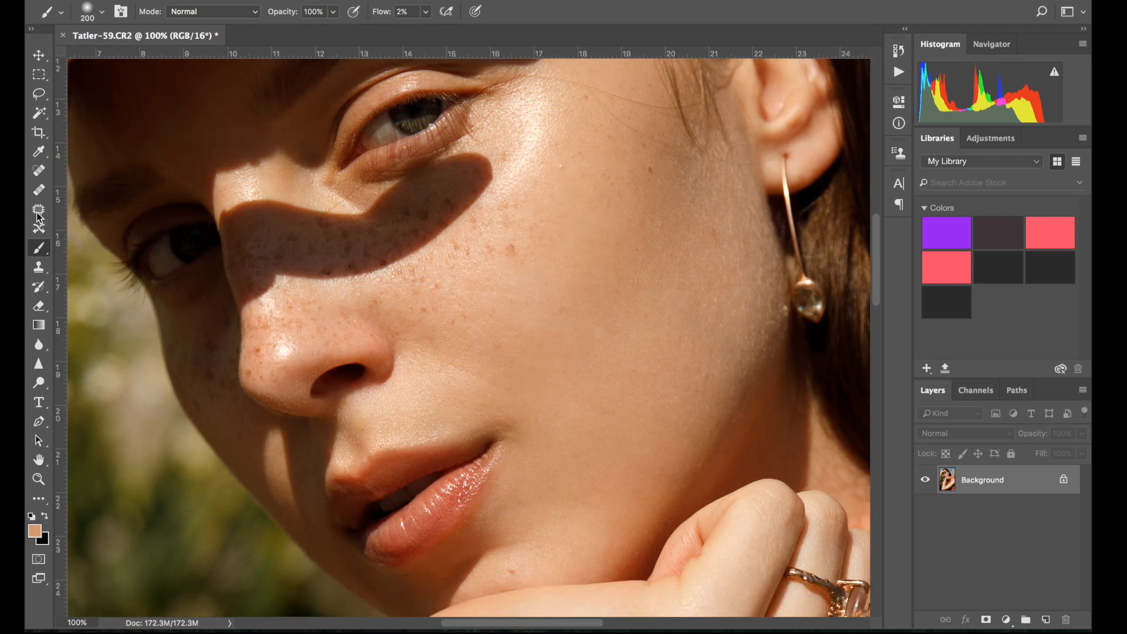
left_click(39, 209)
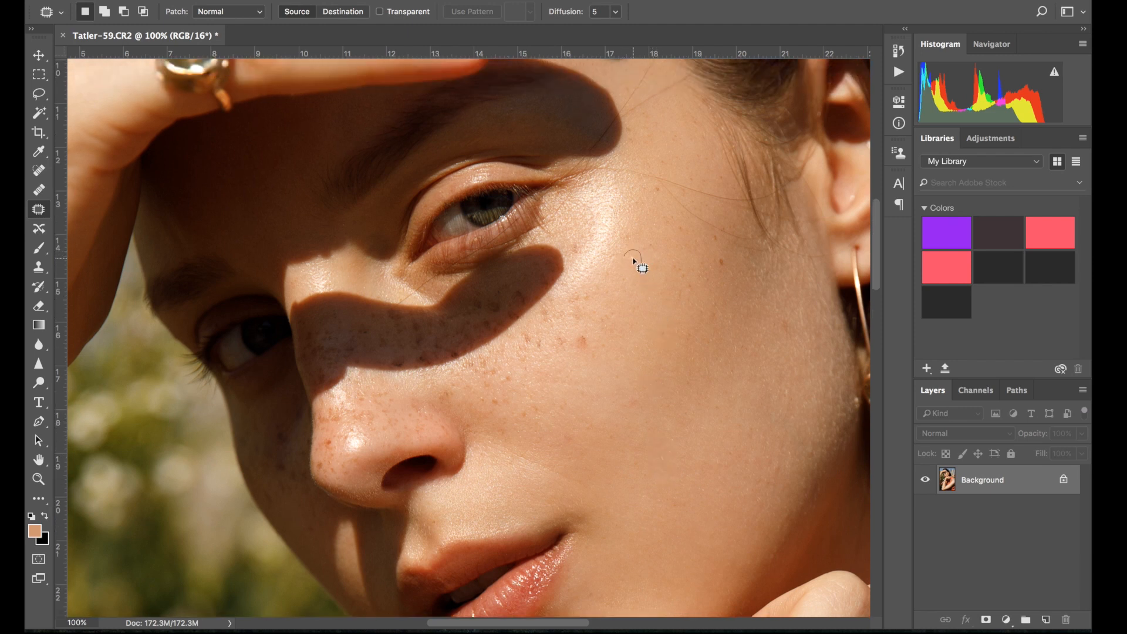
left_click(473, 10)
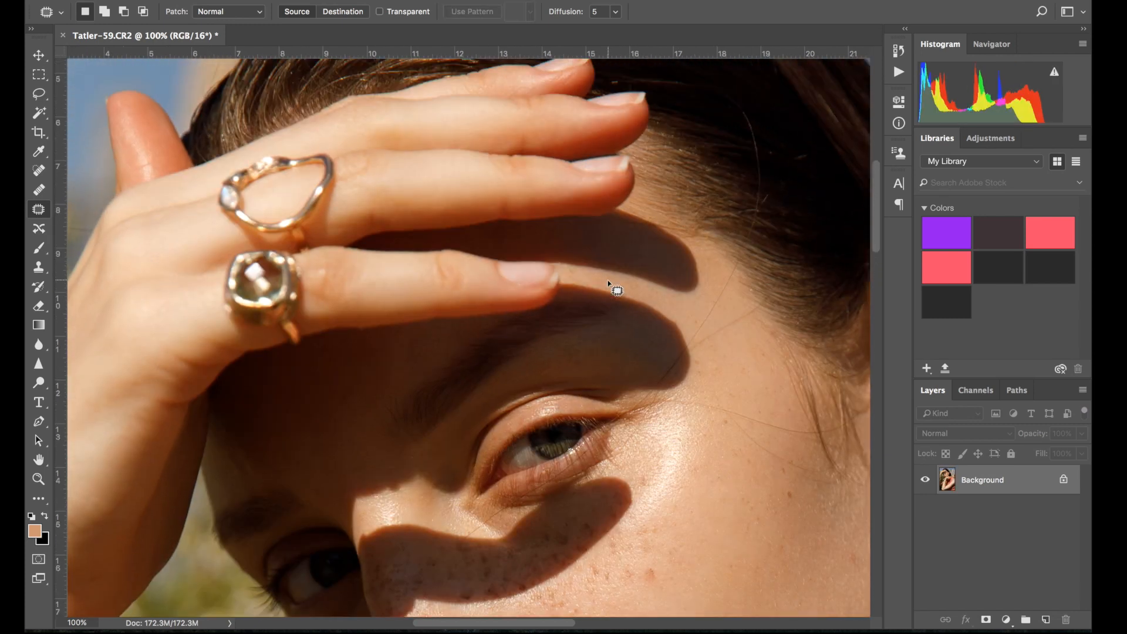
scroll("down", 3)
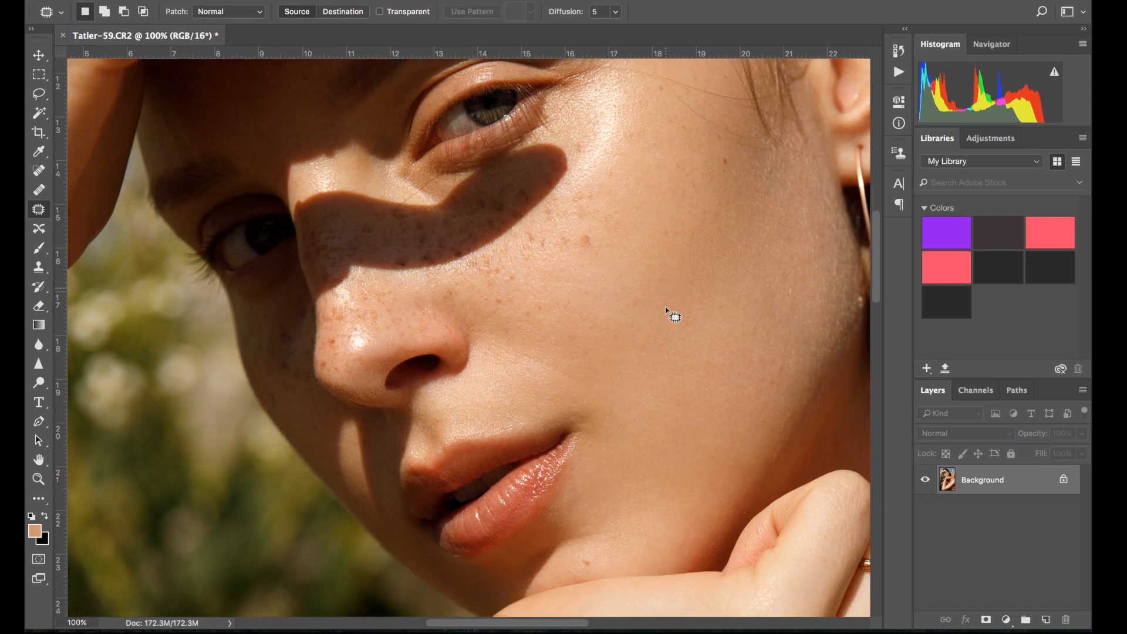
scroll("down", 3)
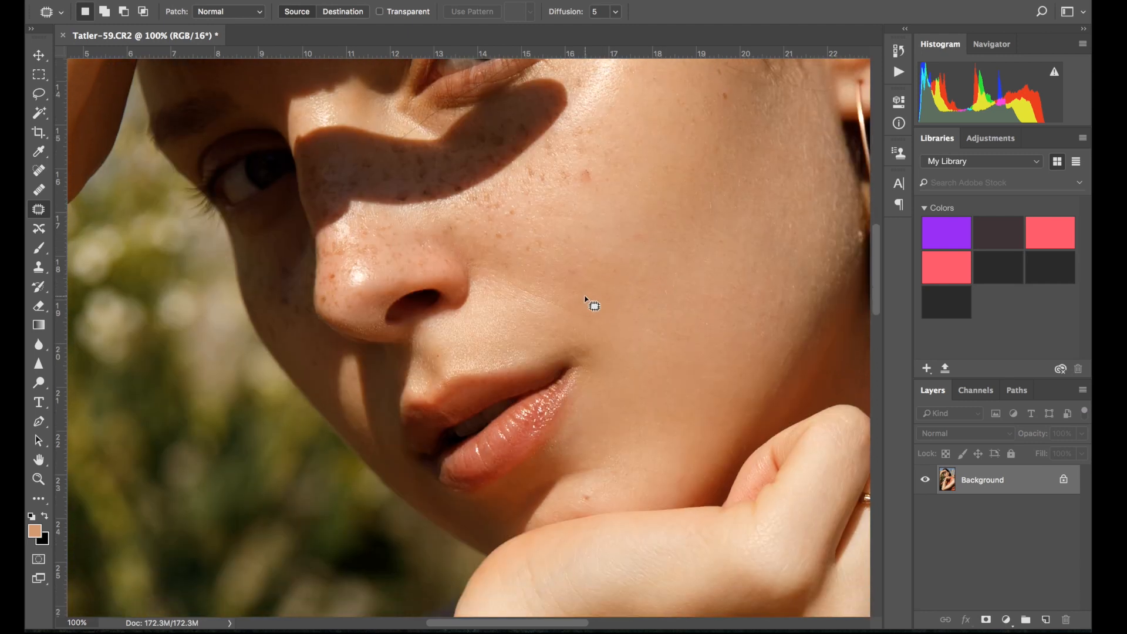
scroll("down", 3)
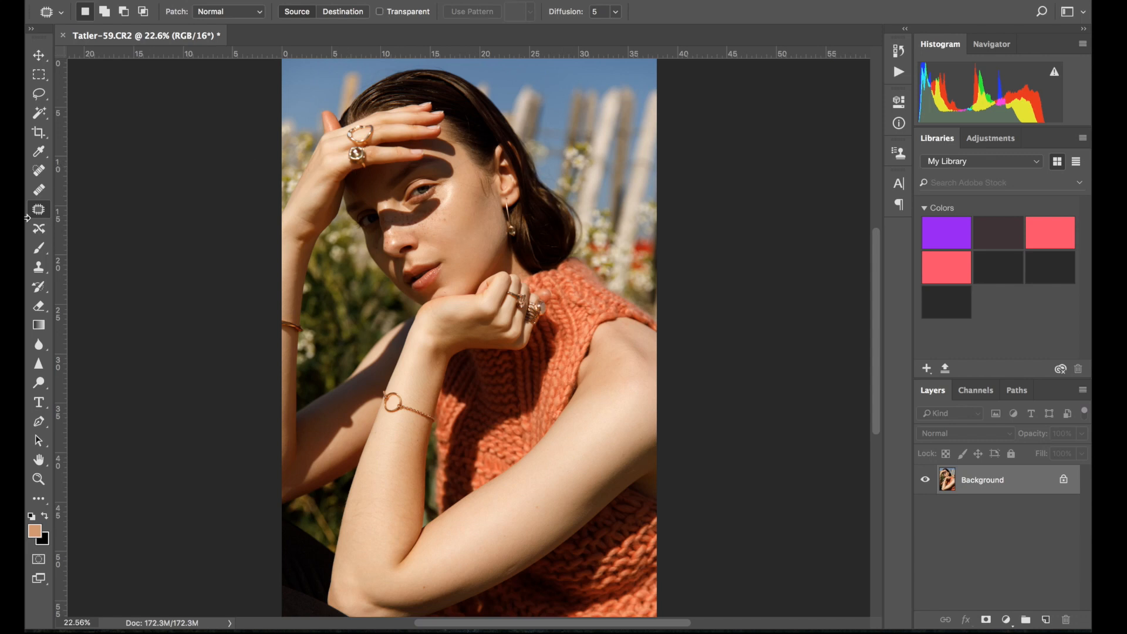
Switch back to the soft Brush for skin-tone painting across the cheek.
left_click(38, 248)
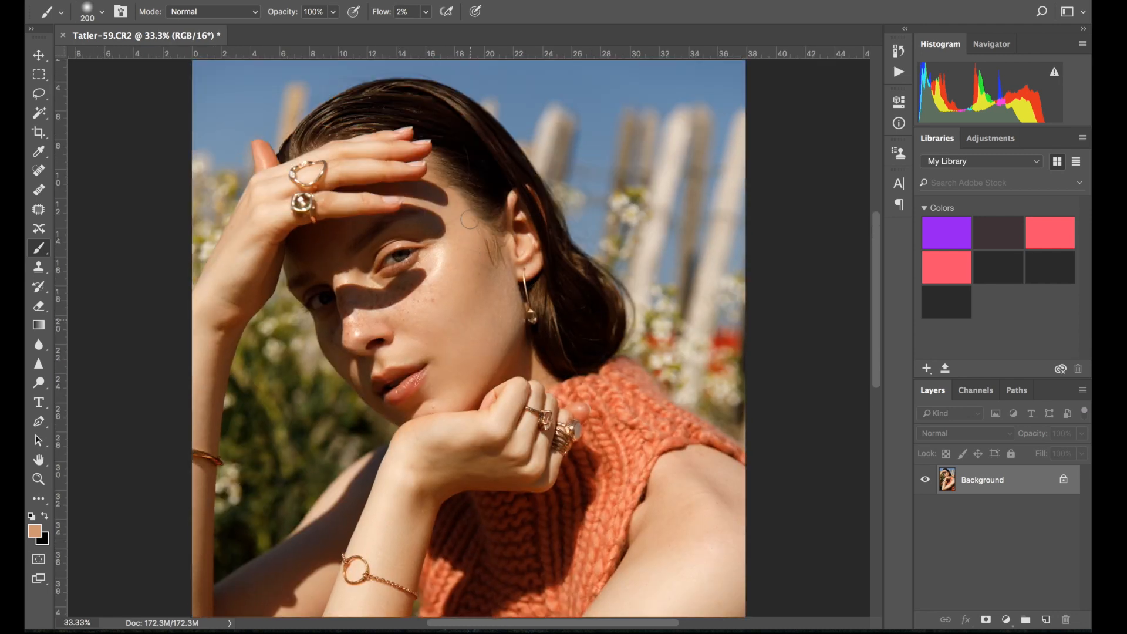
mouse_move(492, 381)
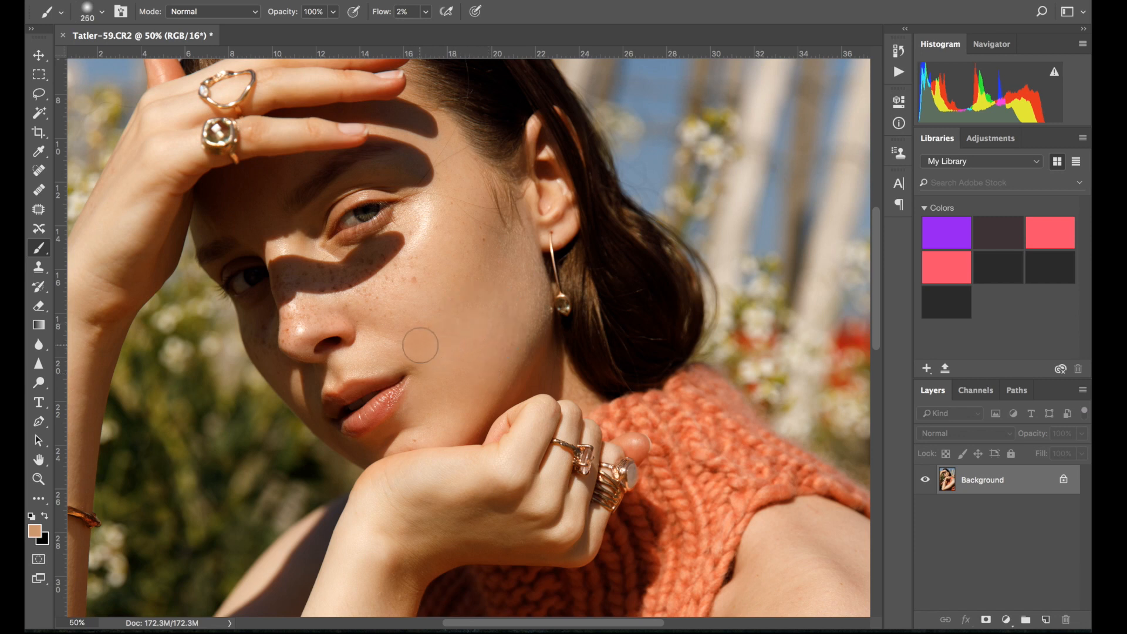
mouse_move(392, 329)
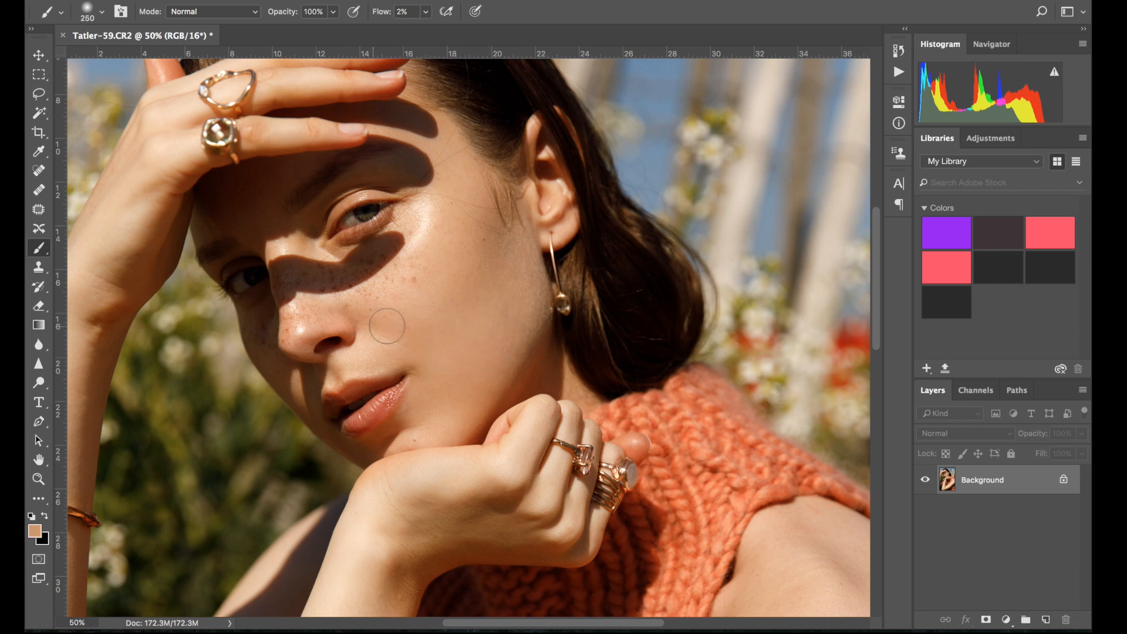
mouse_move(448, 289)
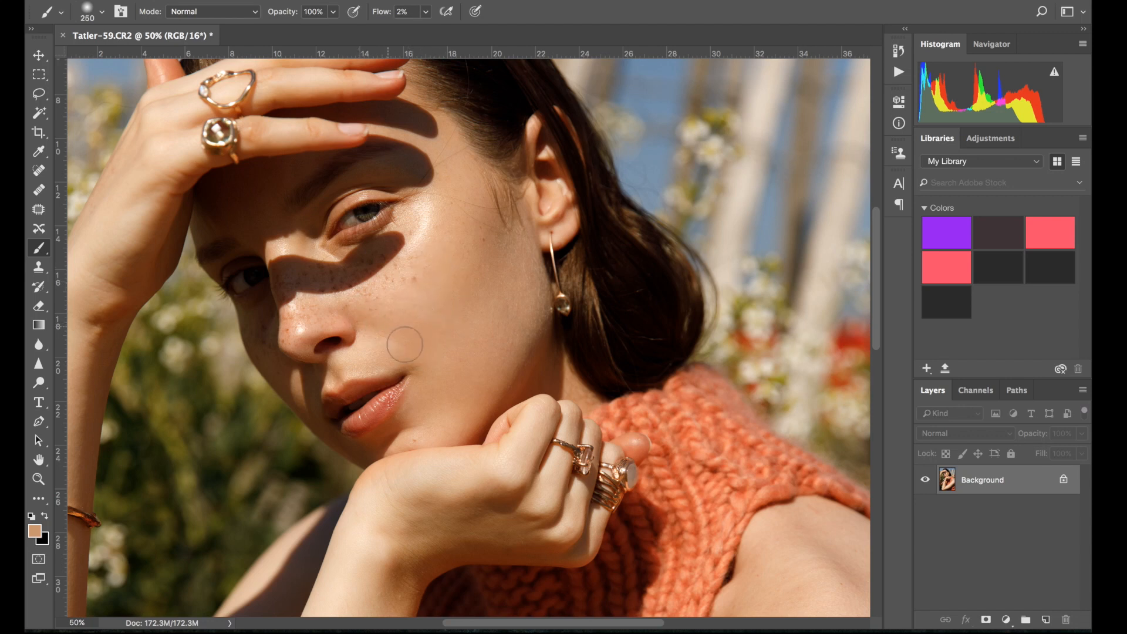
mouse_move(511, 291)
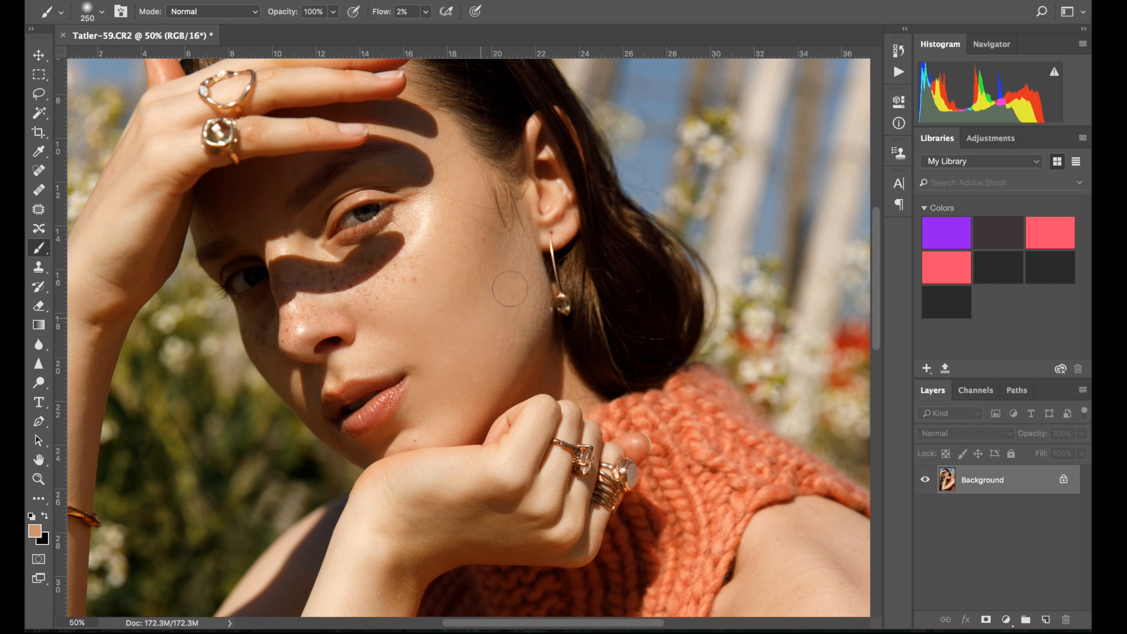
mouse_move(395, 288)
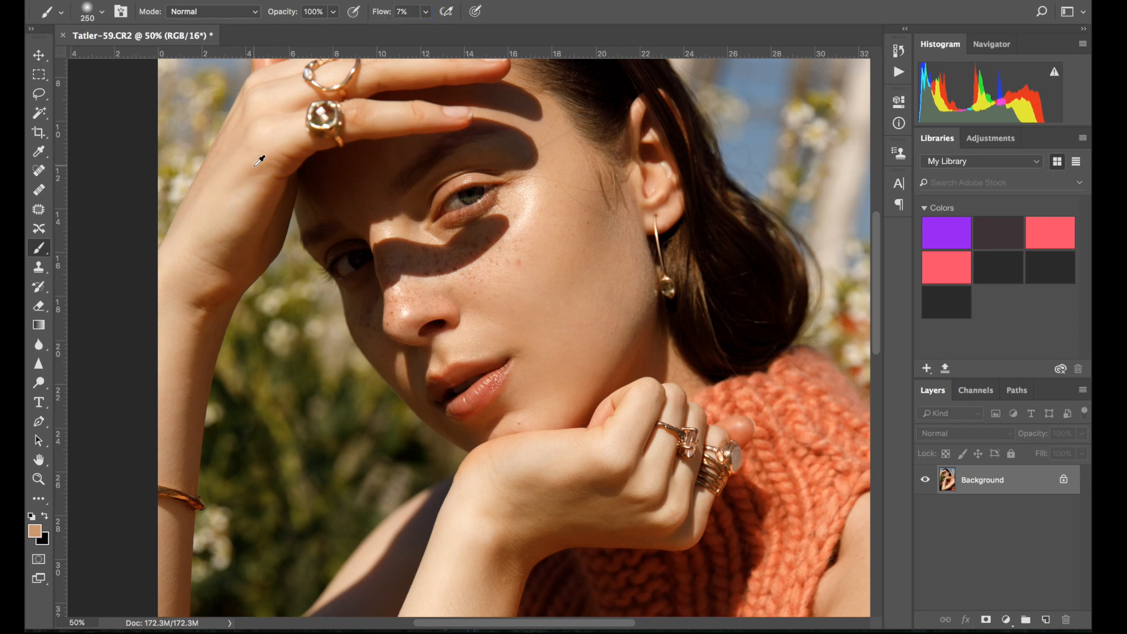
mouse_move(251, 166)
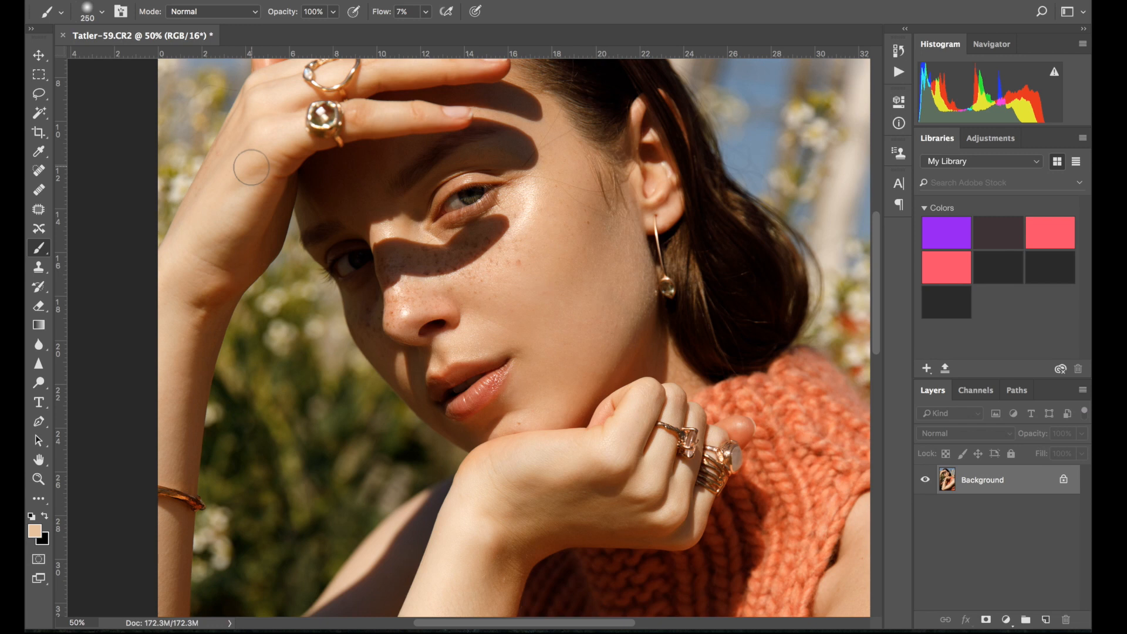
mouse_move(223, 196)
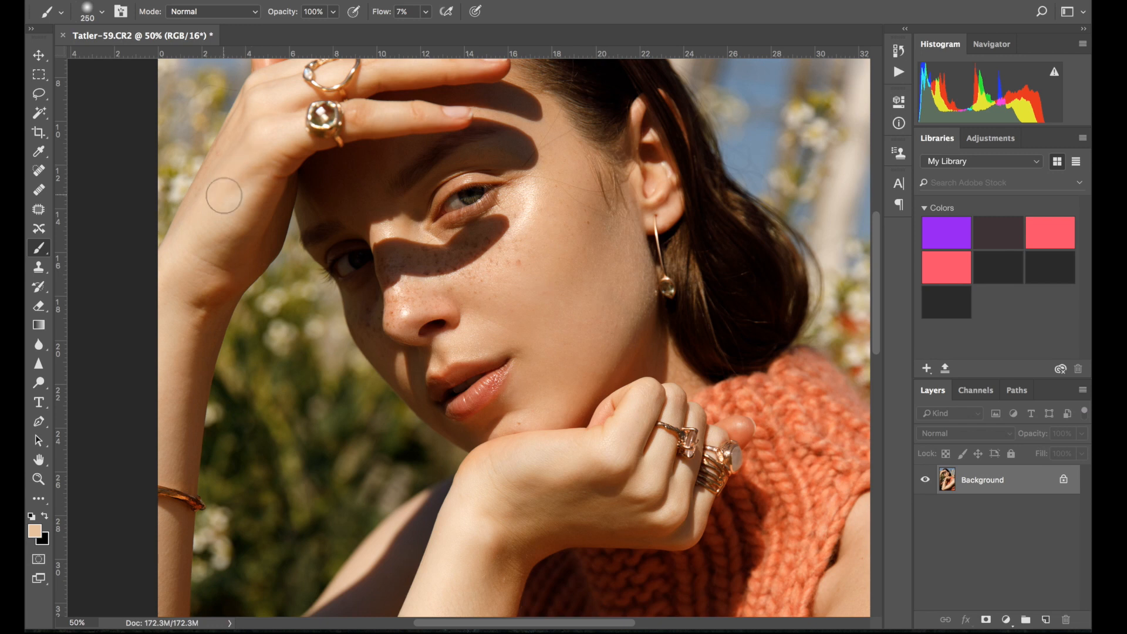
mouse_move(224, 200)
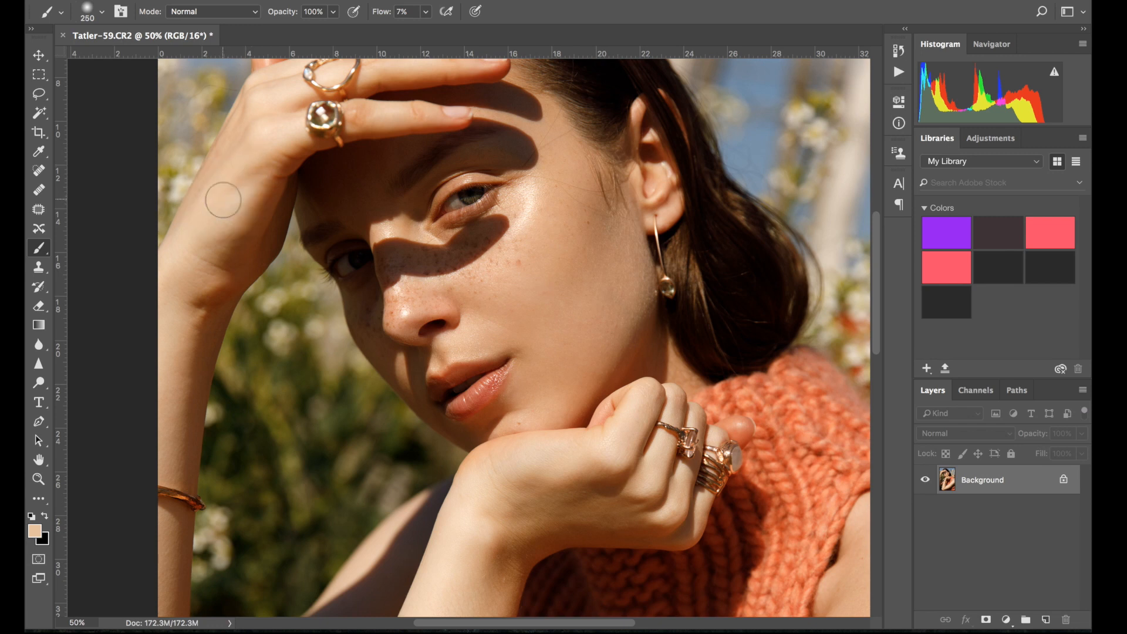
mouse_move(209, 235)
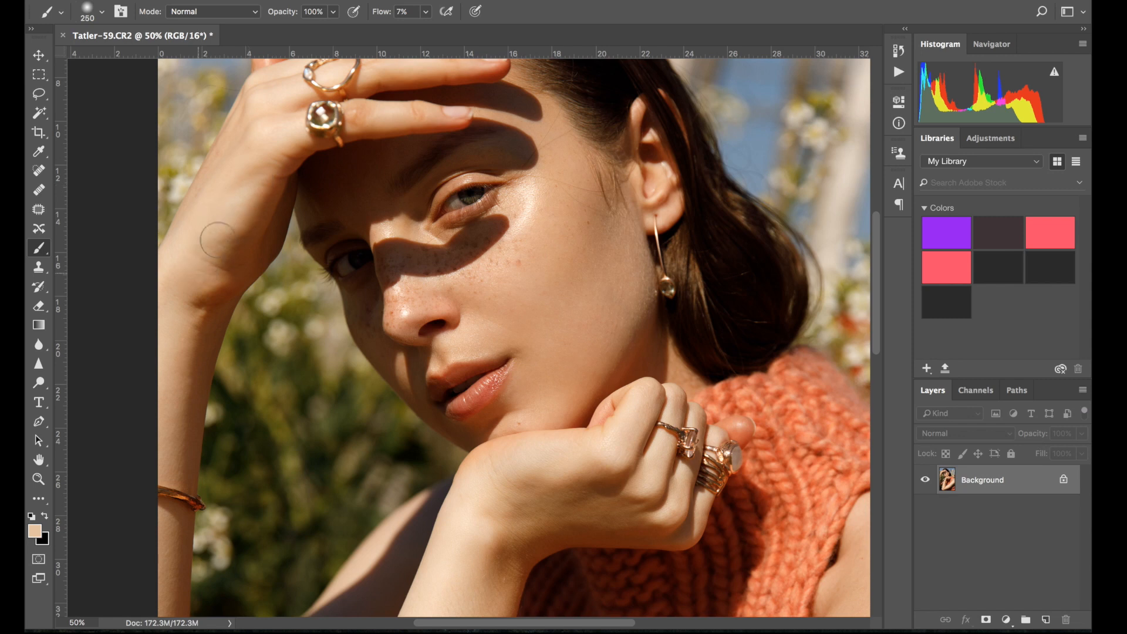
mouse_move(155, 457)
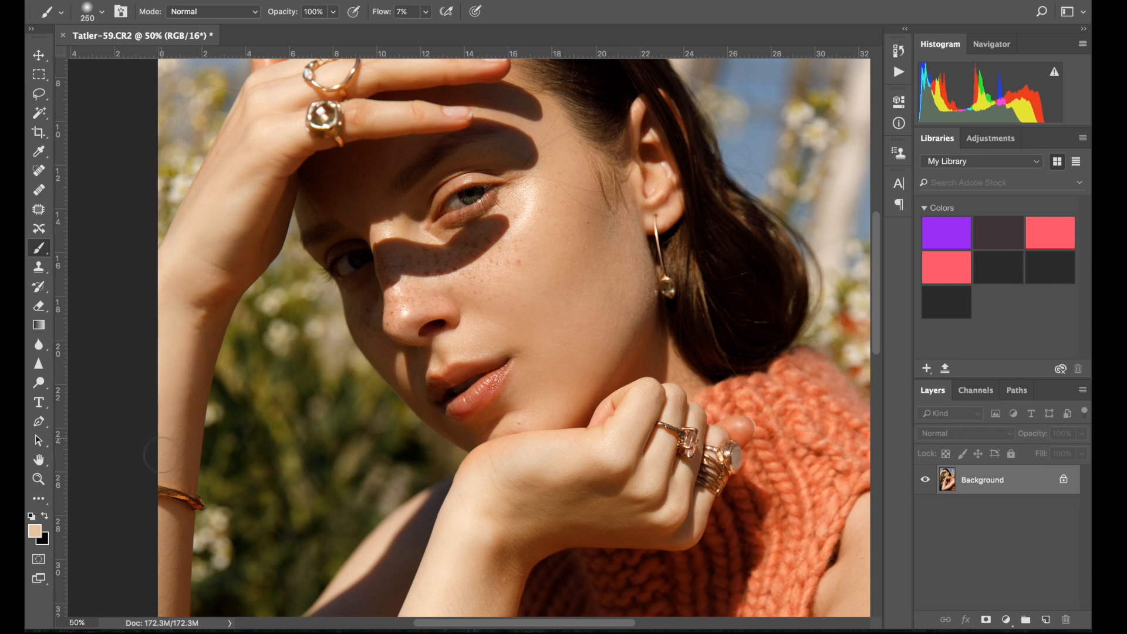
mouse_move(274, 125)
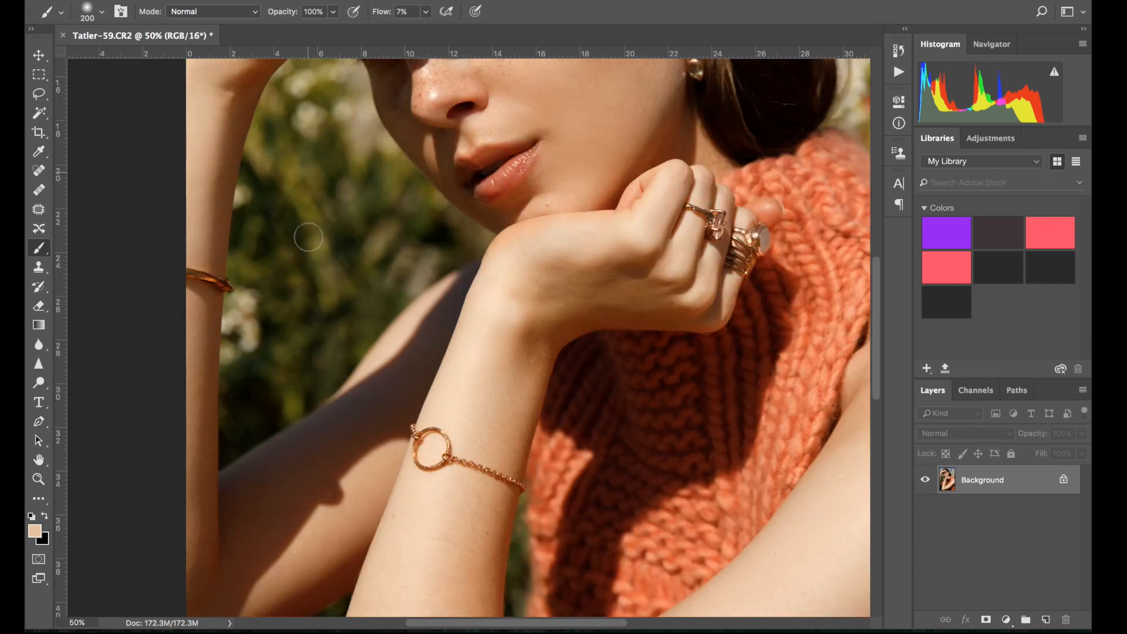
Move down the arm while painting skin tone over the forearm toward the elbow.
scroll("down", 3)
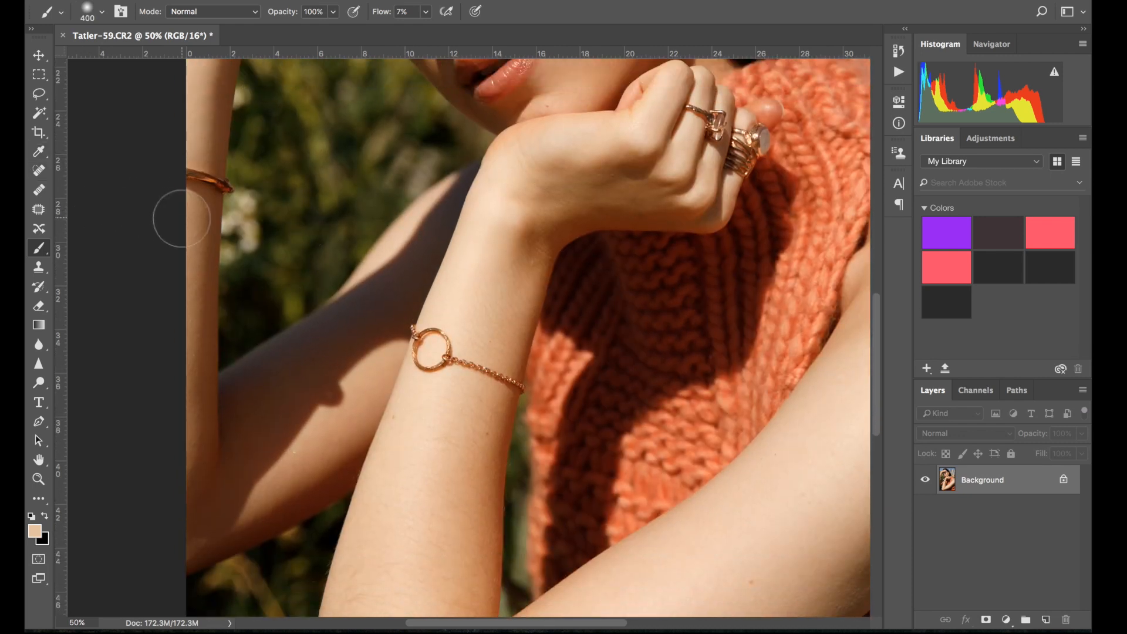
mouse_move(166, 428)
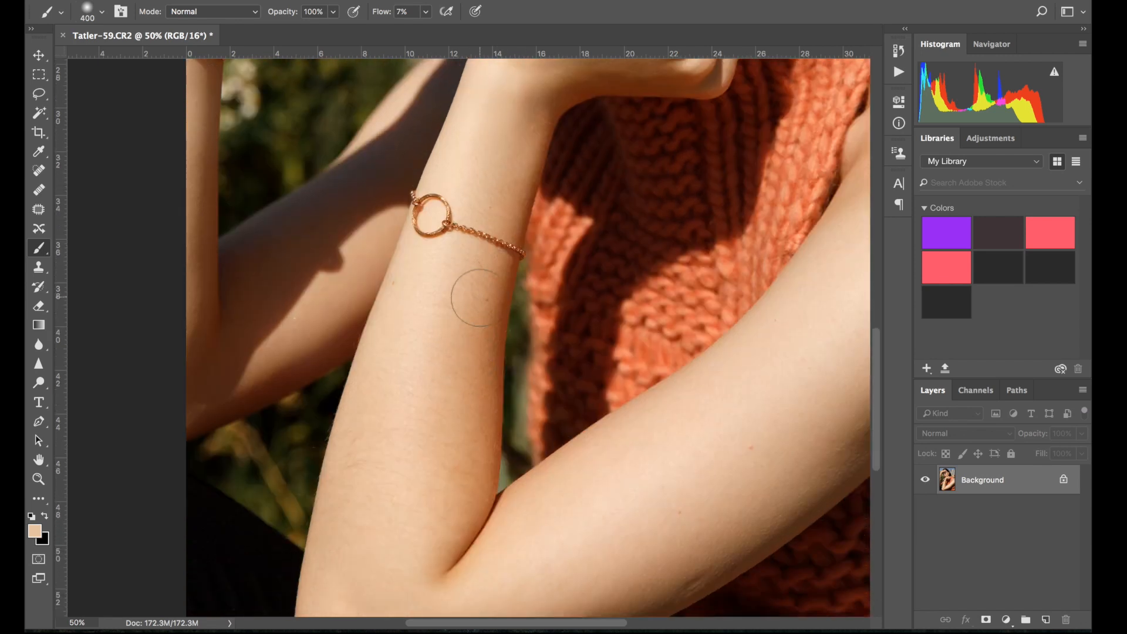
mouse_move(399, 329)
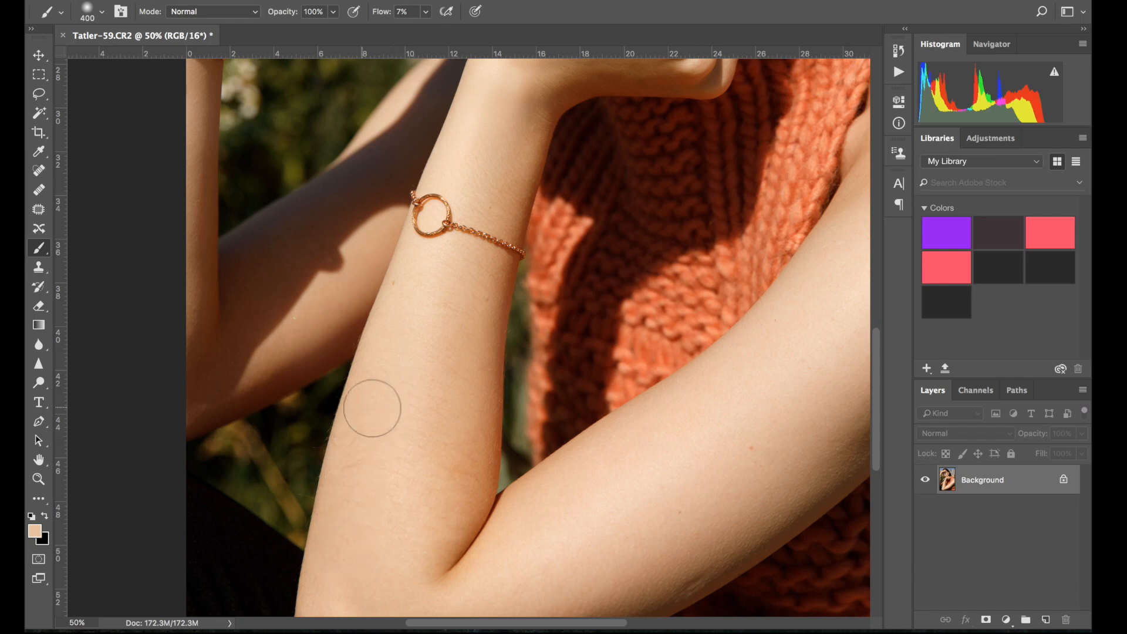
scroll("down", 3)
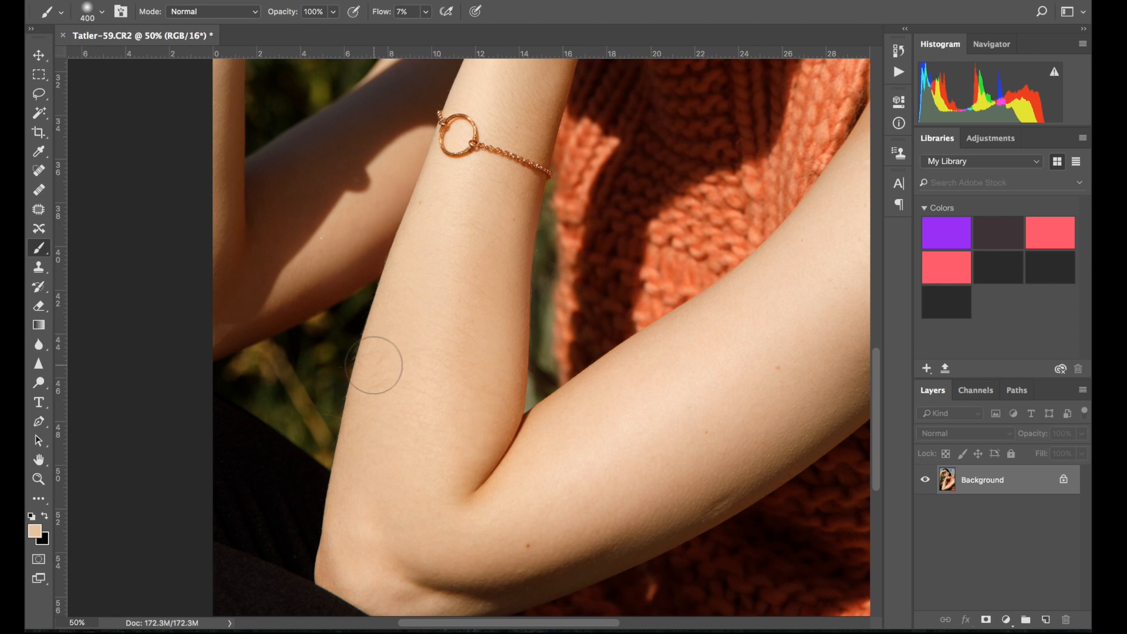
mouse_move(395, 463)
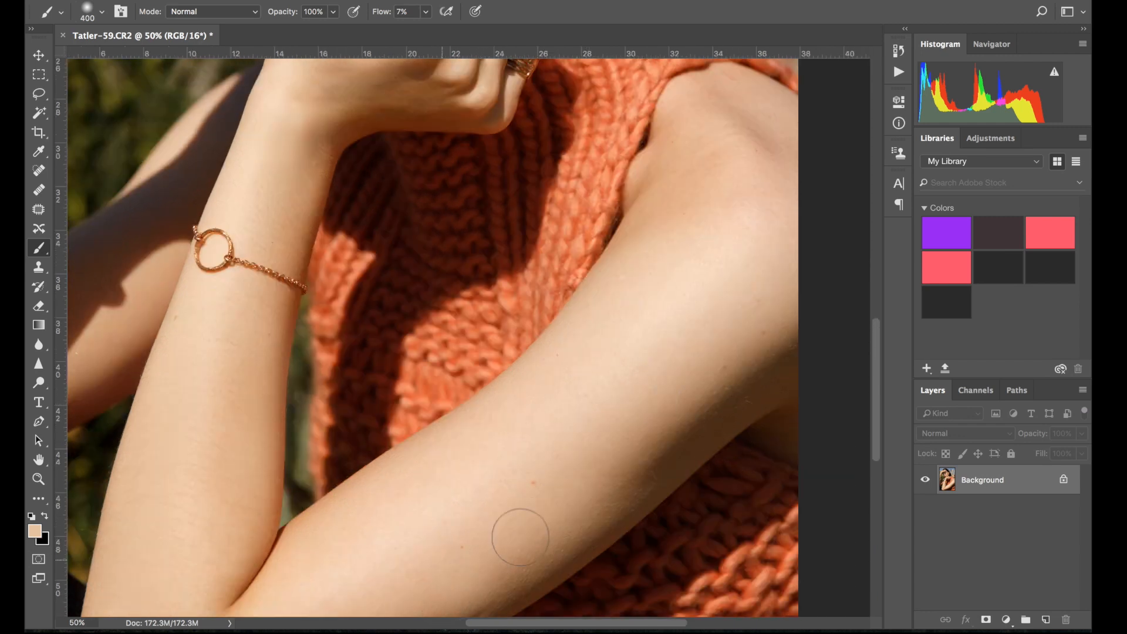
mouse_move(745, 339)
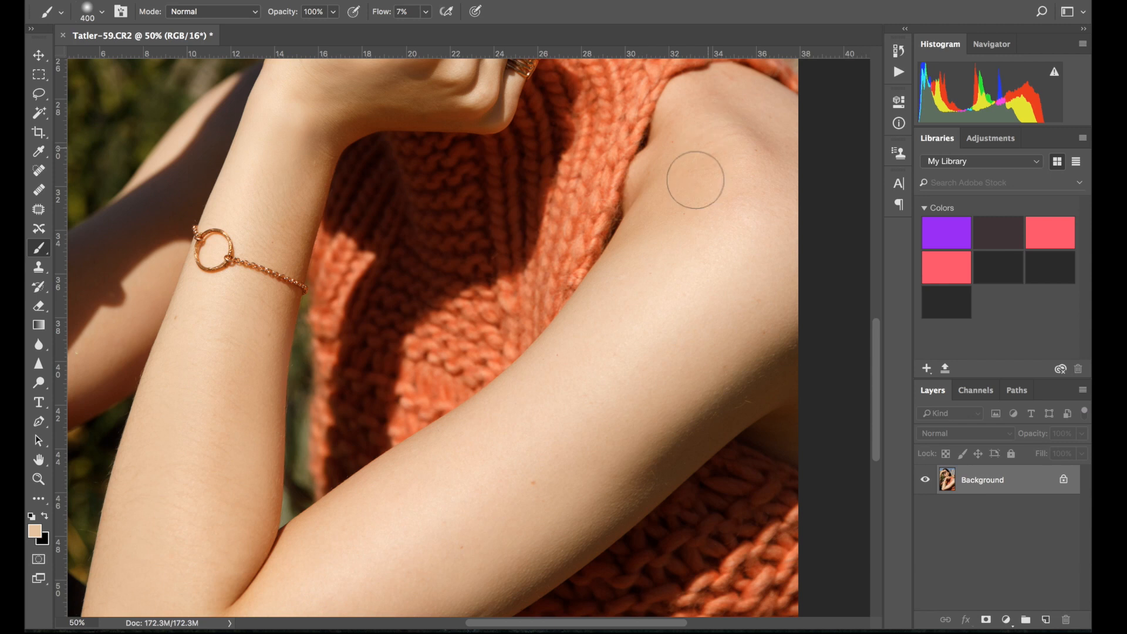
mouse_move(726, 95)
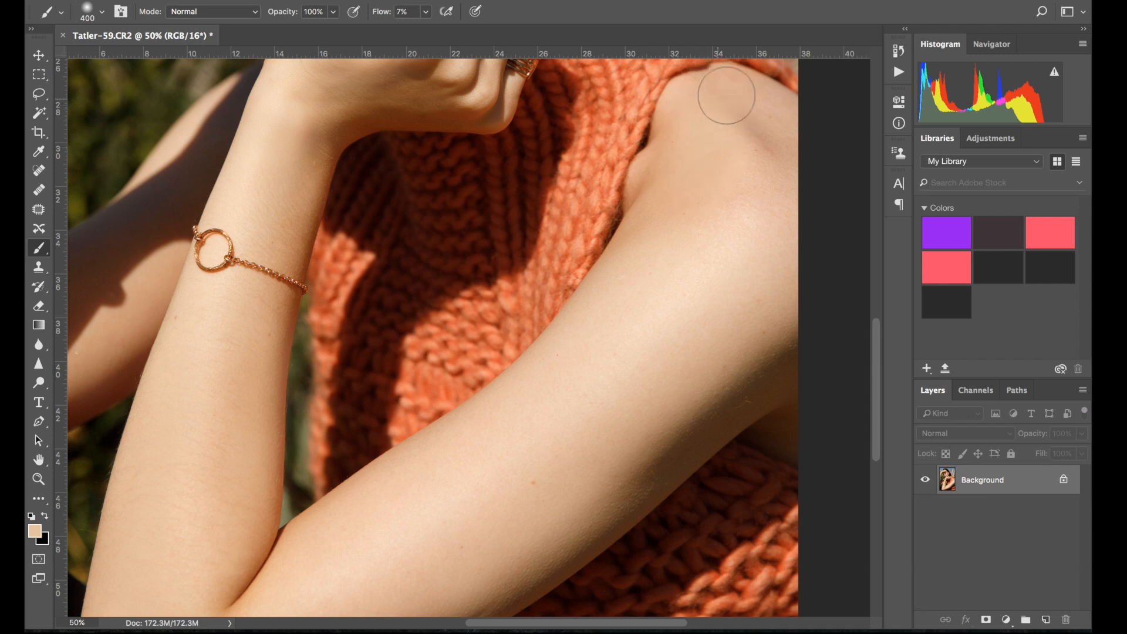
mouse_move(635, 266)
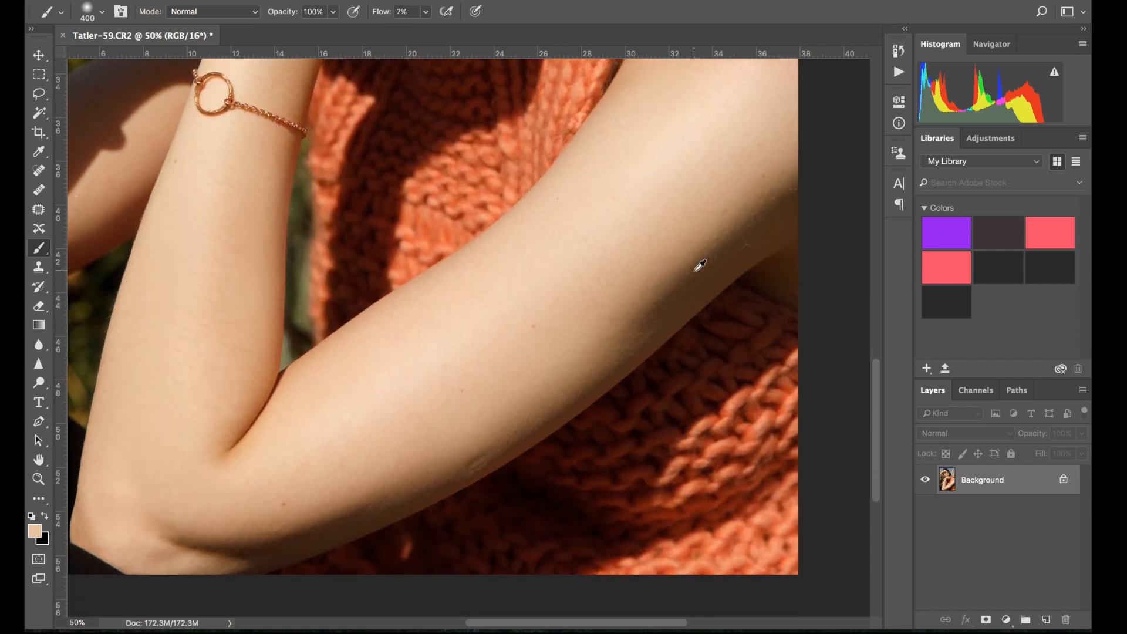
mouse_move(783, 203)
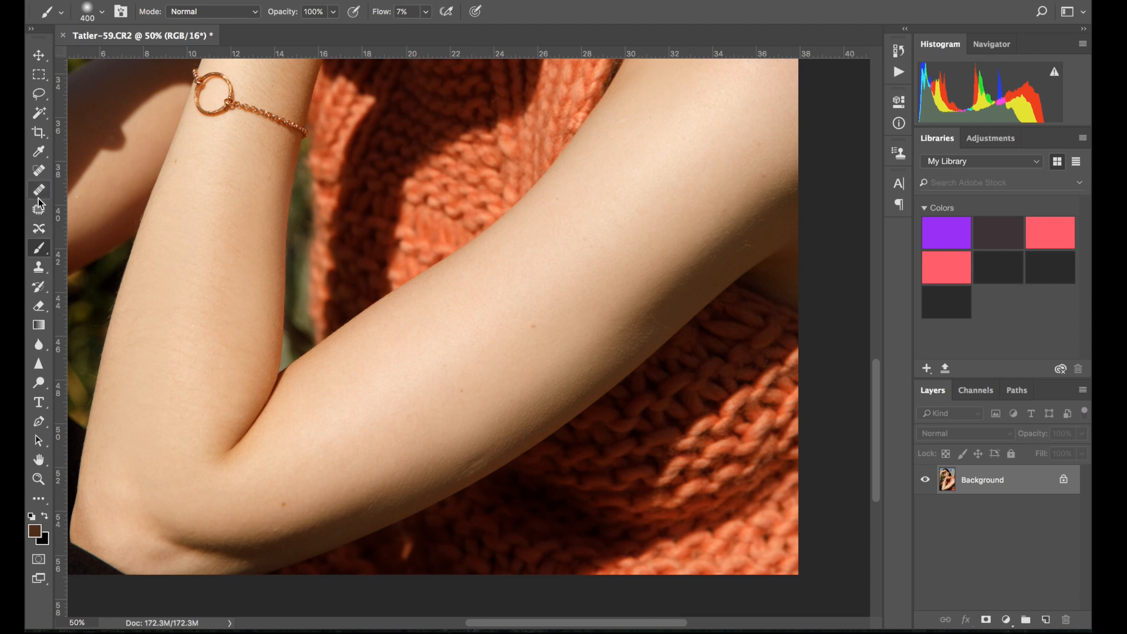
Switch to the Patch tool again for blemishes on the upper arm and shoulder.
left_click(39, 209)
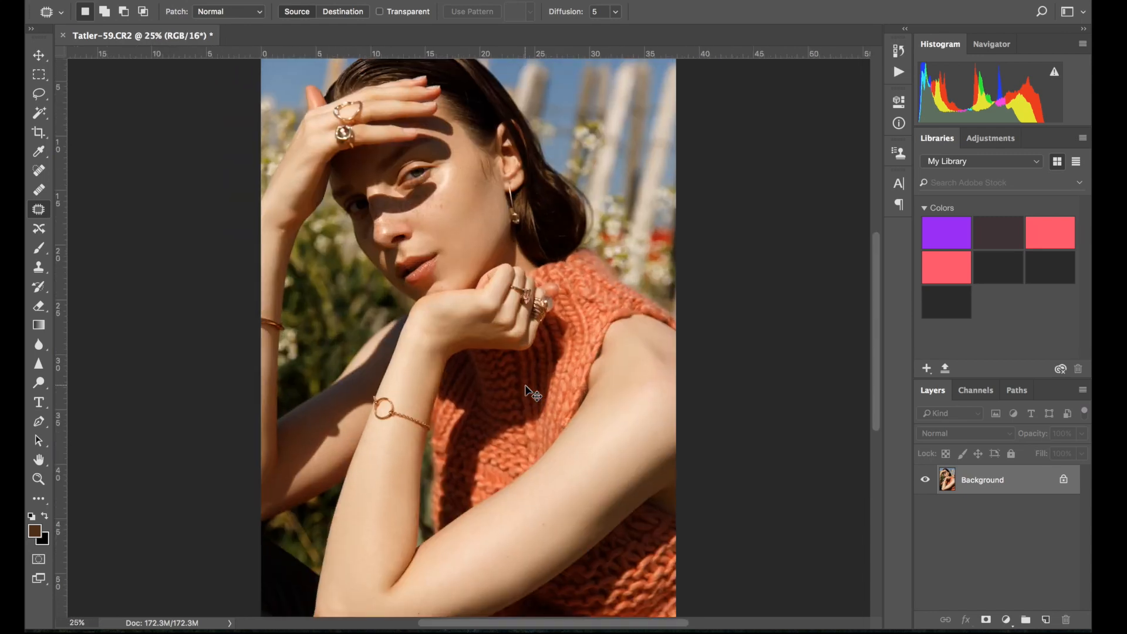
Add a Curves adjustment layer above the background and dismiss its Properties.
key("ctrl+minus")
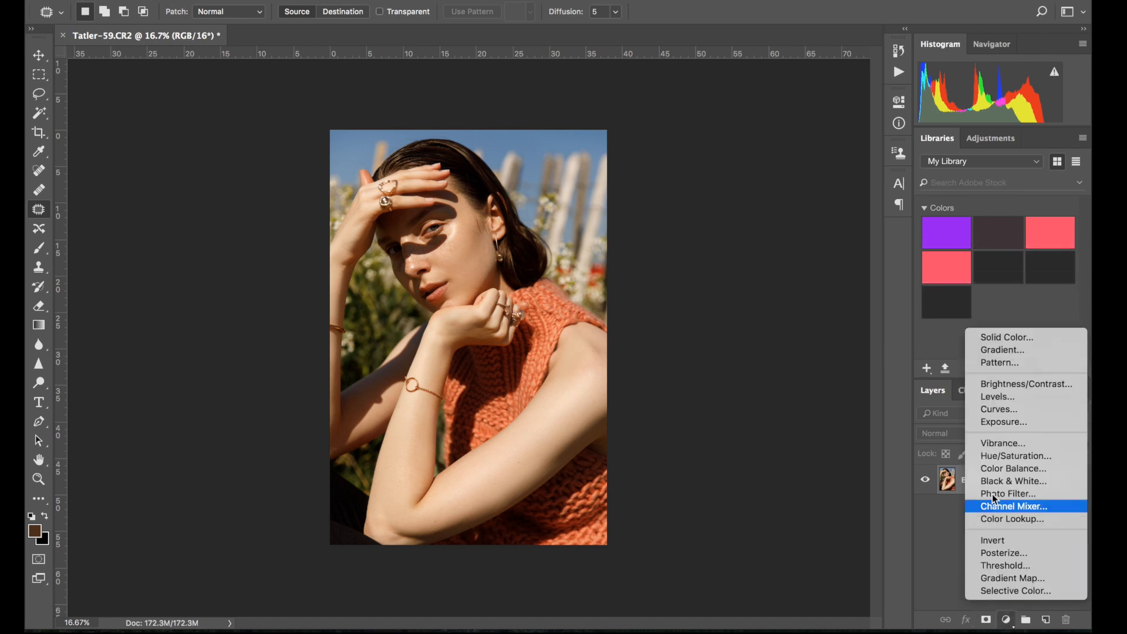
mouse_move(999, 409)
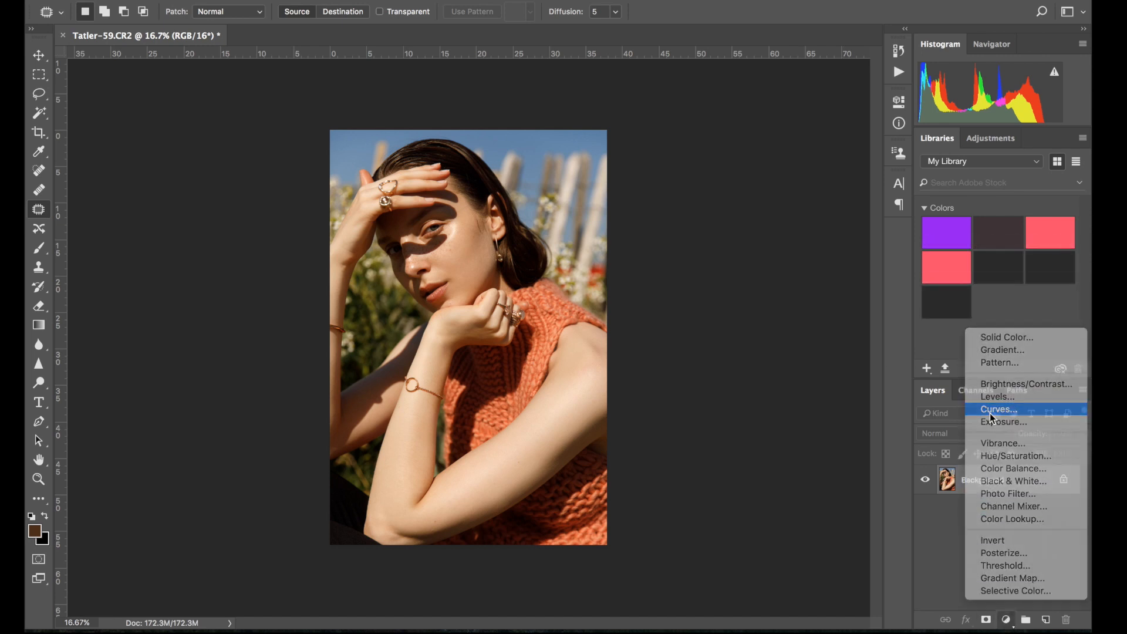
left_click(998, 409)
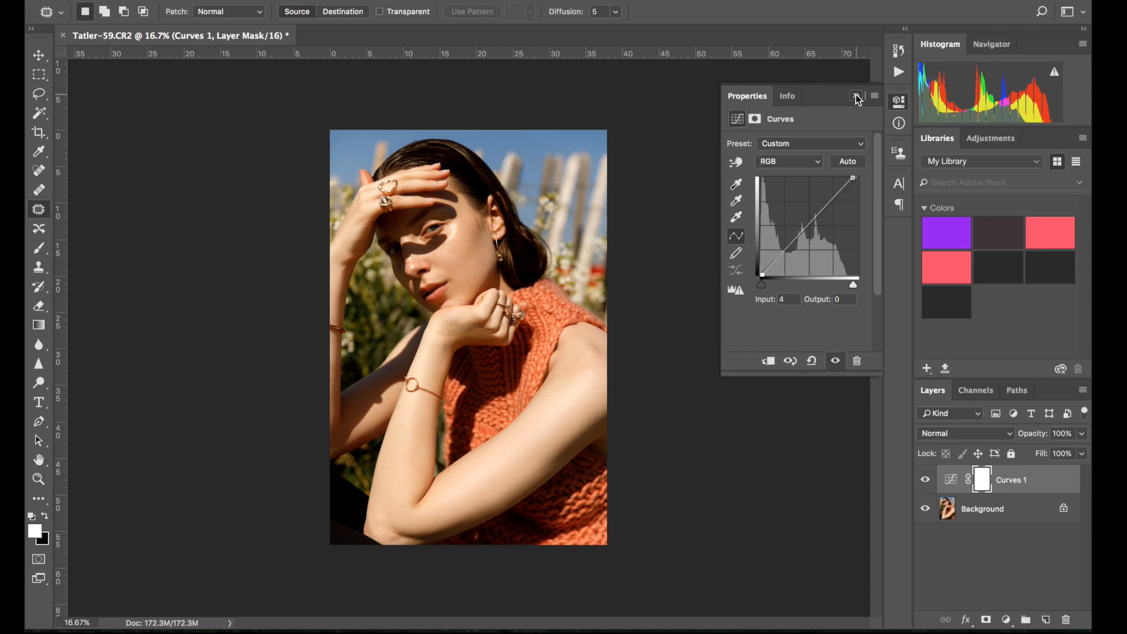
left_click(856, 95)
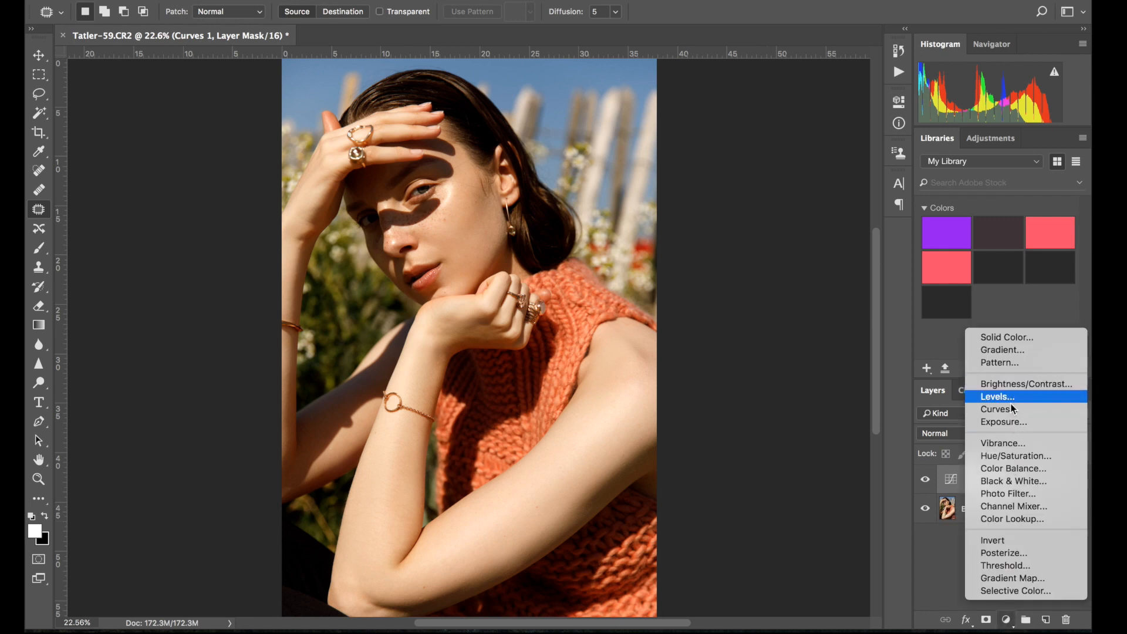
Add a second Curves layer with a gentle contrast curve and dismiss its Properties.
left_click(995, 408)
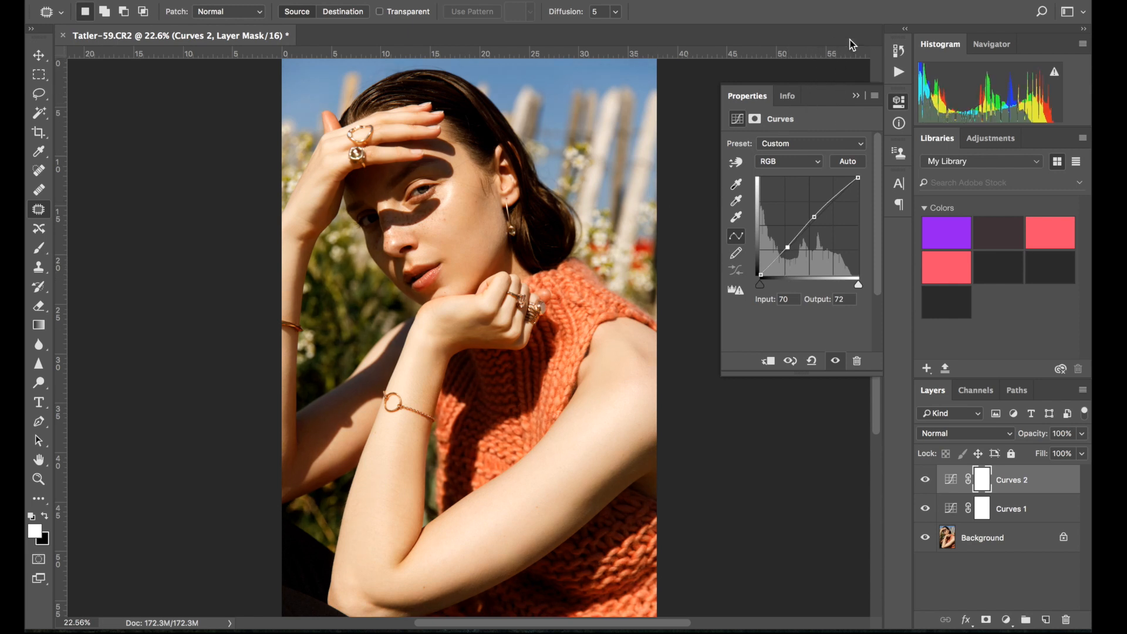
mouse_move(863, 90)
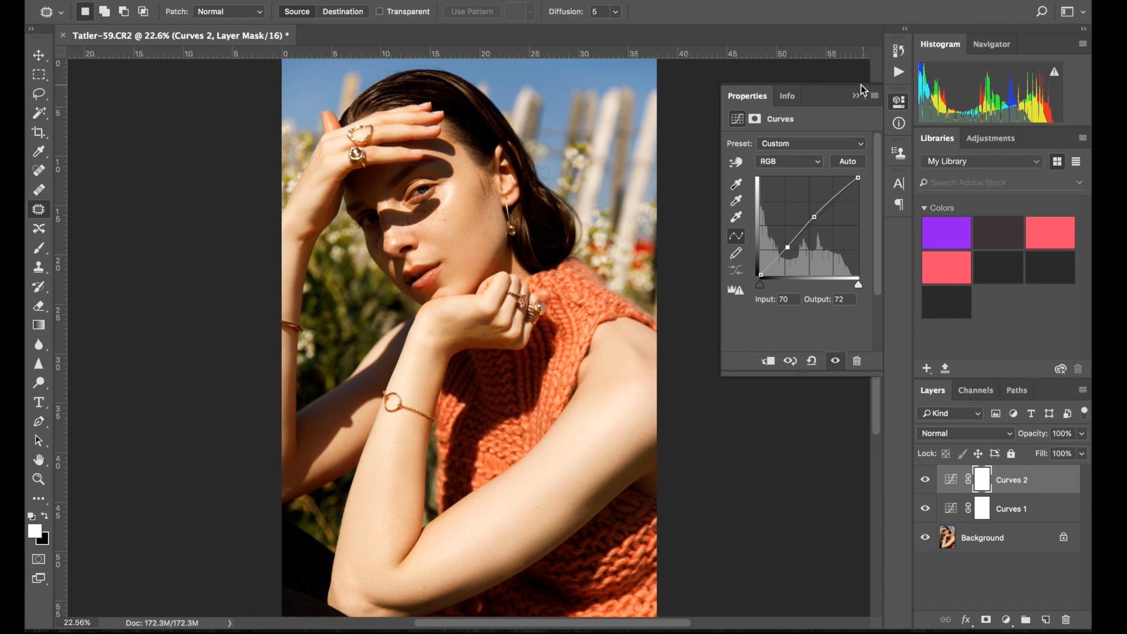
left_click(855, 95)
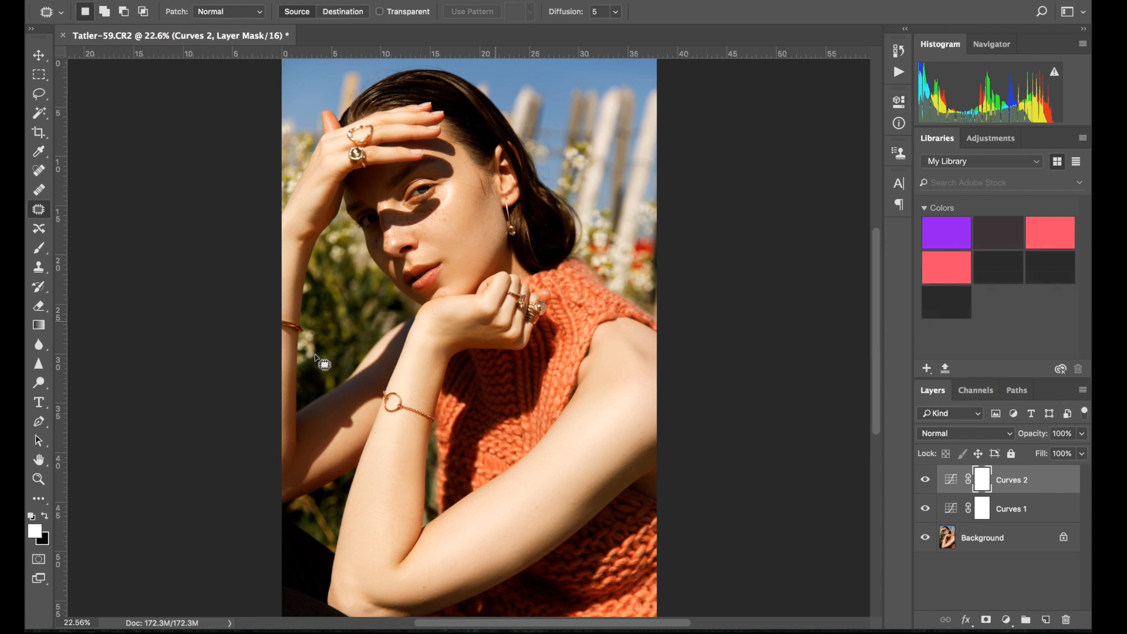
mouse_move(514, 306)
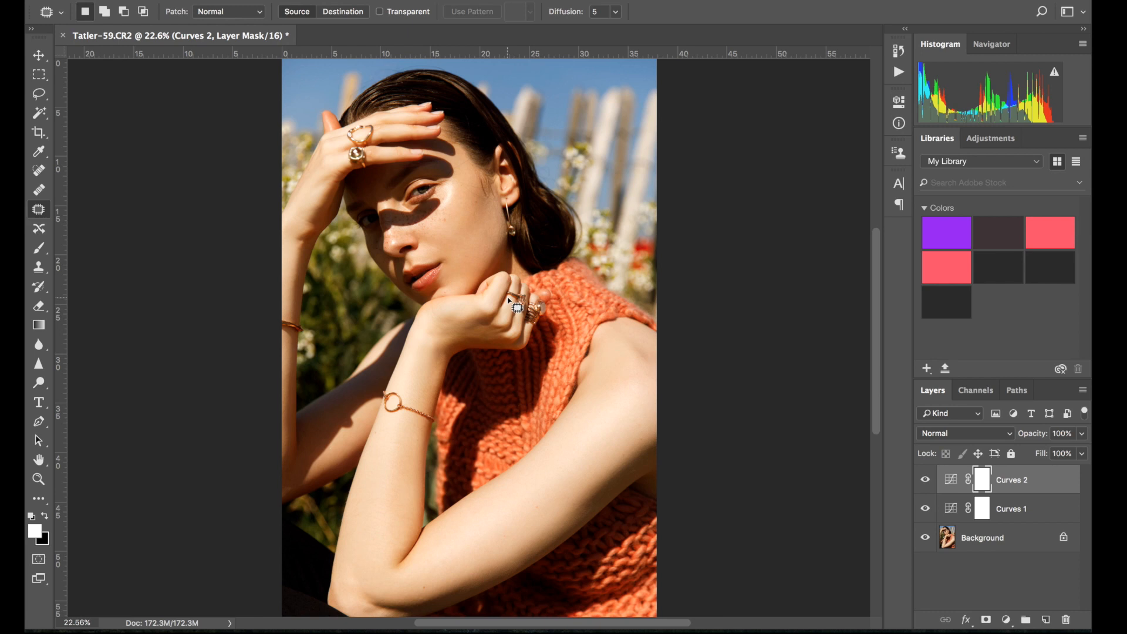
mouse_move(502, 565)
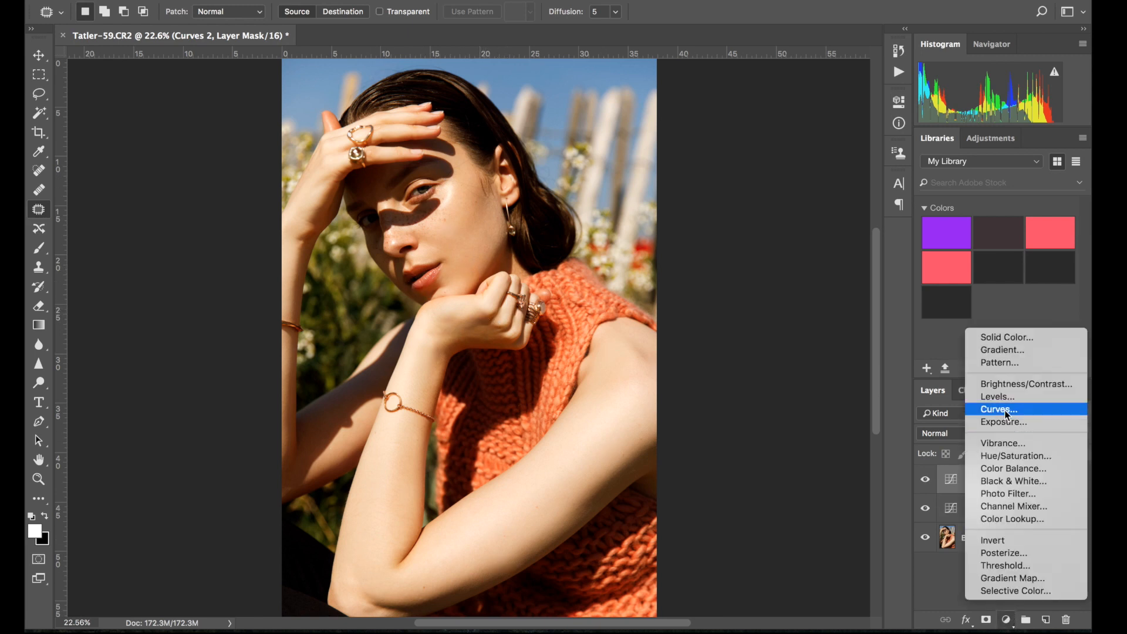
Add Curves 3 lifting 127→138 and start painting white into its inverted mask over the cheek.
left_click(998, 409)
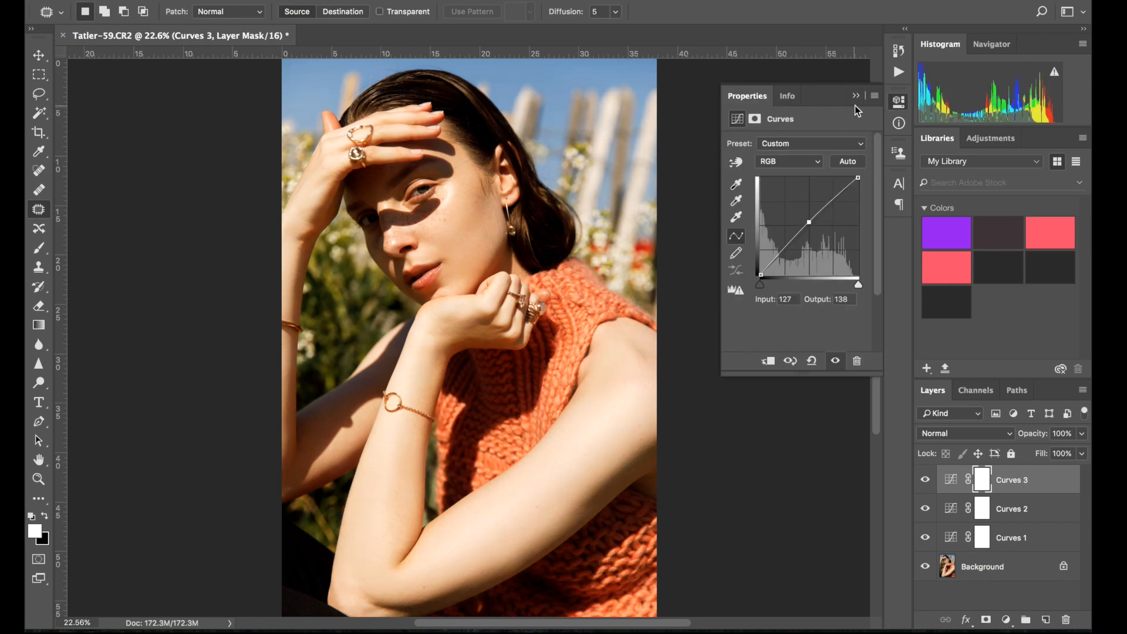
left_click(856, 95)
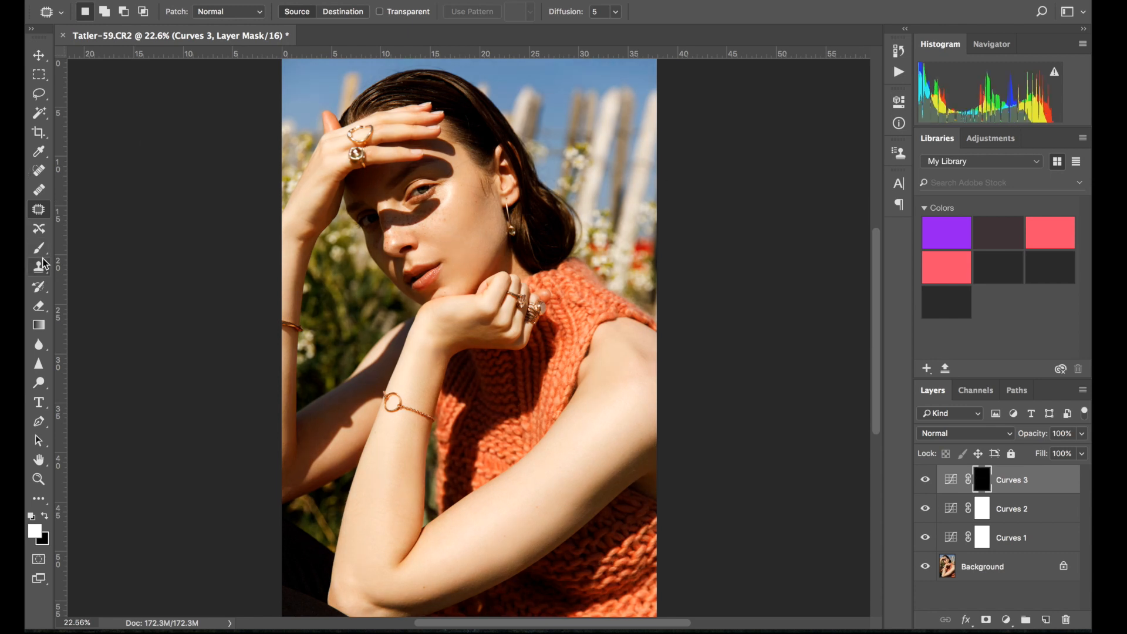
left_click(39, 247)
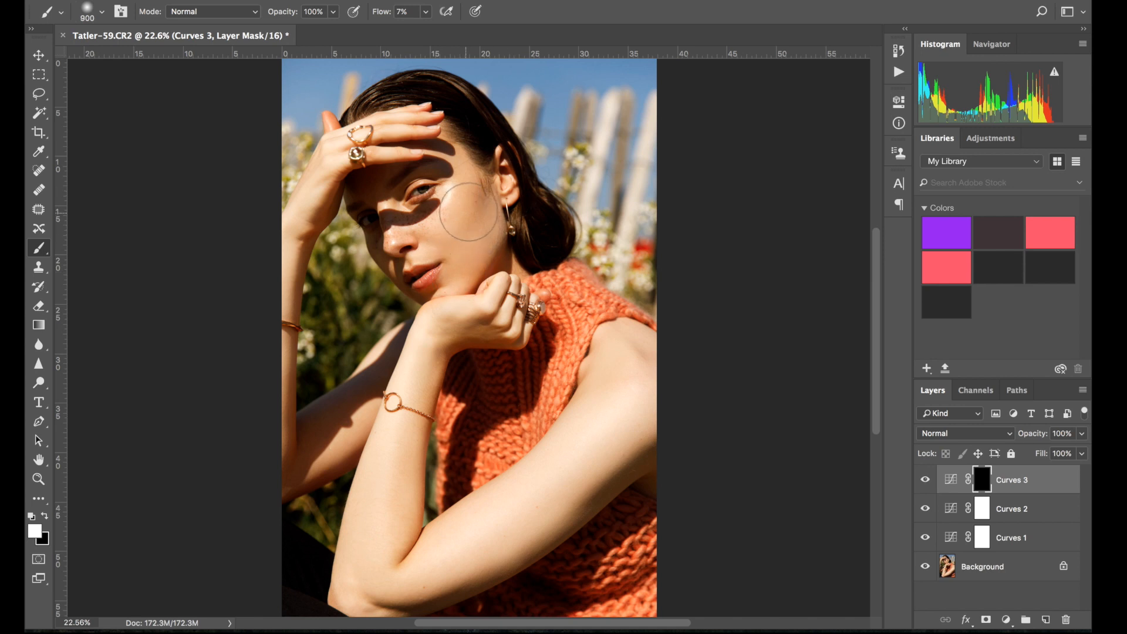
mouse_move(460, 258)
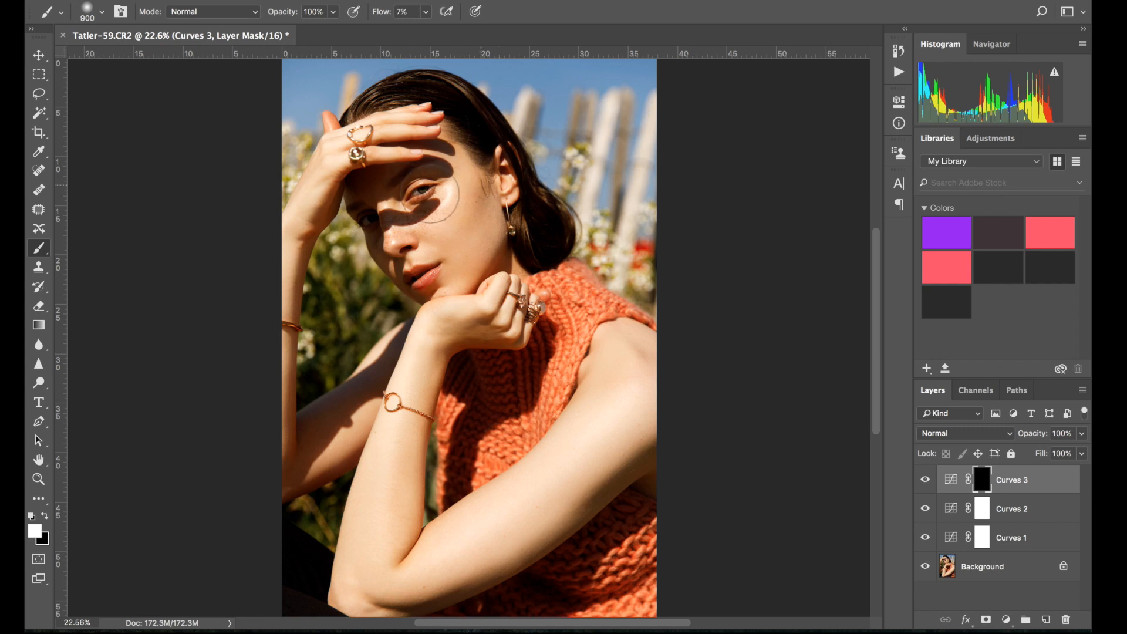
mouse_move(469, 253)
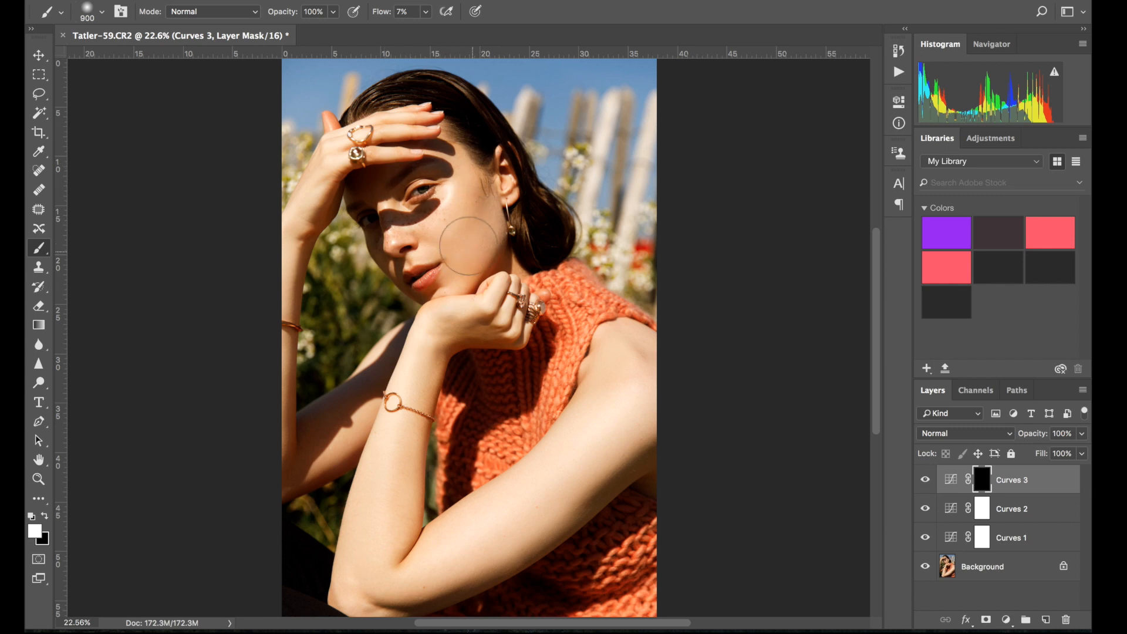
mouse_move(467, 219)
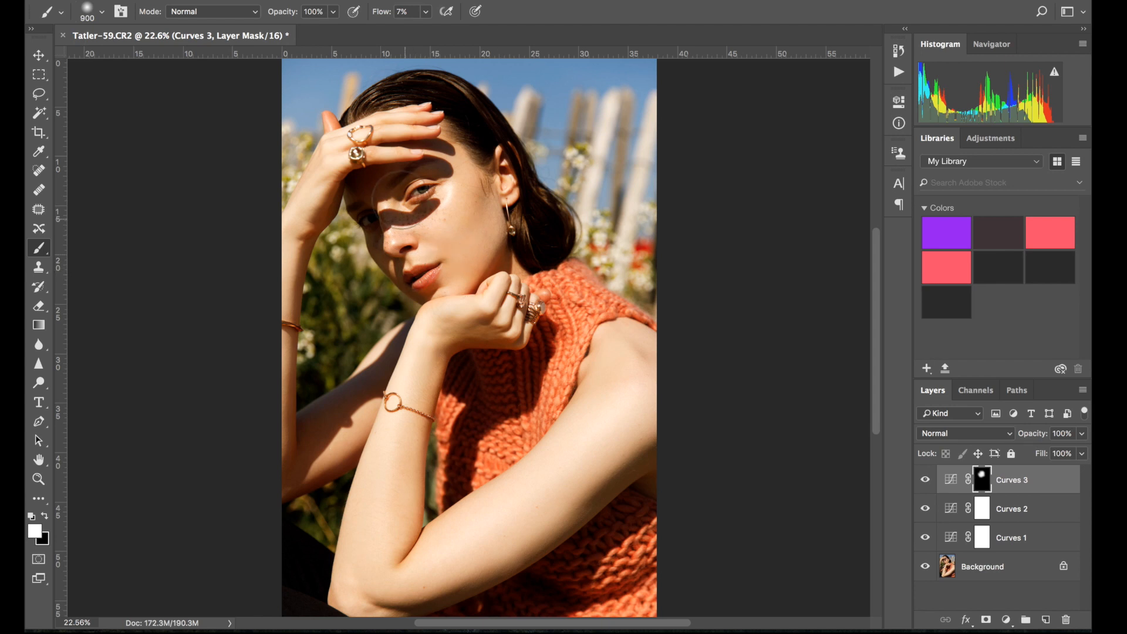
Compare the cheek brightening on and off, then return to the Background layer.
left_click(925, 484)
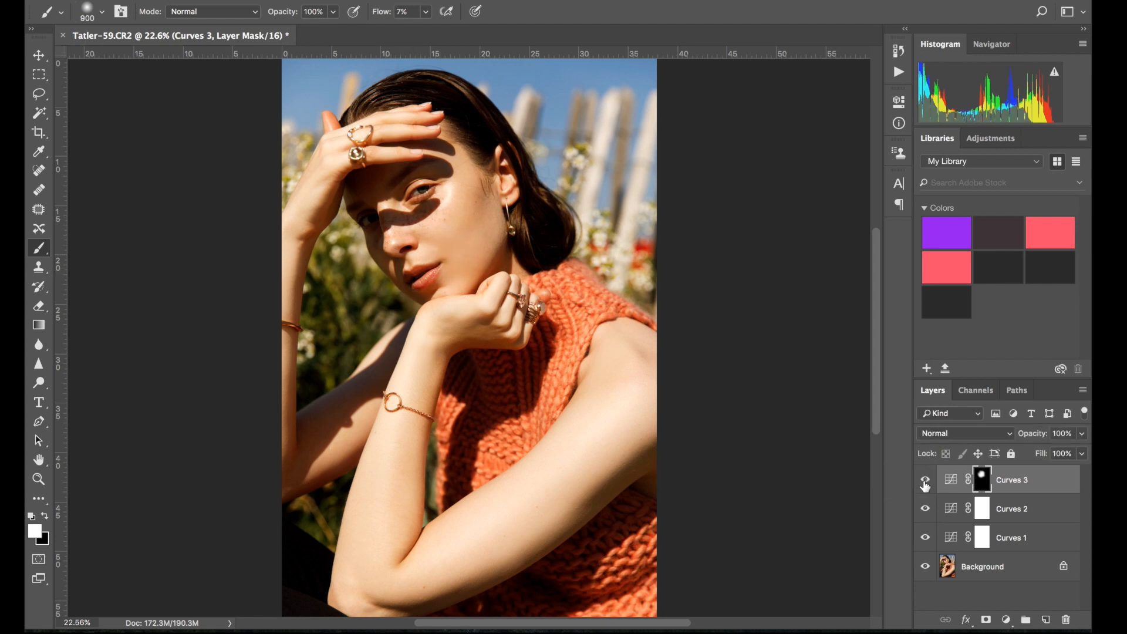
left_click(925, 479)
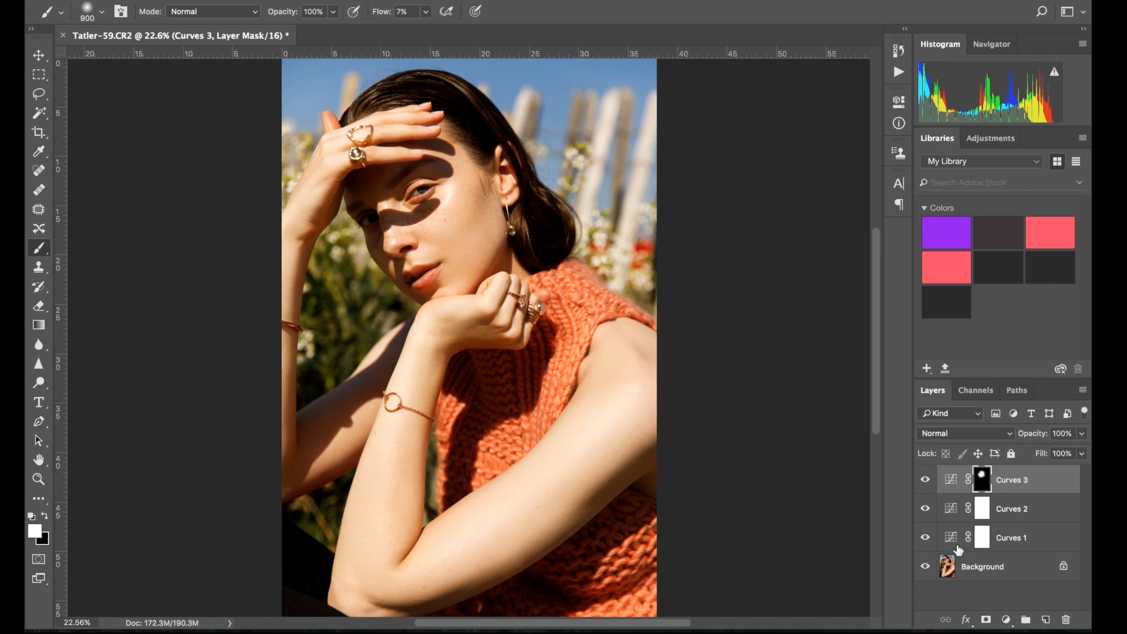
left_click(983, 566)
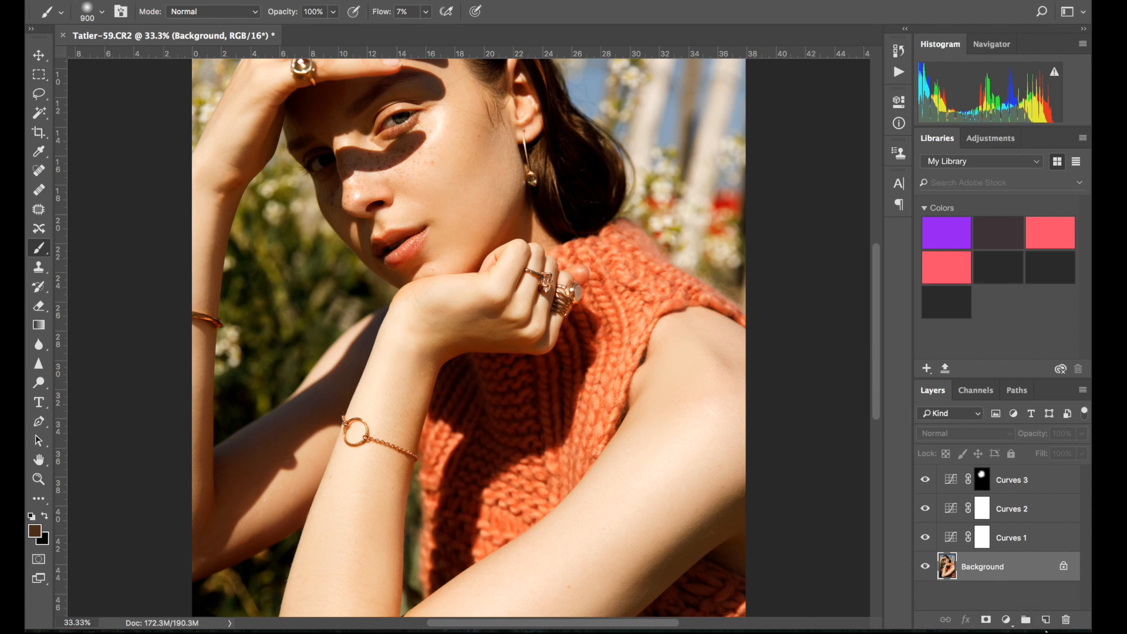
mouse_move(1040, 591)
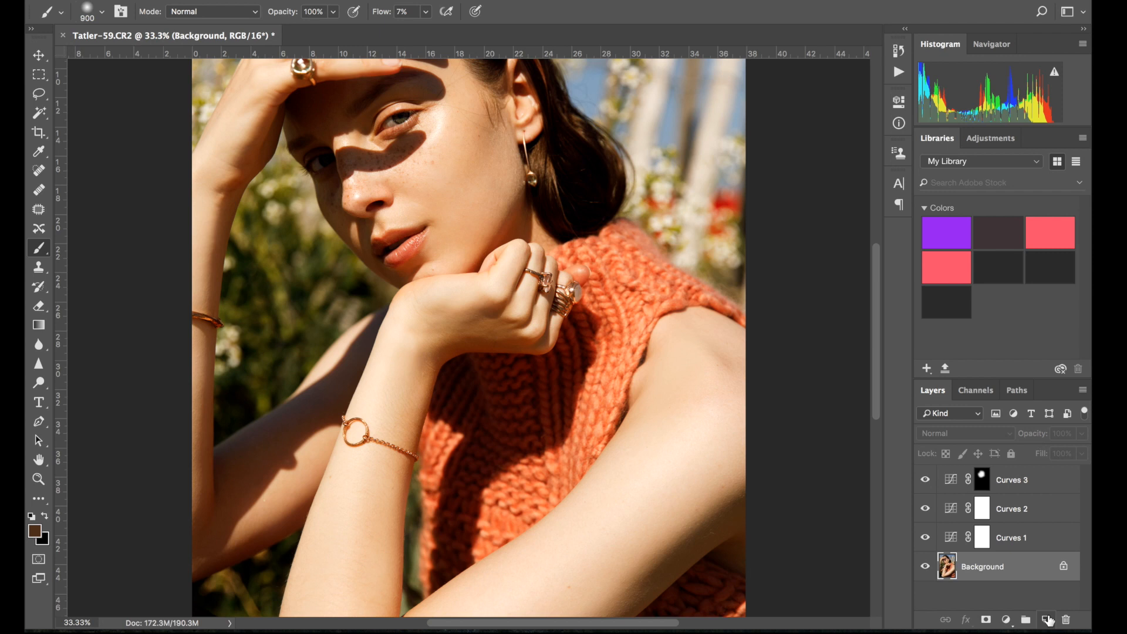
Create a new Soft Light layer filled with 50% neutral gray above the Background.
left_click(1046, 620)
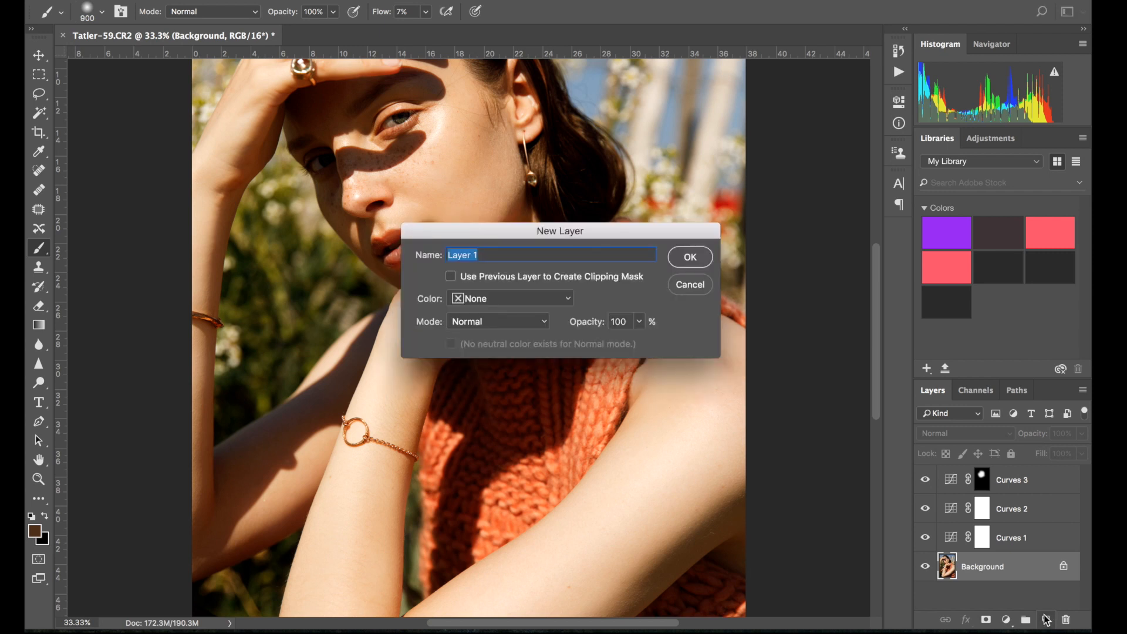
mouse_move(479, 325)
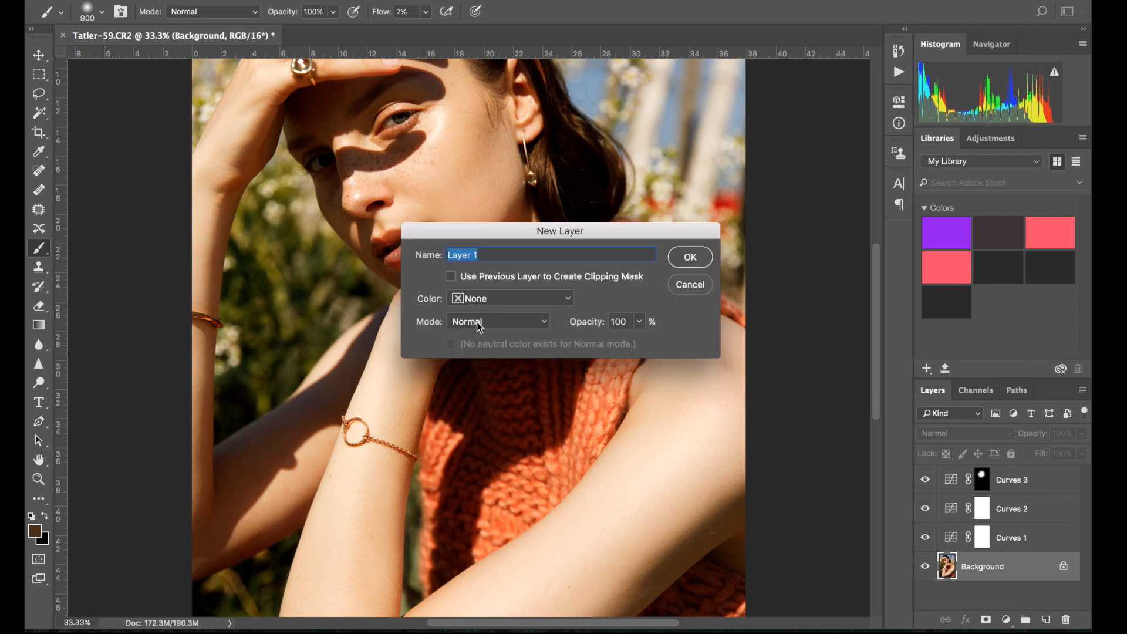
left_click(498, 321)
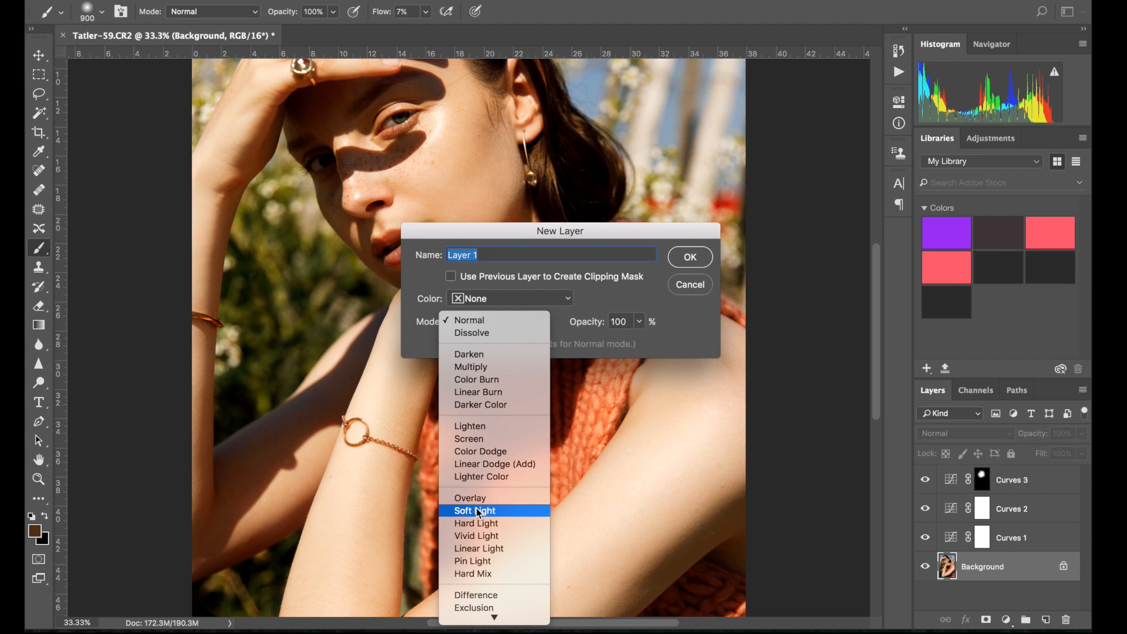
left_click(473, 511)
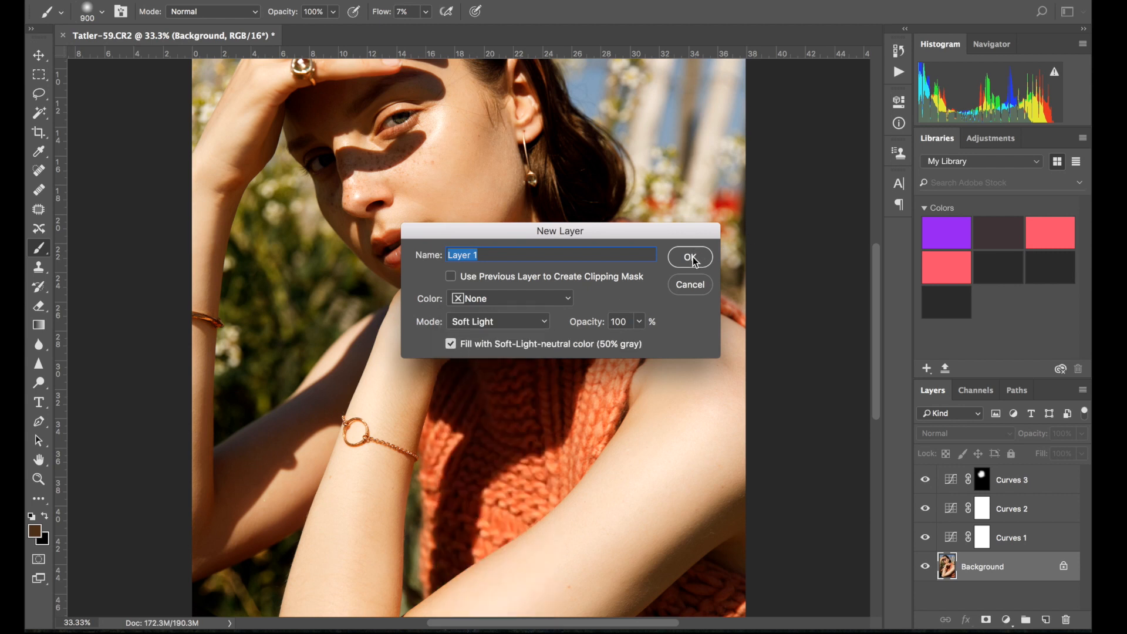
left_click(690, 257)
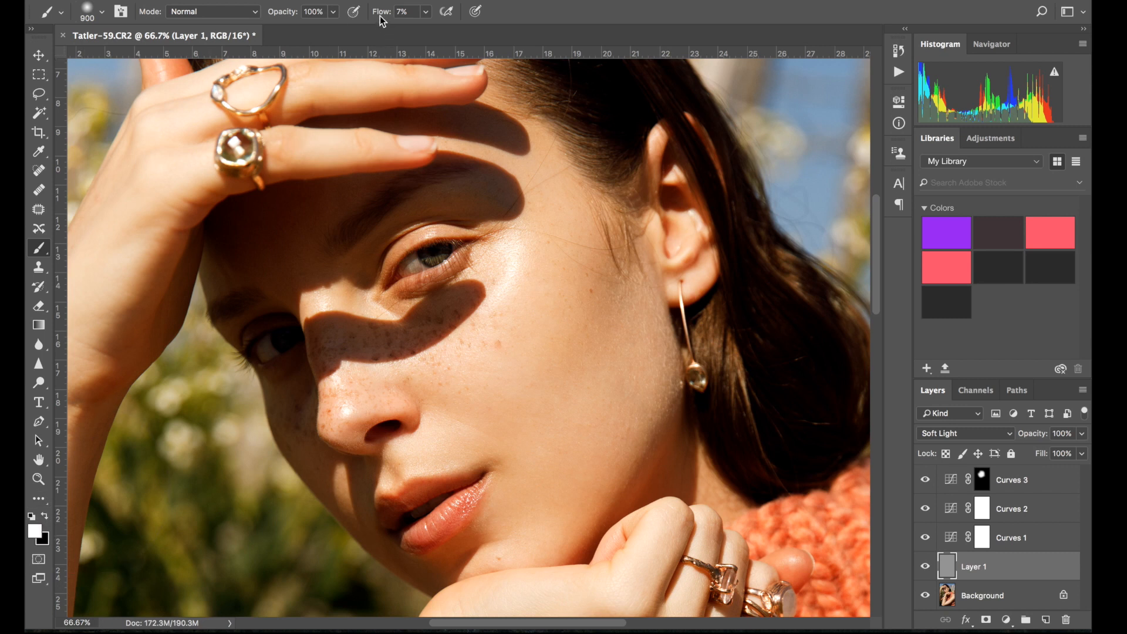
Lower brush Flow to 3% and dodge the skin around the eye with soft white strokes on Layer 1.
triple_click(404, 12)
type("3")
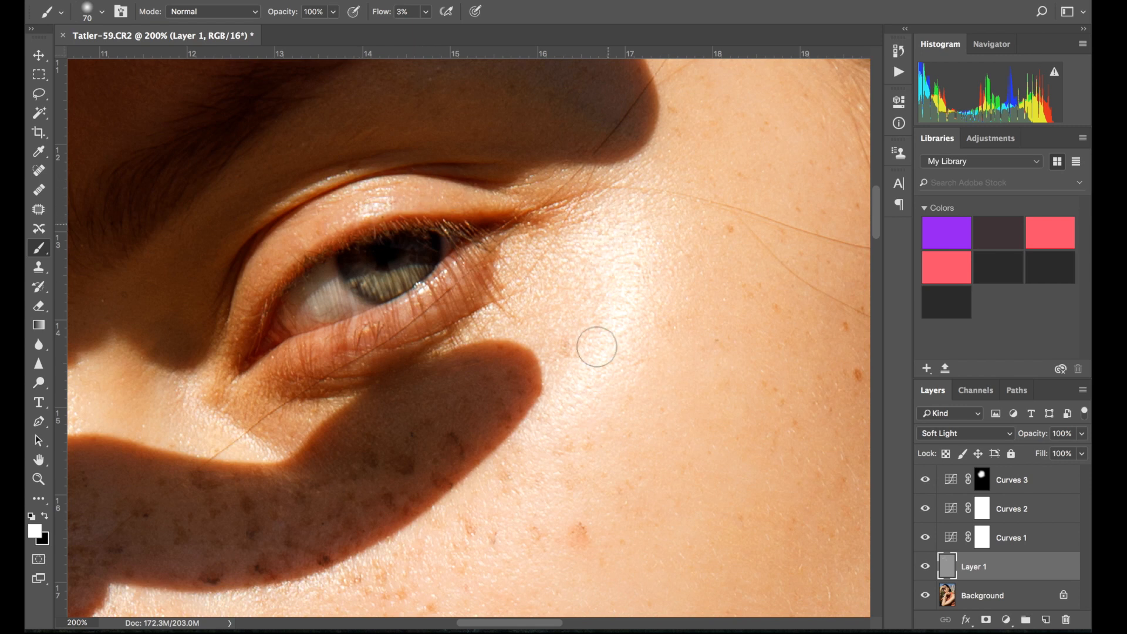
scroll("down", 3)
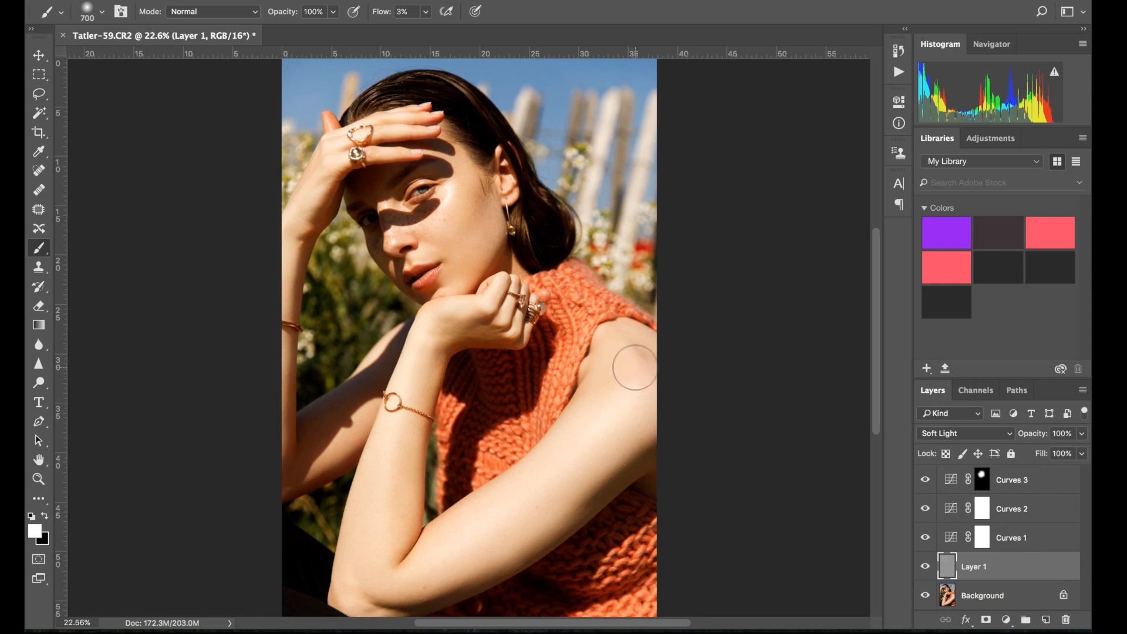
mouse_move(532, 495)
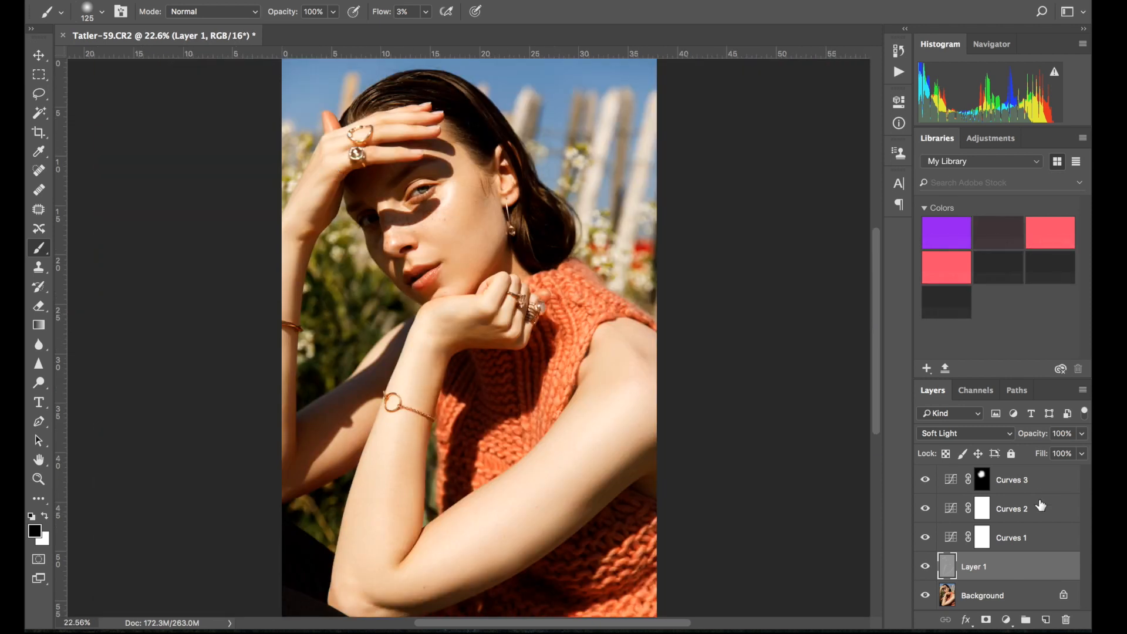
Group the Curves and dodge-and-burn layers into Group 1, expand it, and toggle it for a before/after comparison.
left_click(1011, 479)
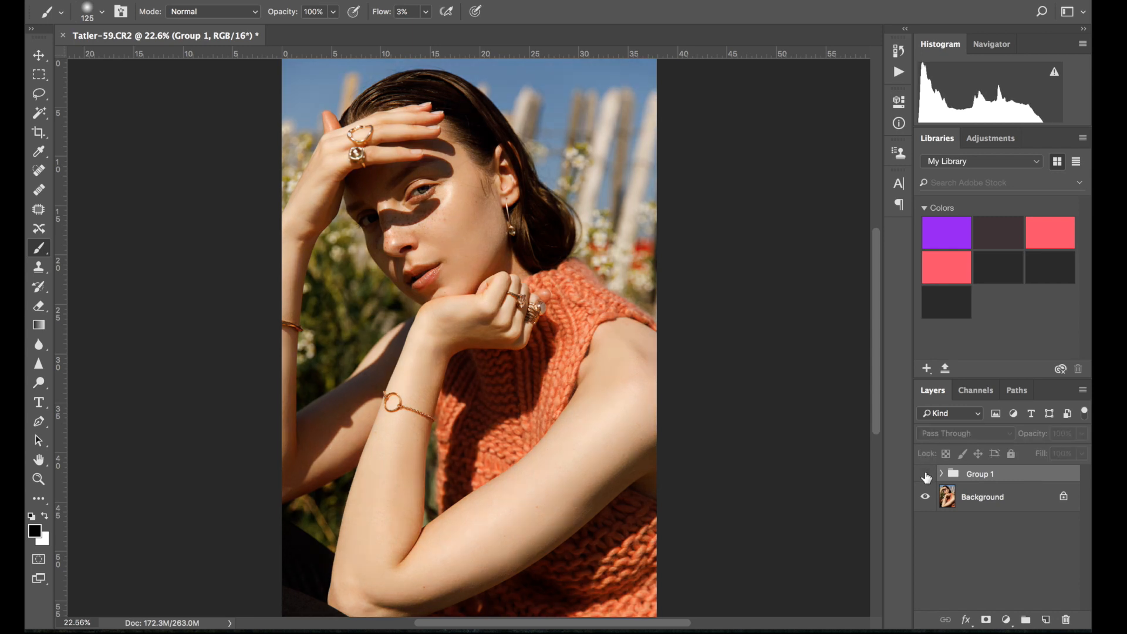
left_click(927, 473)
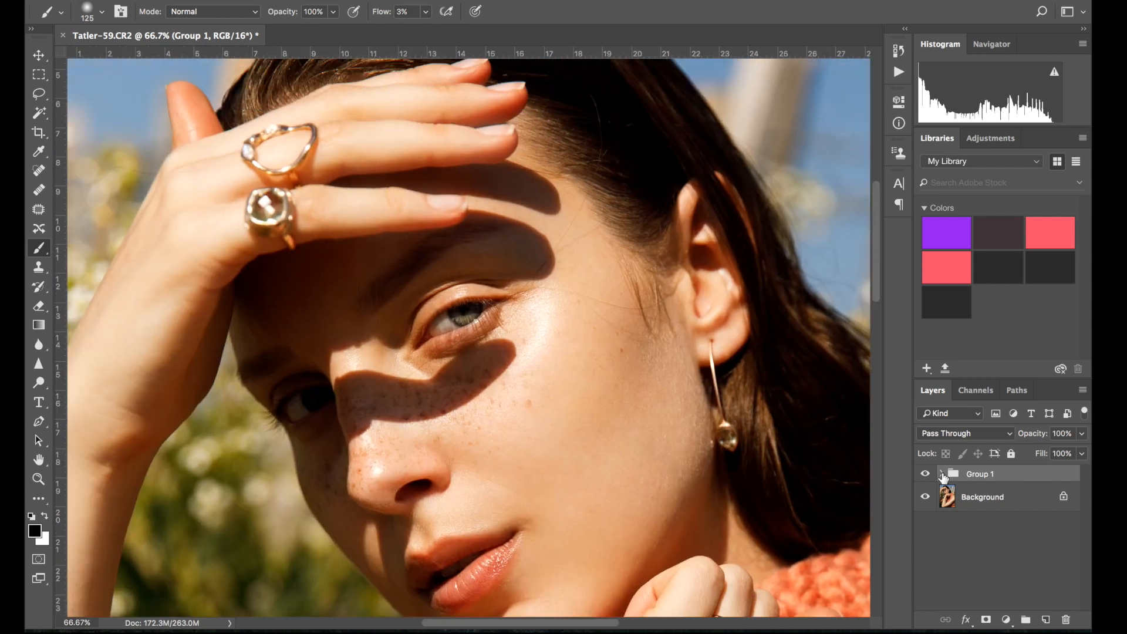
left_click(943, 474)
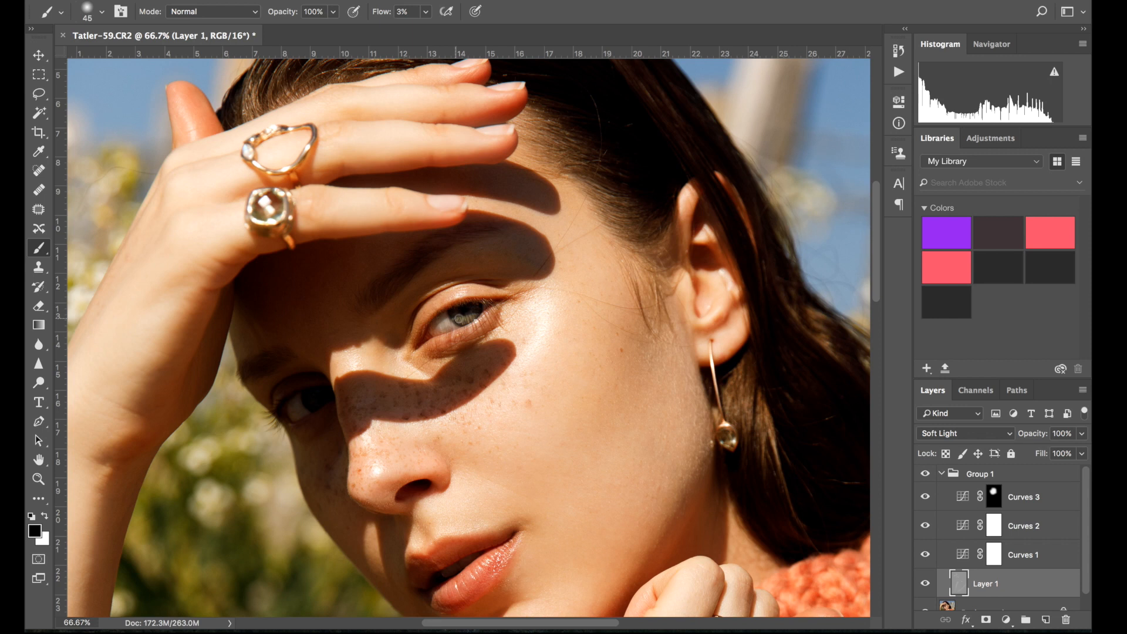
mouse_move(588, 258)
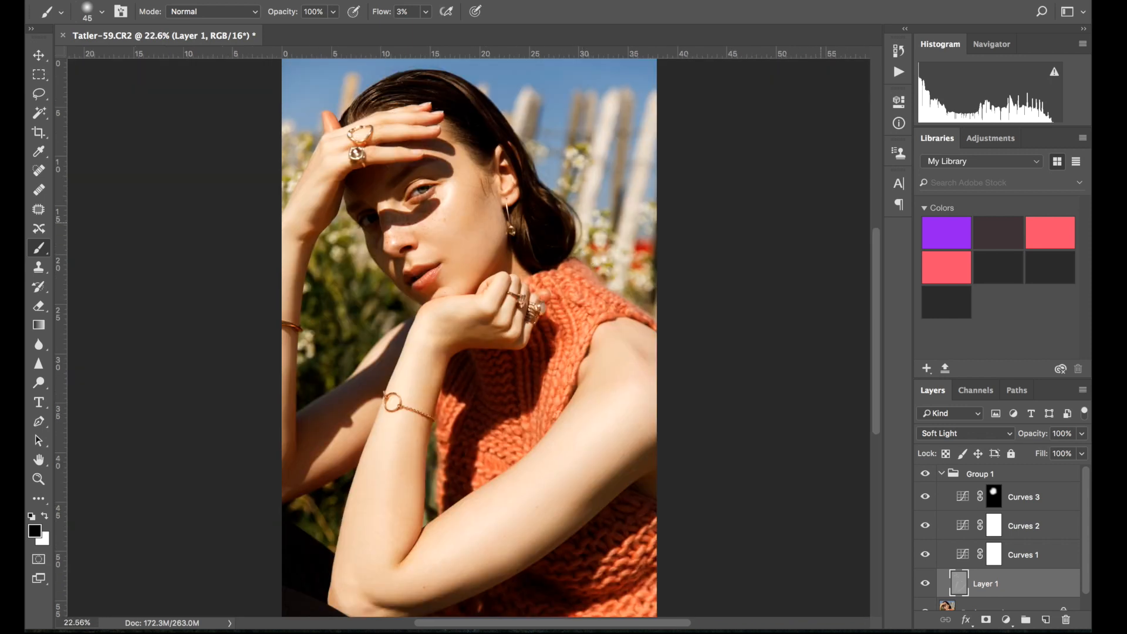
left_click(926, 473)
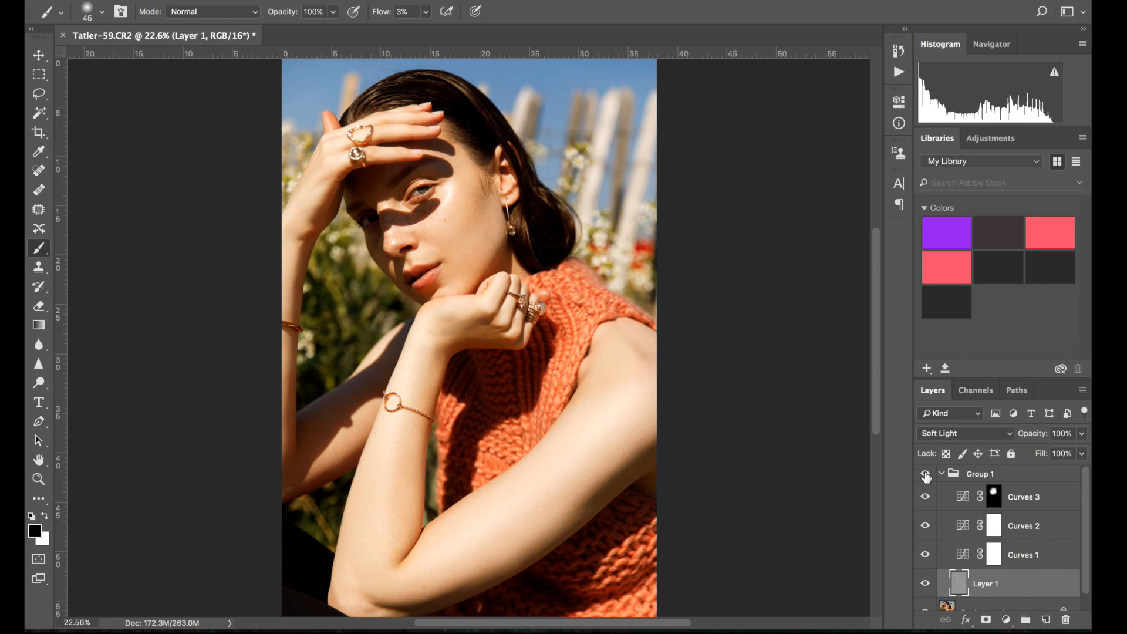
left_click(994, 495)
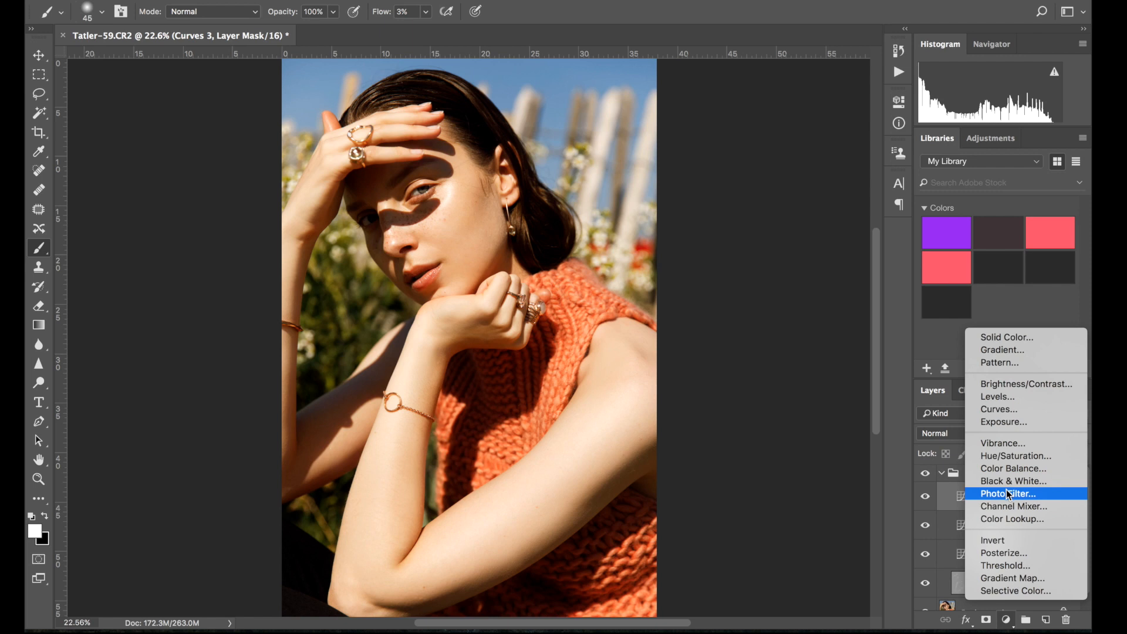
mouse_move(1016, 591)
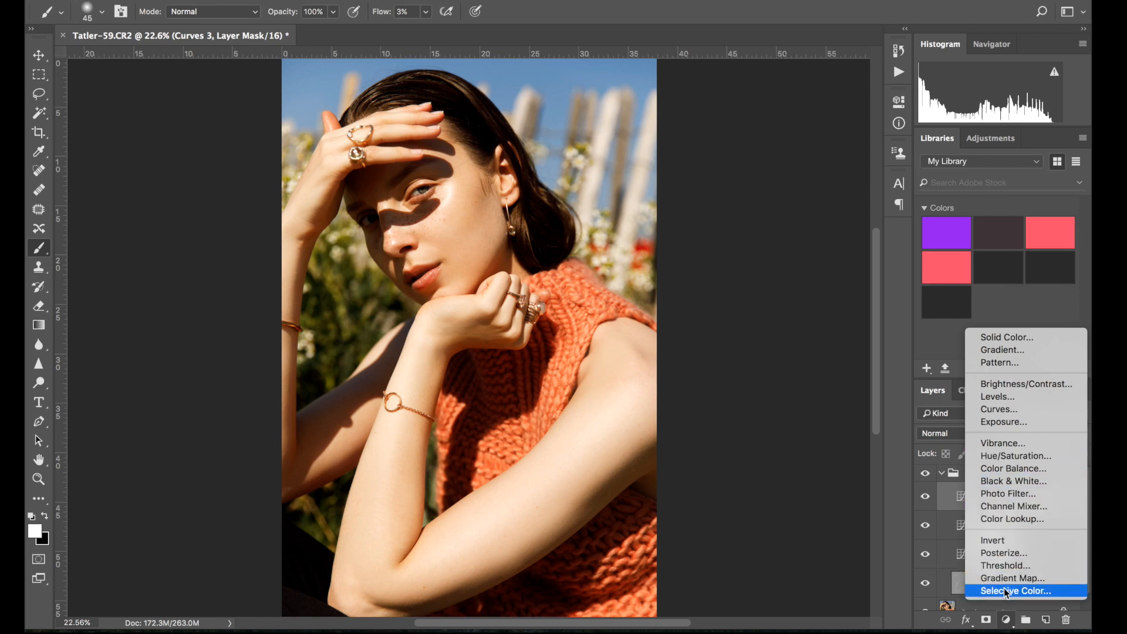
Add a Selective Color layer in the group with Yellow at -5% in the Blacks range.
left_click(1015, 591)
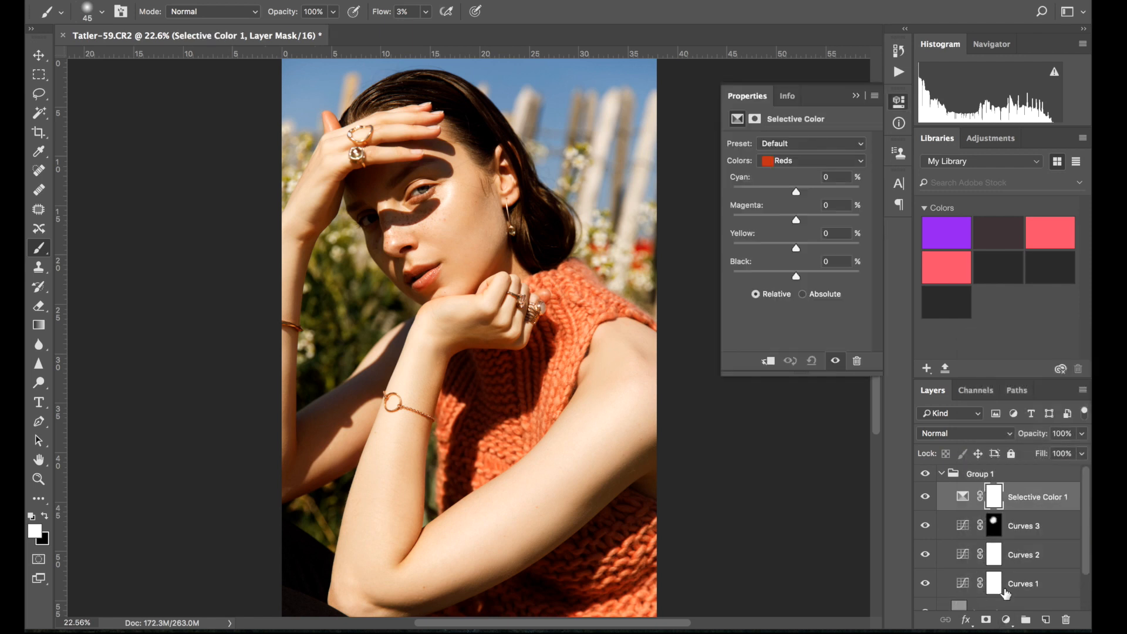
left_click(810, 161)
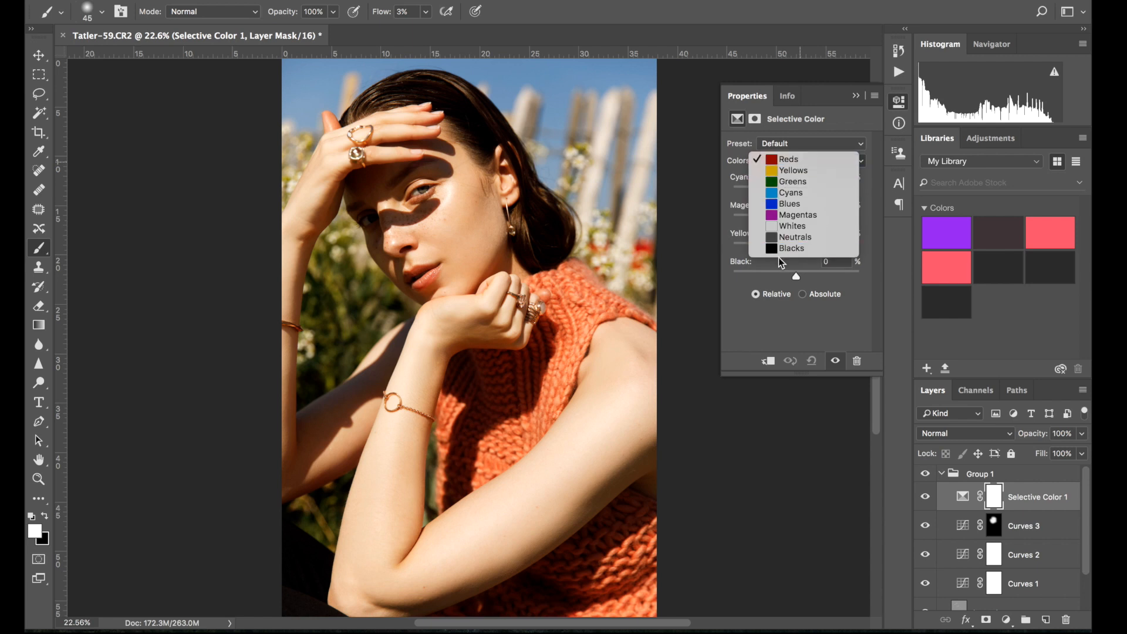
left_click(790, 248)
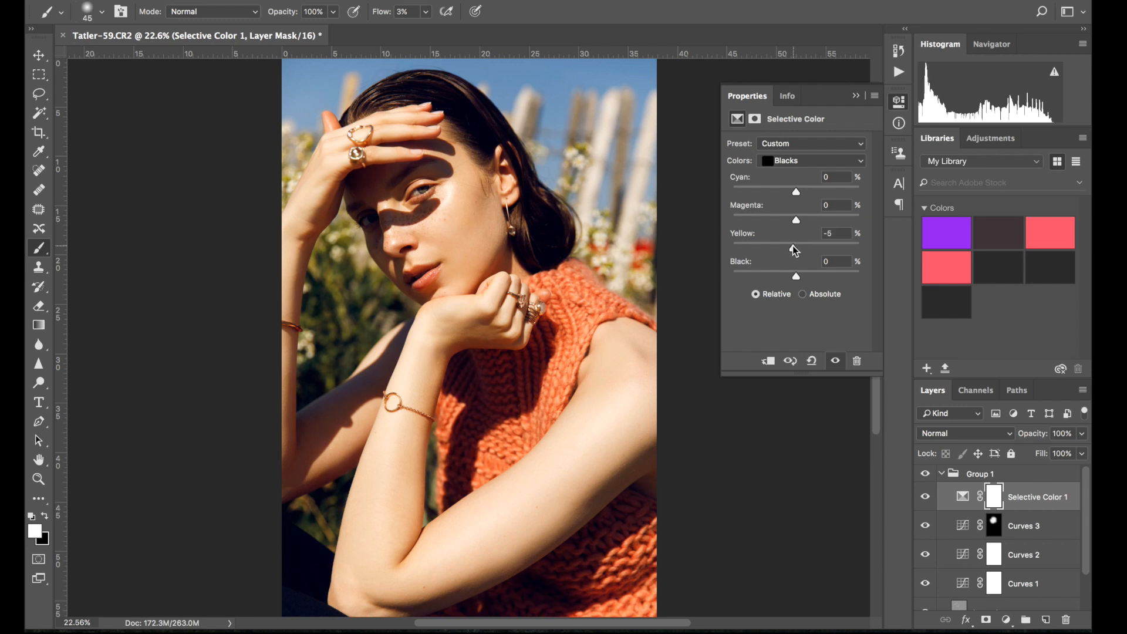
left_click(927, 497)
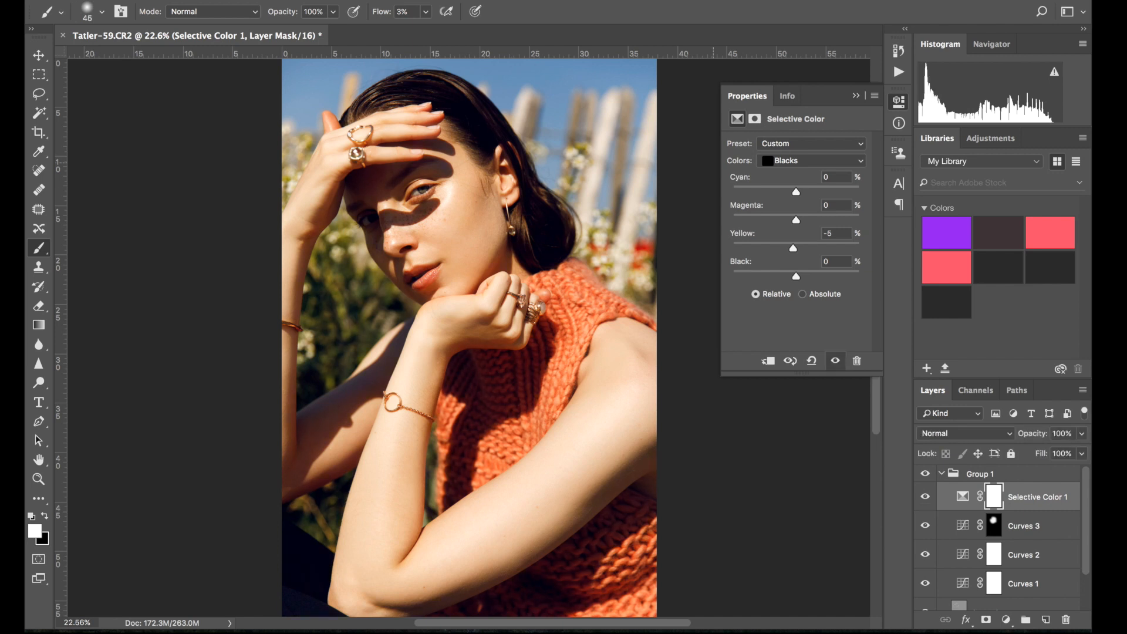
left_click(899, 101)
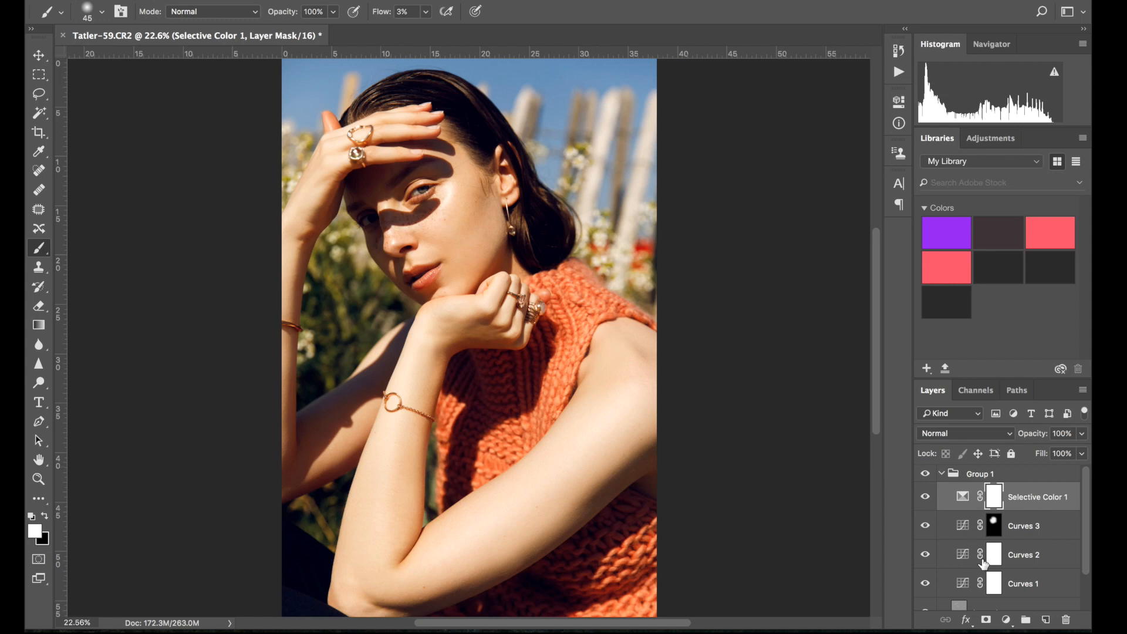
left_click(981, 597)
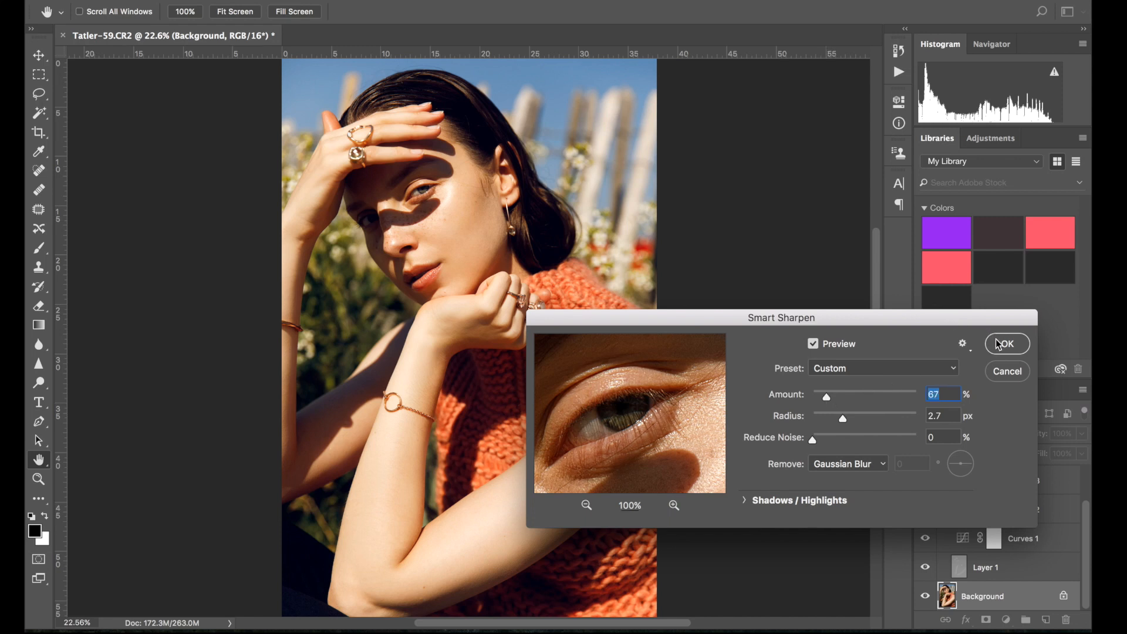
Apply Smart Sharpen to the Background with Amount 67 and Radius 2.7 px.
left_click(1006, 344)
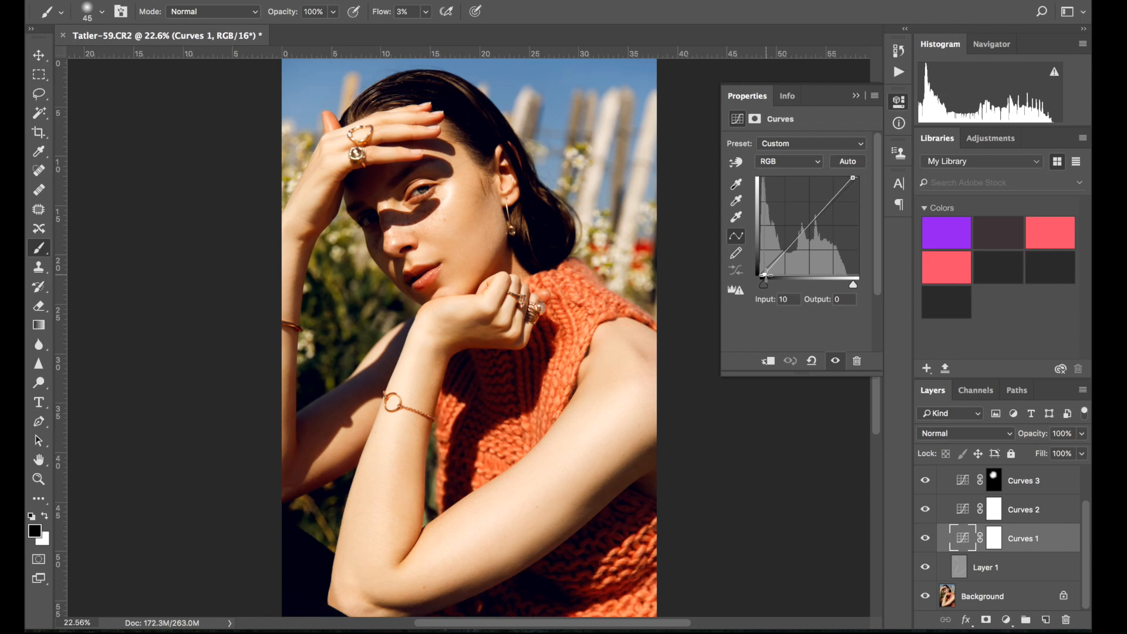
Move Curves 1's black point to Input 10 / Output 0, then toggle Group 1 to compare with and without retouching.
left_click(856, 95)
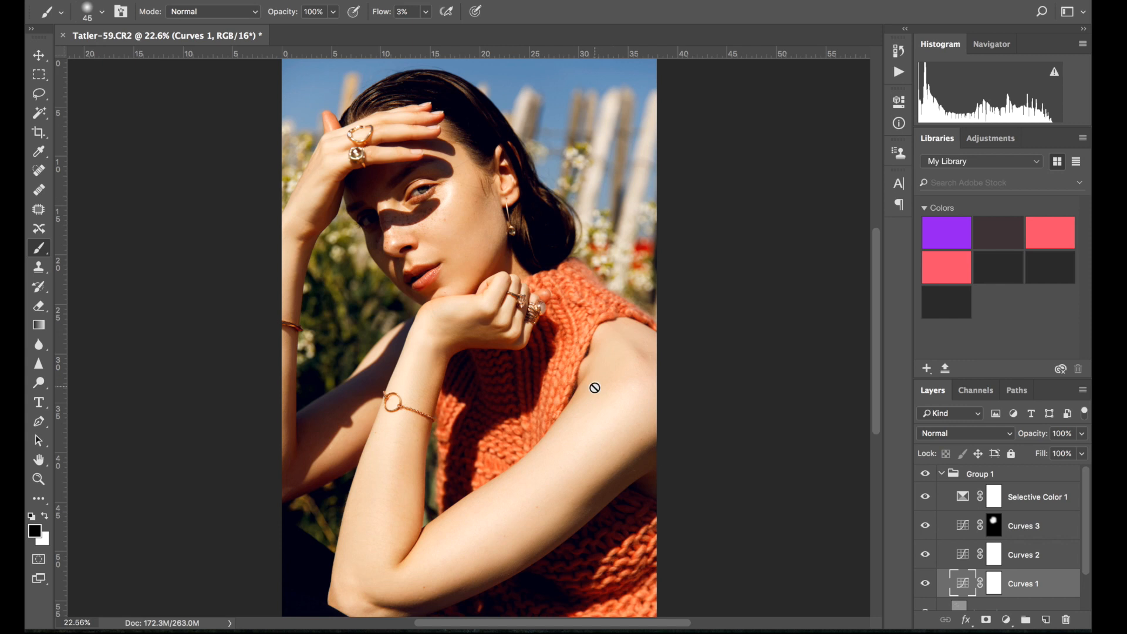
mouse_move(937, 488)
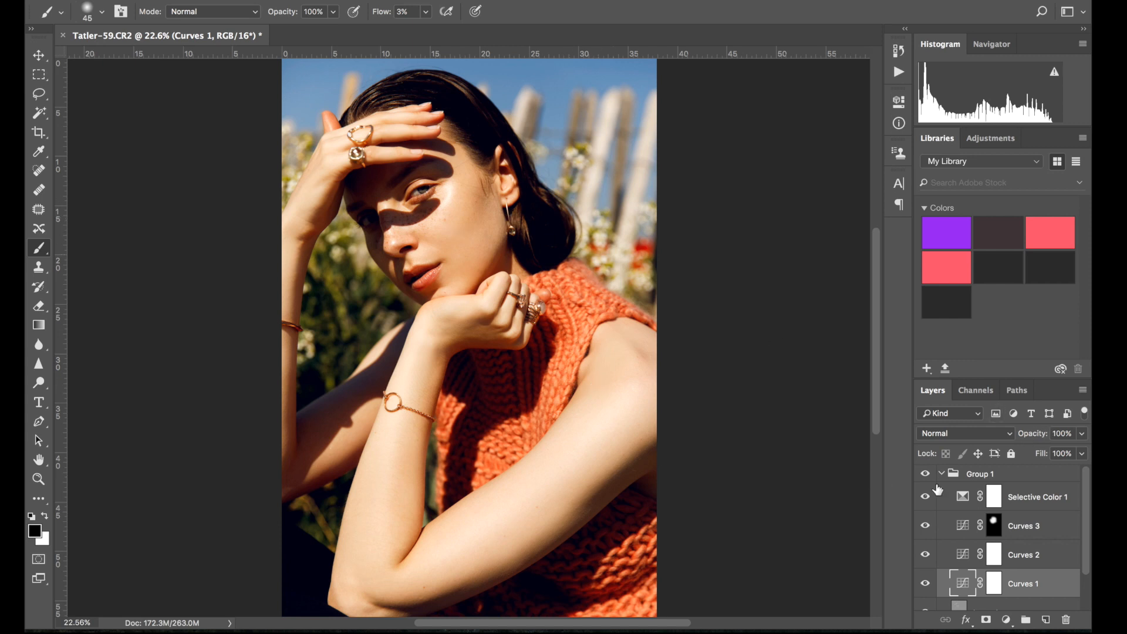
left_click(926, 473)
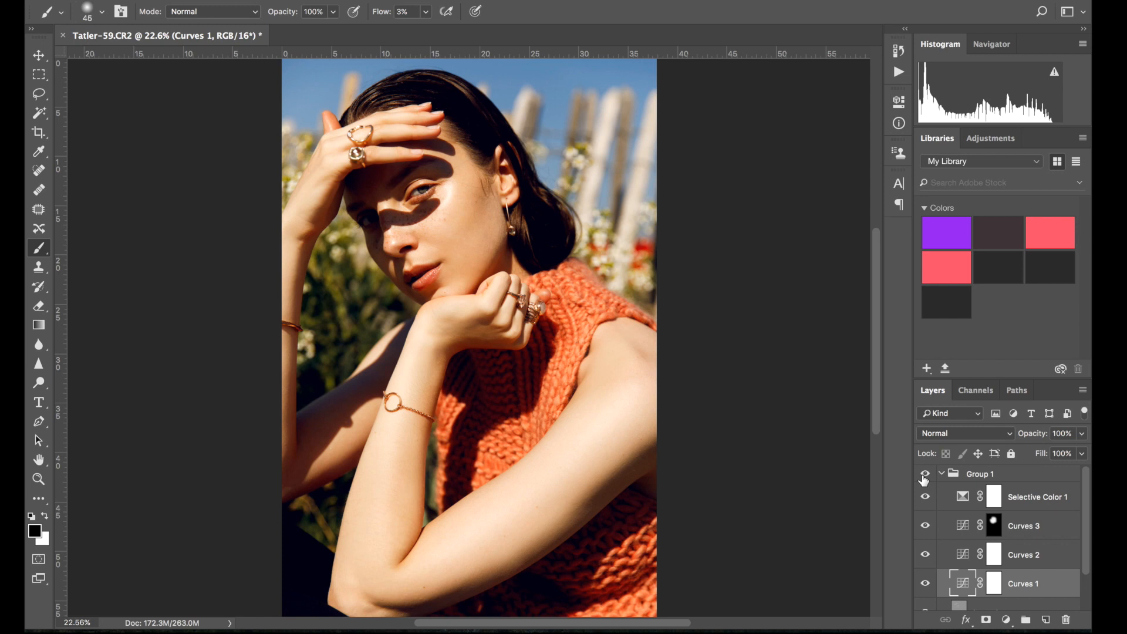
left_click(925, 480)
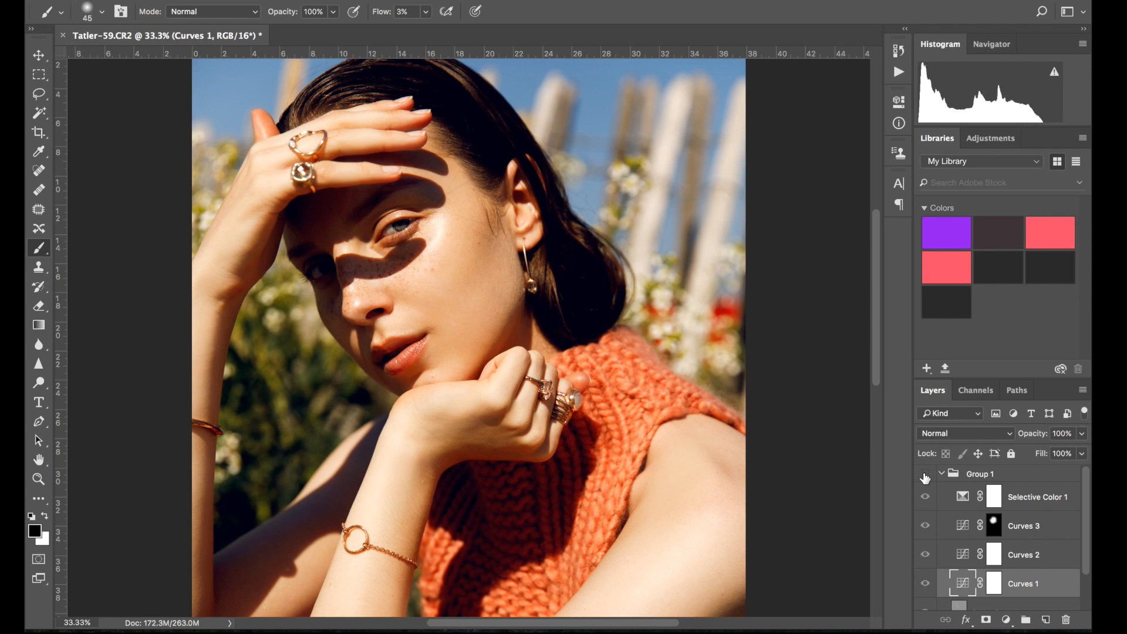
left_click(926, 478)
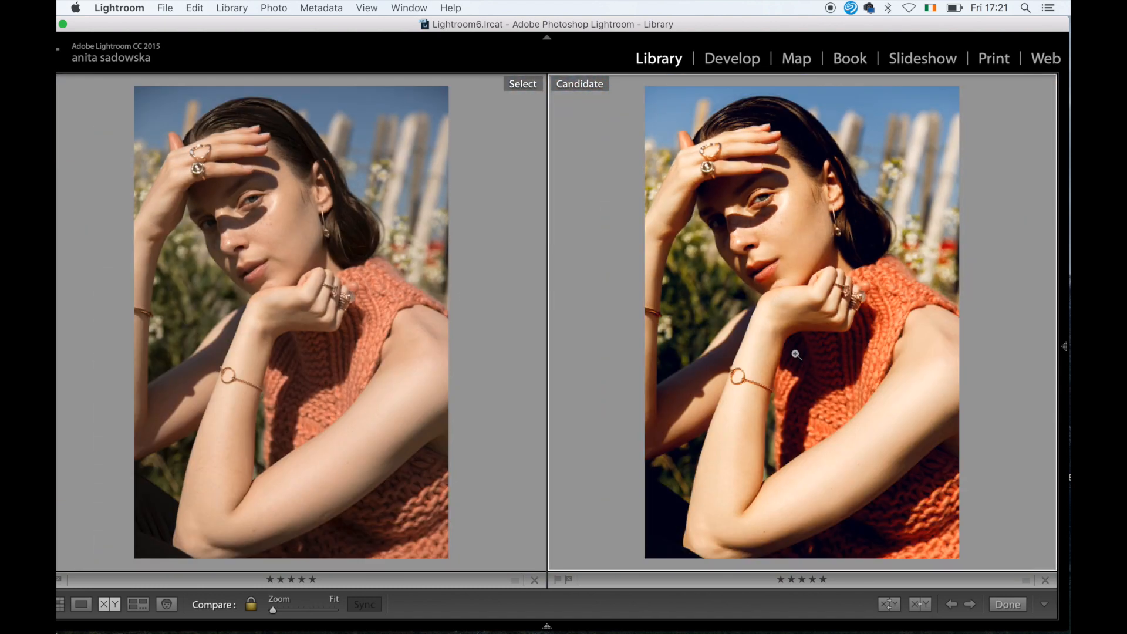
mouse_move(917, 245)
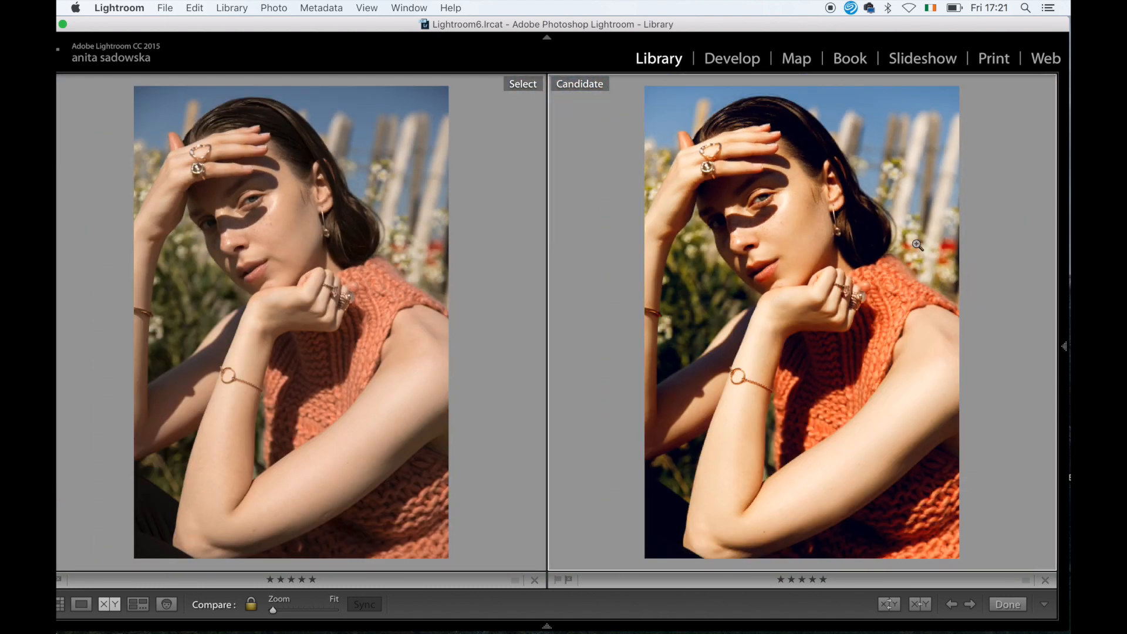